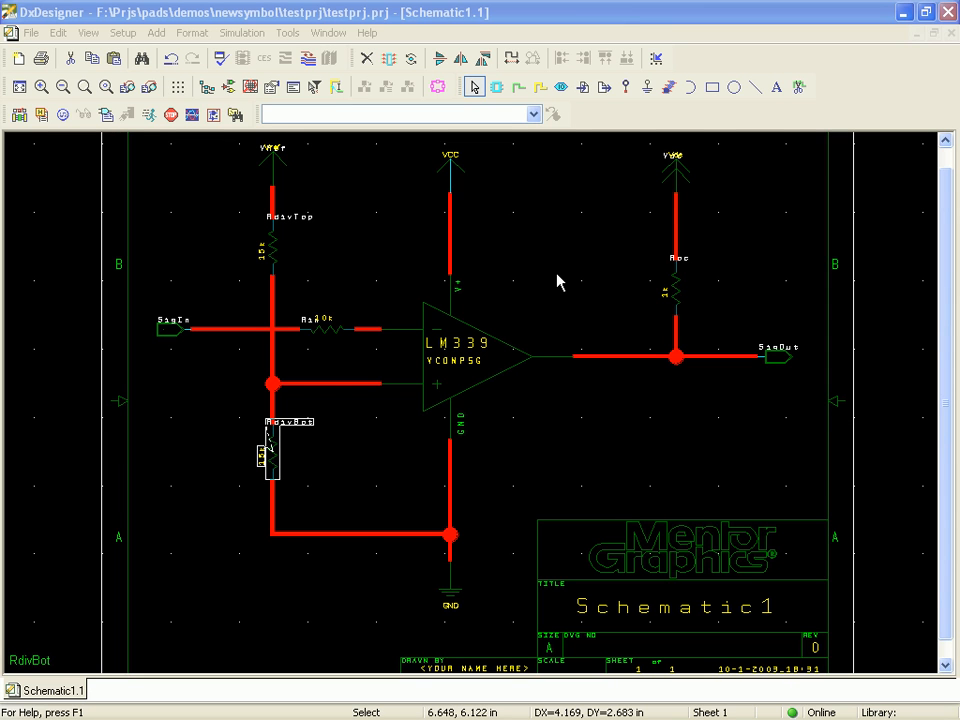
{"action": "mouse_move", "coordinate": [584, 320]}
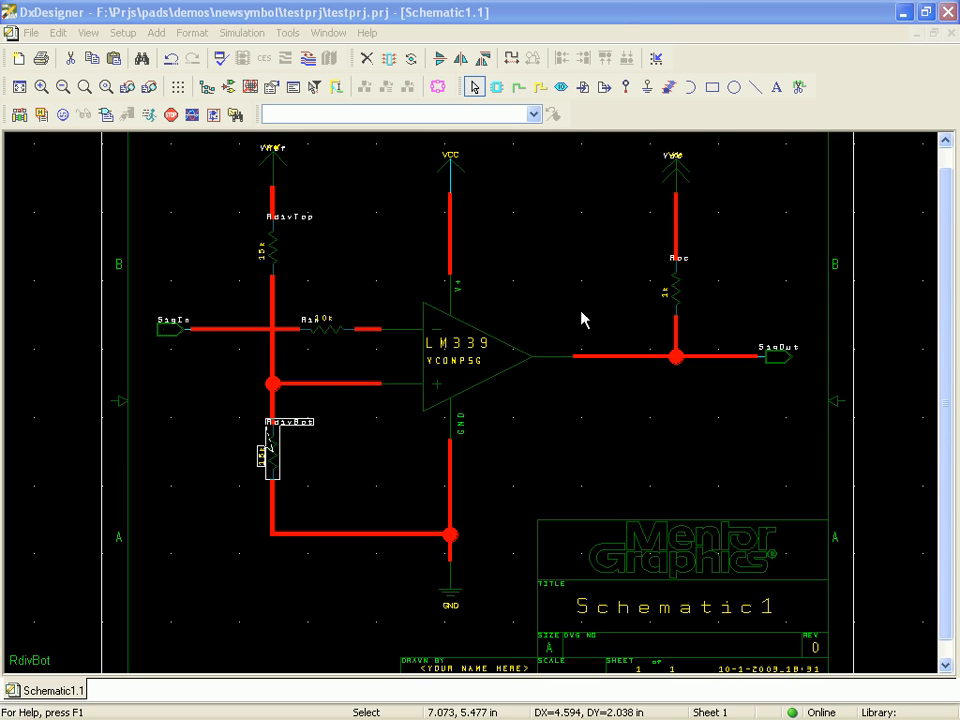
{"action": "mouse_move", "coordinate": [550, 298]}
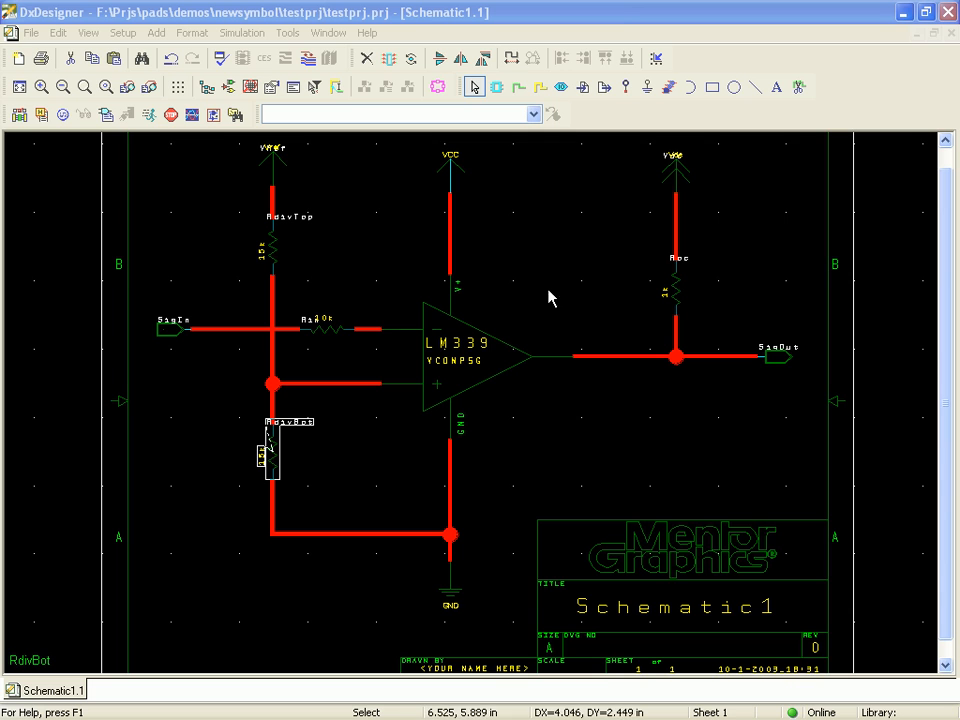
{"action": "mouse_move", "coordinate": [480, 372]}
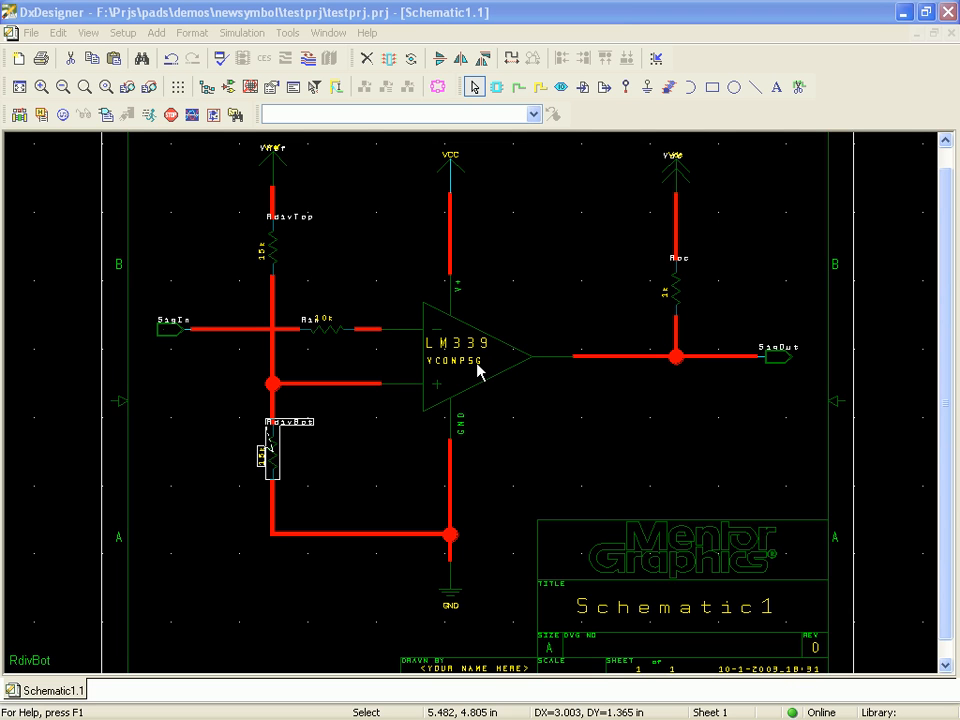
{"action": "mouse_move", "coordinate": [488, 373]}
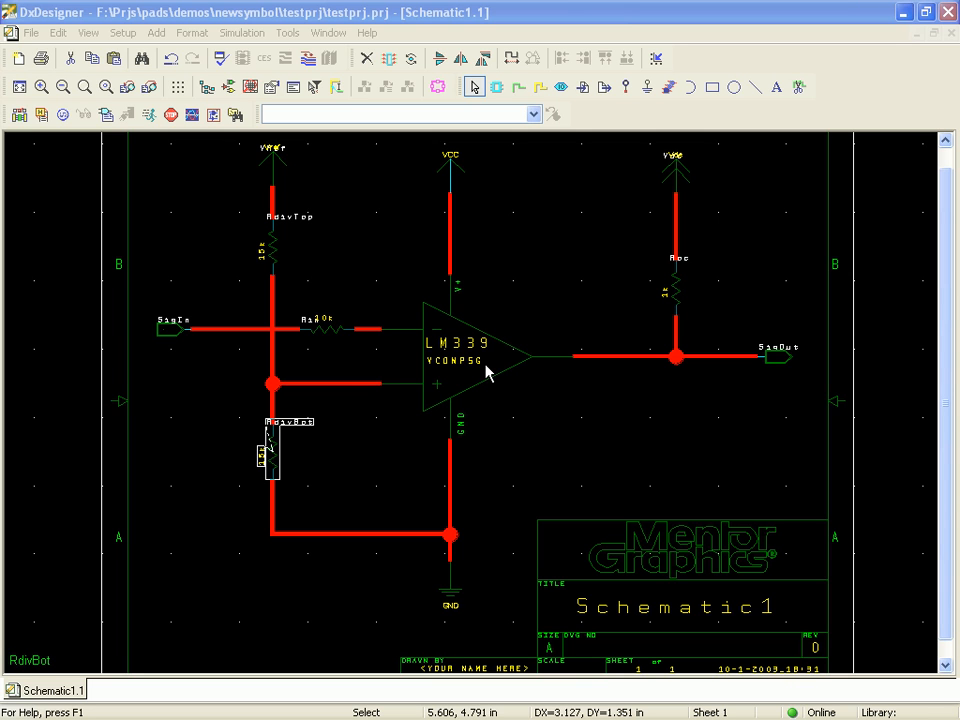
{"action": "mouse_move", "coordinate": [483, 368]}
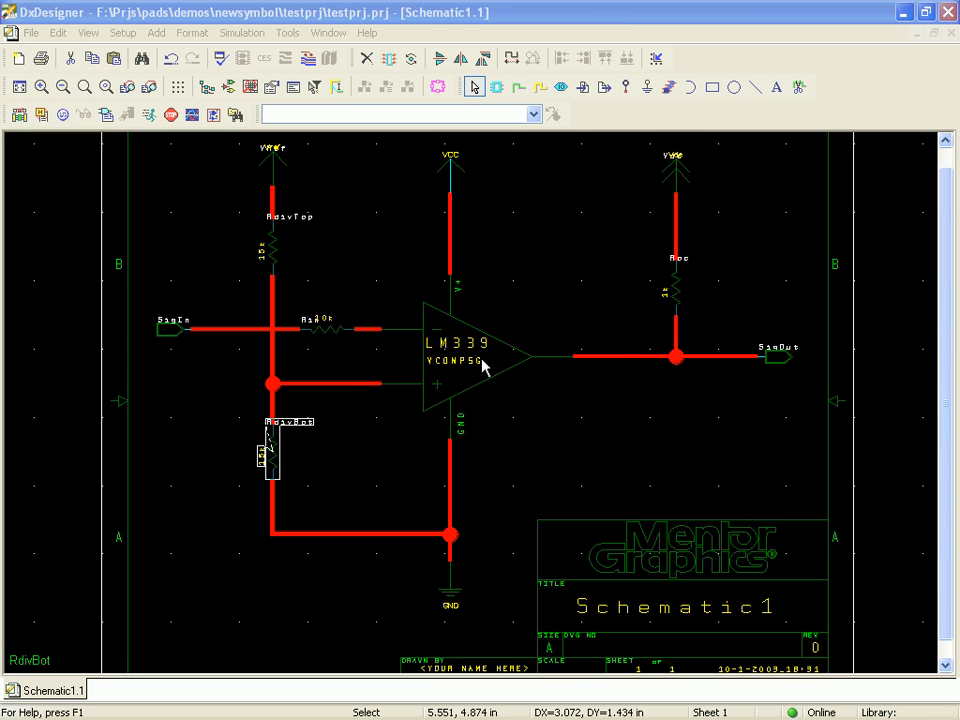
{"action": "mouse_move", "coordinate": [235, 437]}
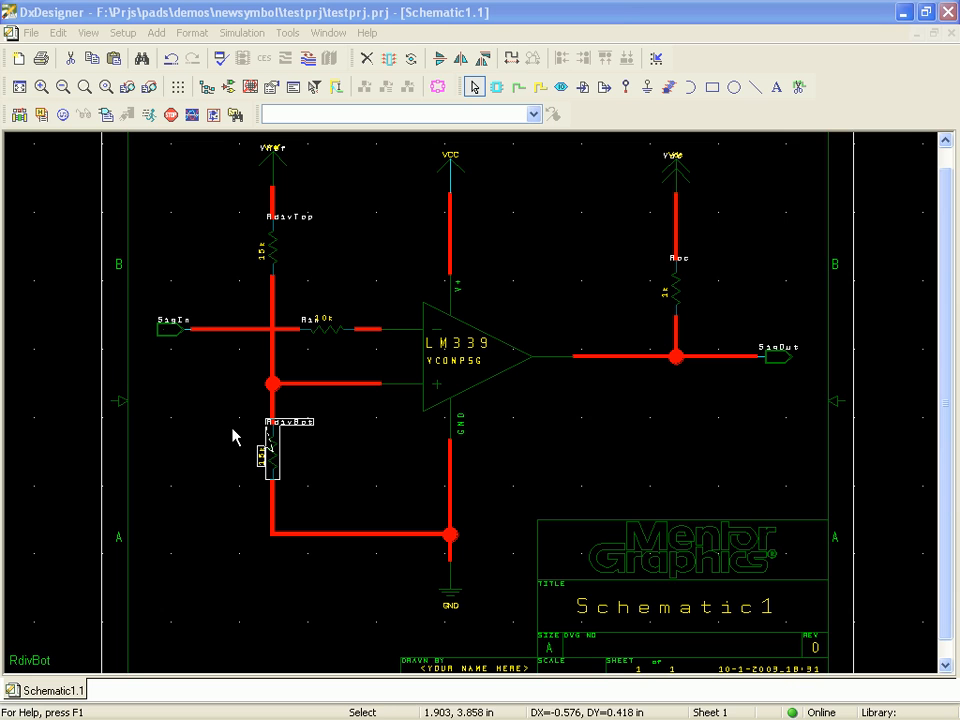
{"action": "mouse_move", "coordinate": [686, 398]}
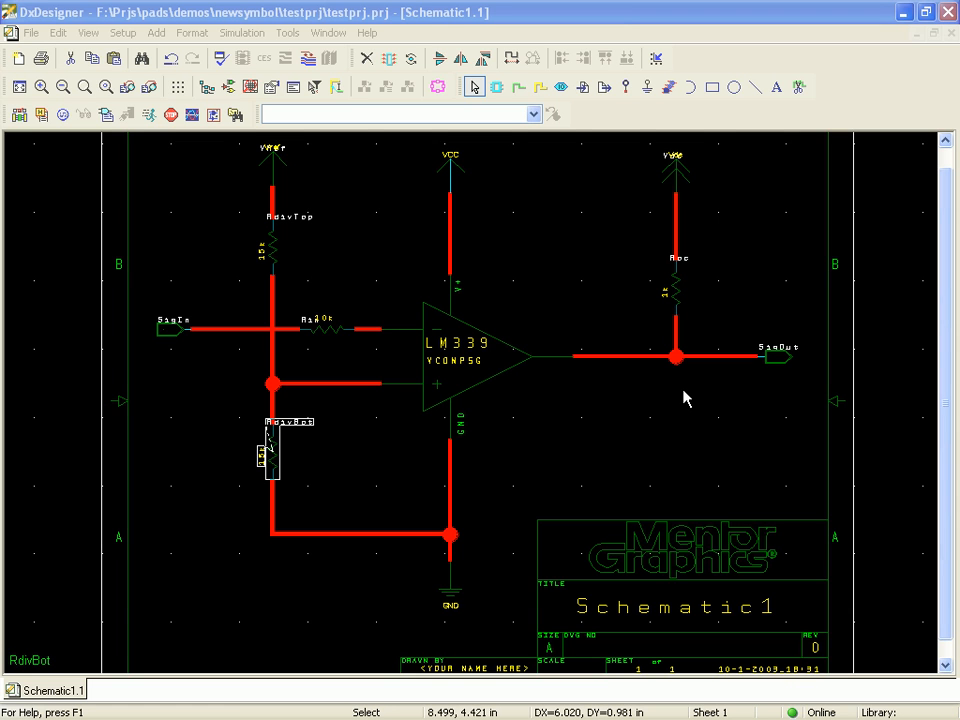
{"action": "mouse_move", "coordinate": [682, 408]}
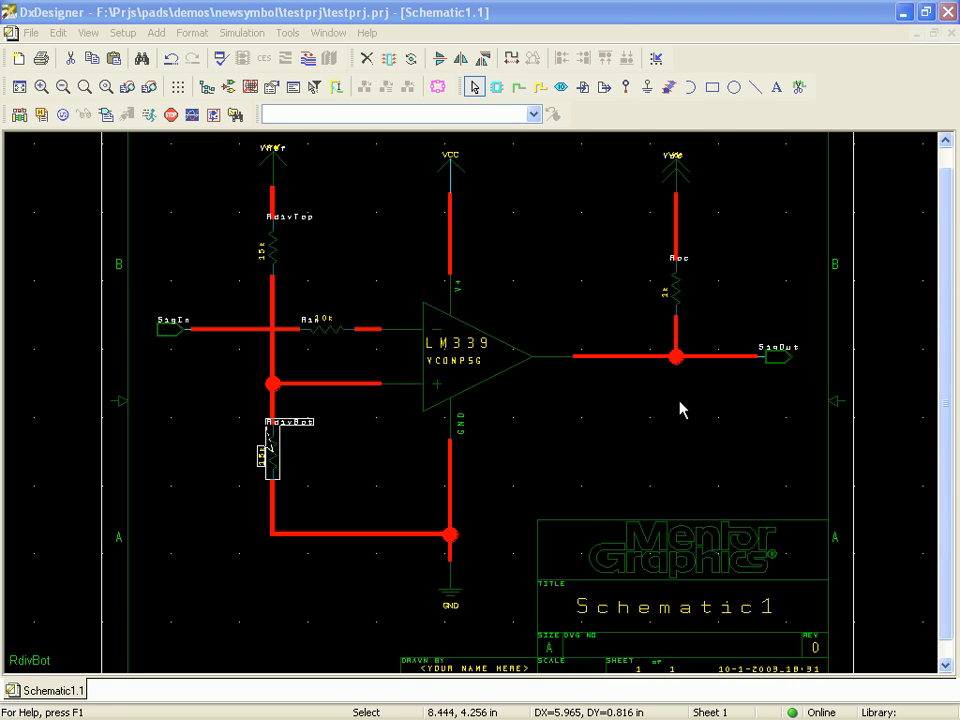
{"action": "mouse_move", "coordinate": [648, 411]}
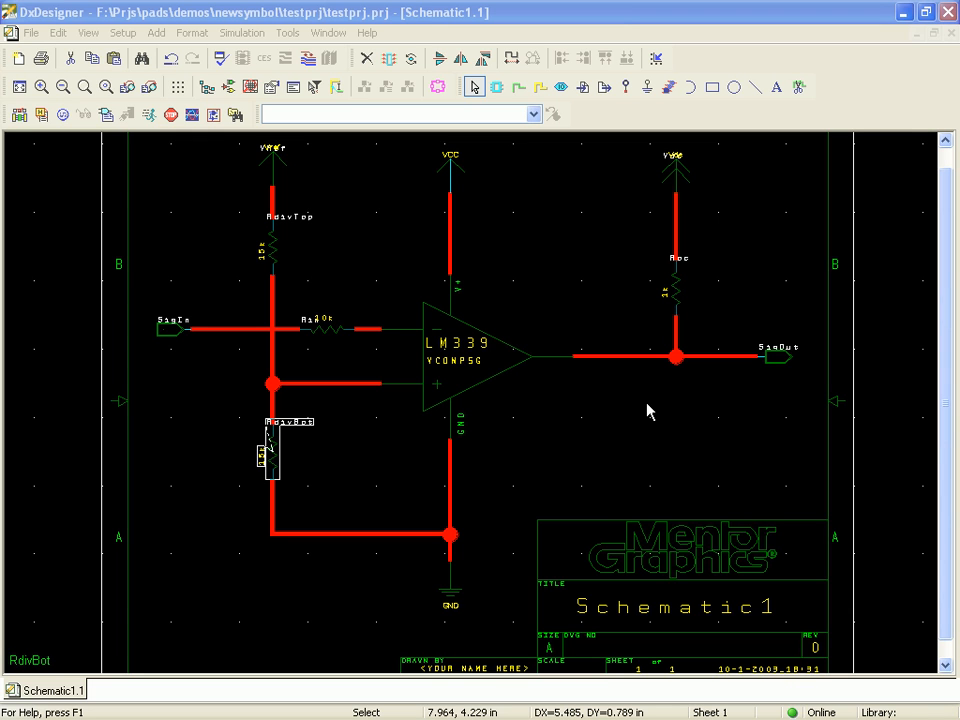
{"action": "mouse_move", "coordinate": [278, 378]}
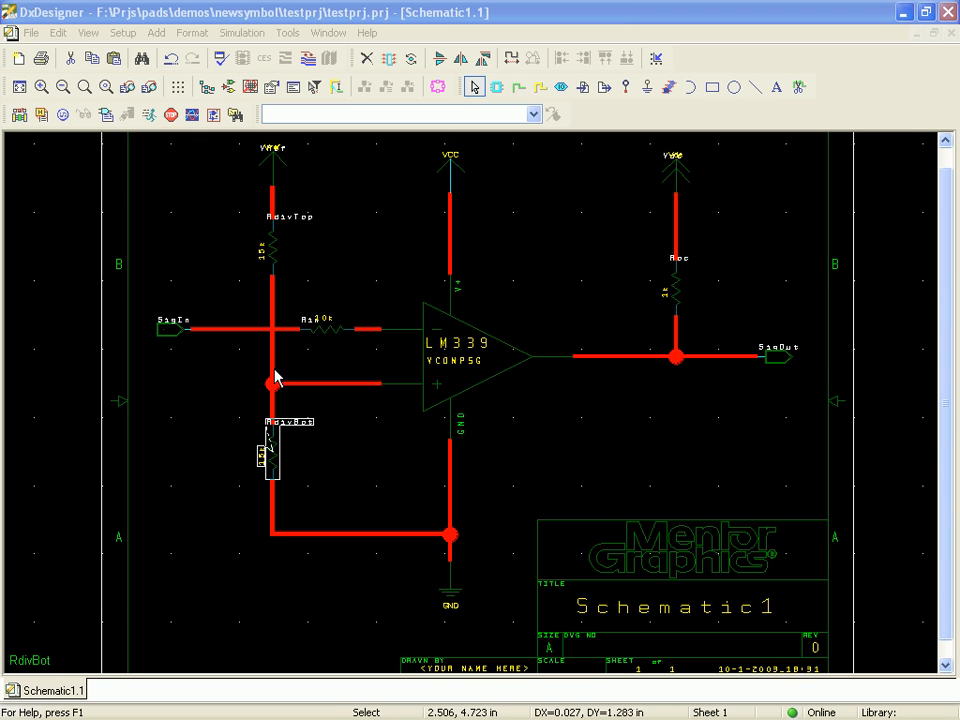
{"action": "mouse_move", "coordinate": [610, 388]}
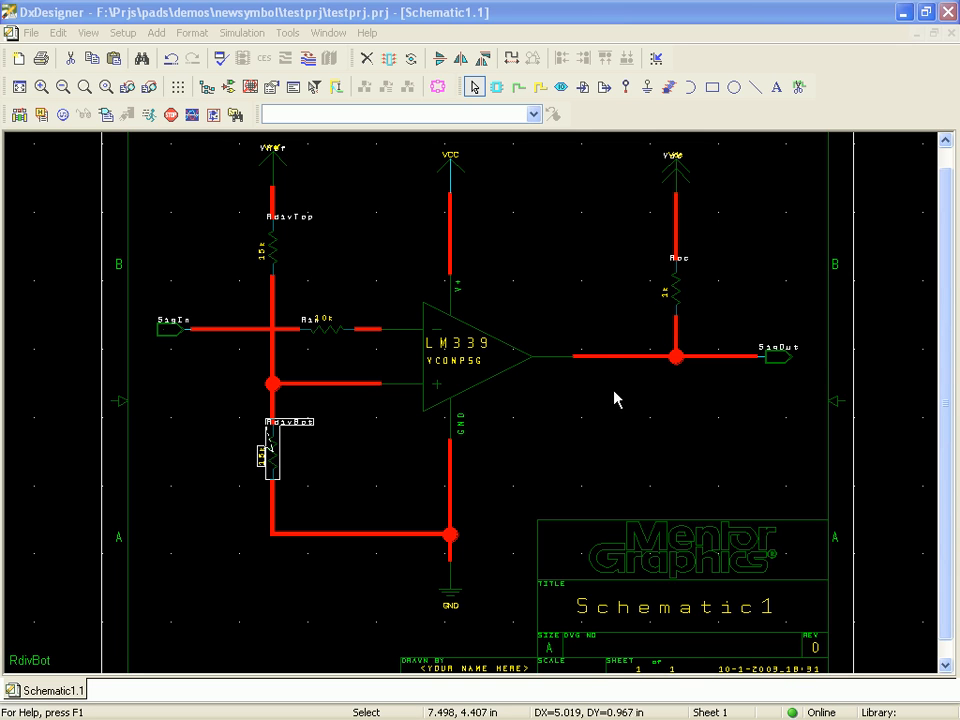
{"action": "mouse_move", "coordinate": [678, 290]}
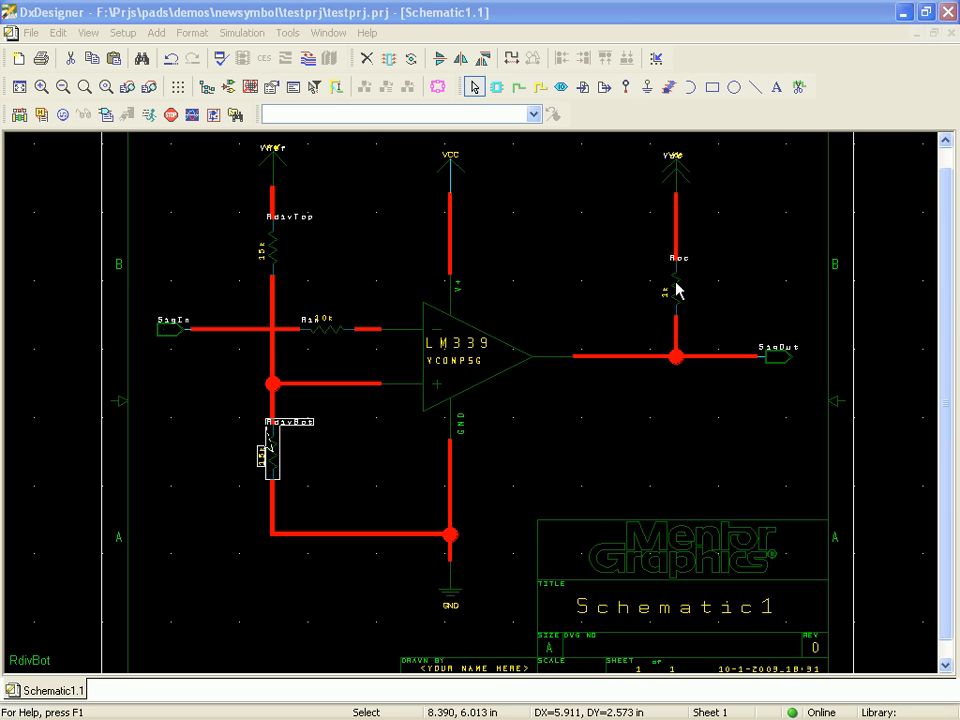
{"action": "mouse_move", "coordinate": [370, 205]}
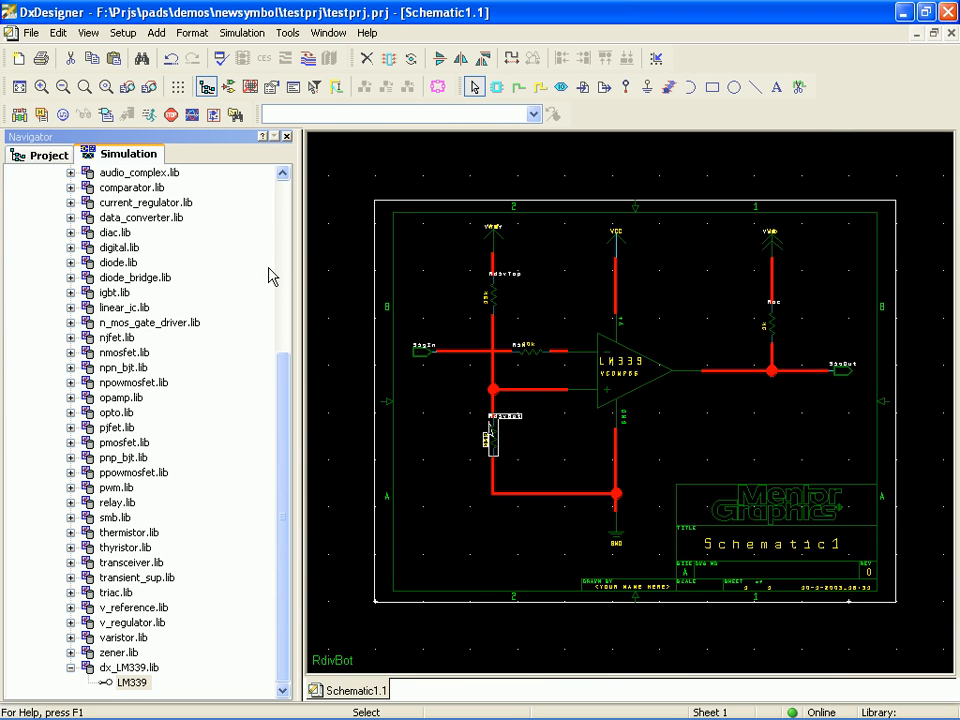
- Rename the comparator symbol $1I3 to CompA in the project's symbol list
{"action": "left_click", "coordinate": [46, 154]}
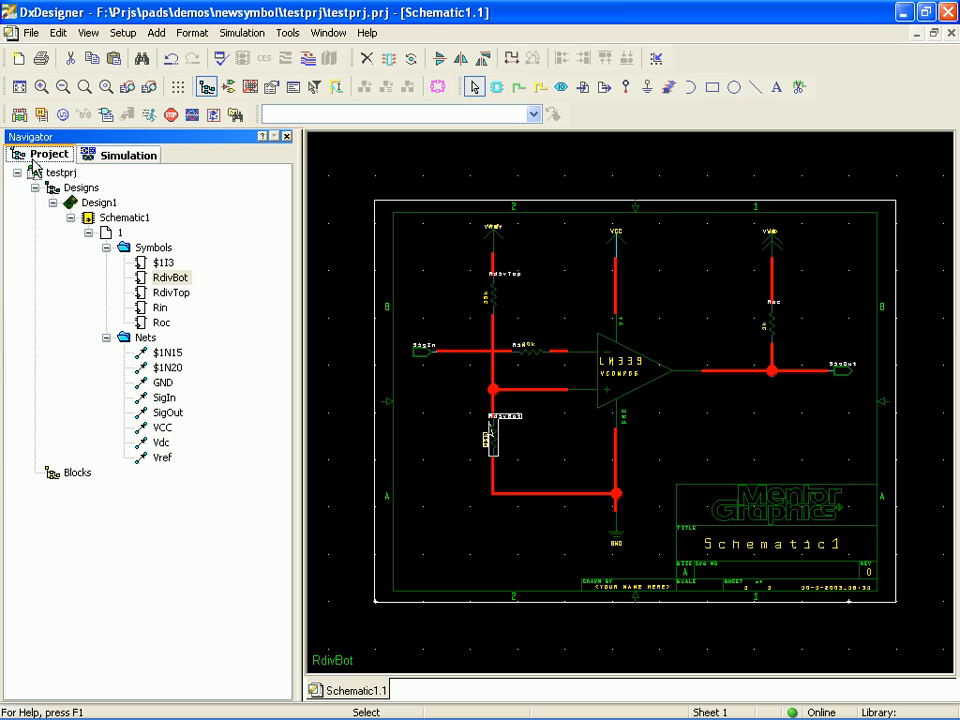
{"action": "mouse_move", "coordinate": [220, 293]}
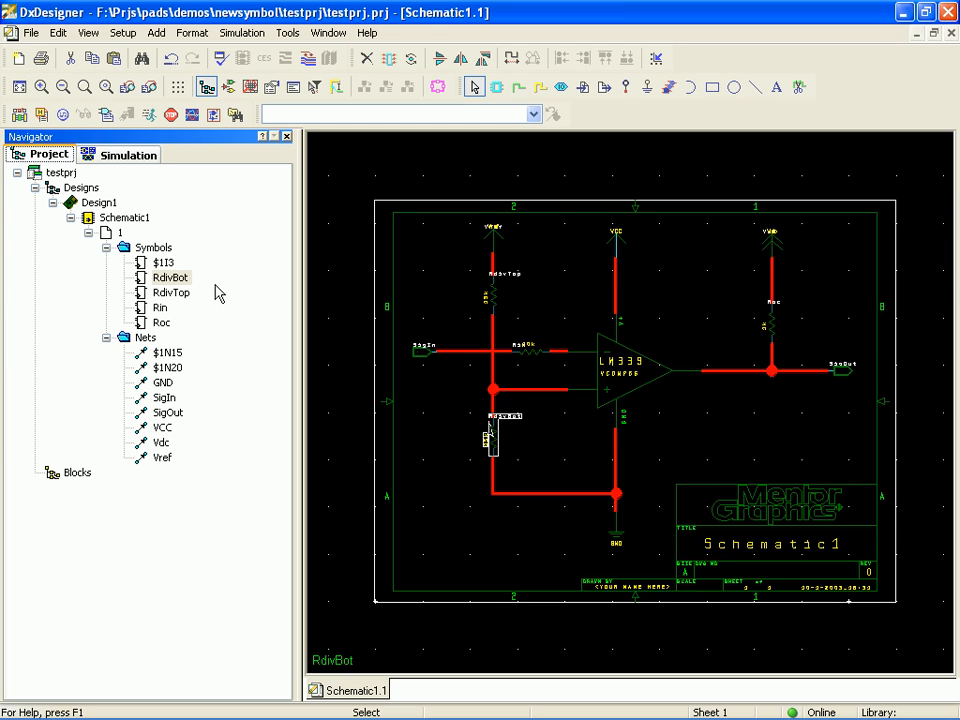
{"action": "mouse_move", "coordinate": [178, 336]}
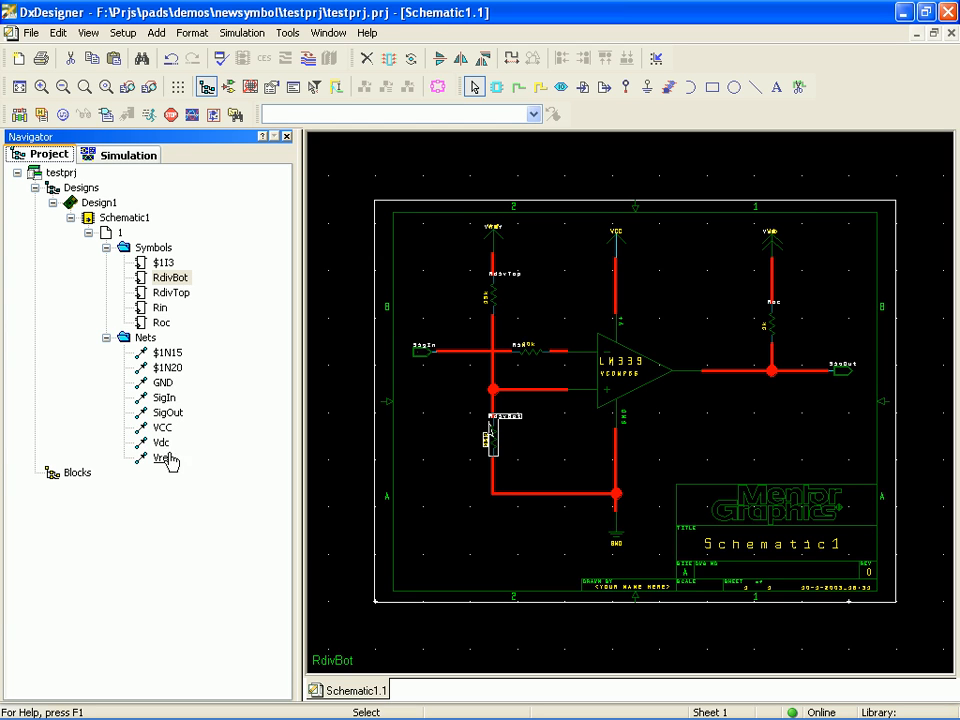
{"action": "mouse_move", "coordinate": [175, 292]}
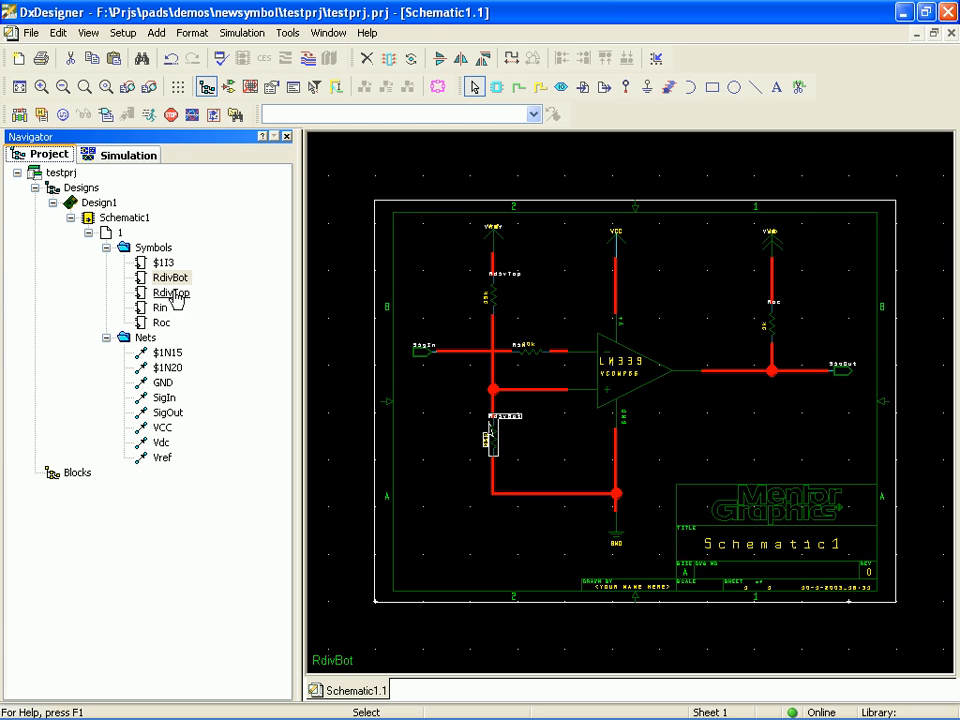
{"action": "left_click", "coordinate": [163, 262]}
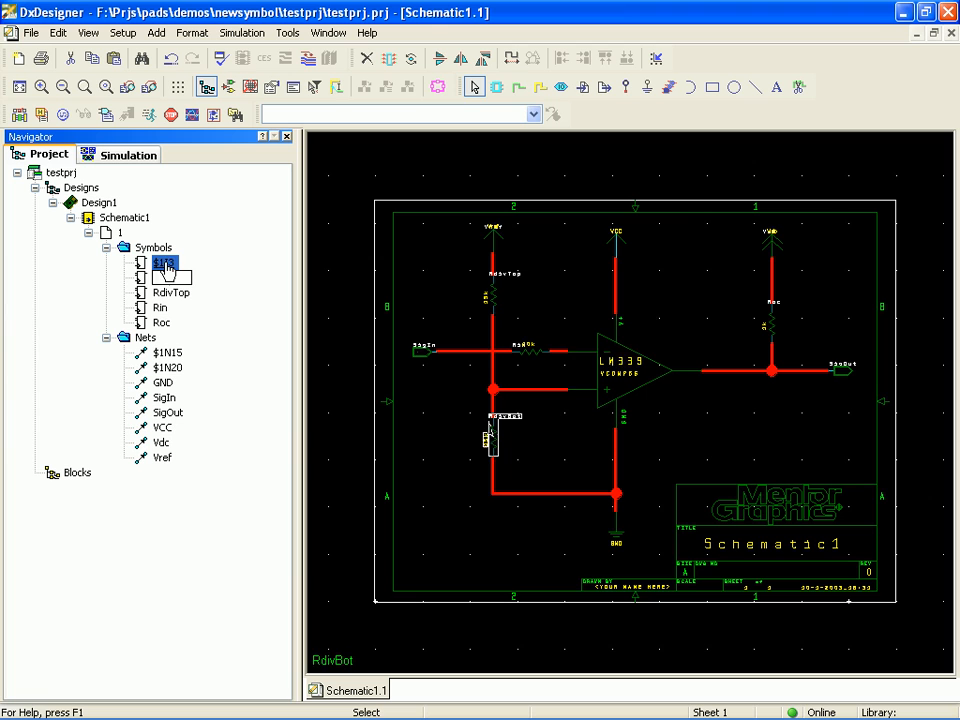
{"action": "right_click", "coordinate": [162, 262]}
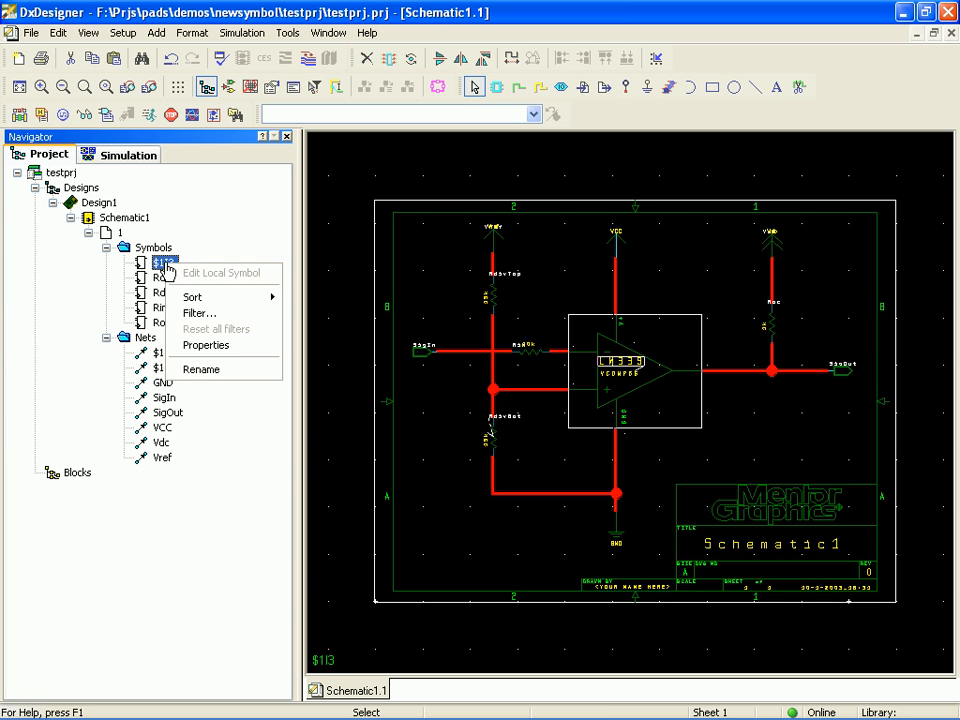
{"action": "mouse_move", "coordinate": [224, 369]}
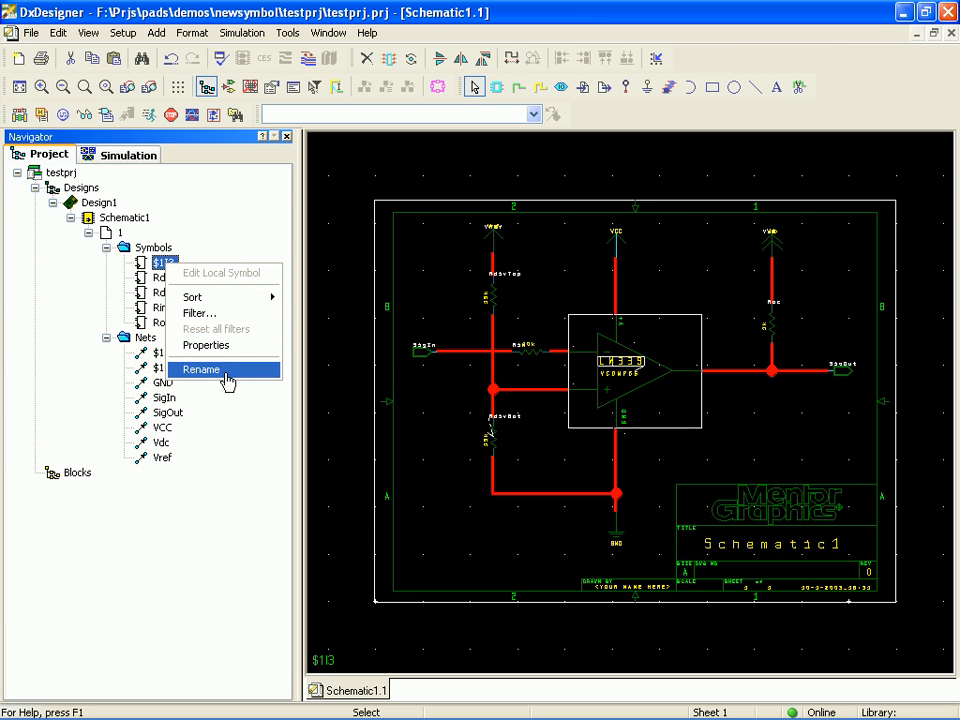
{"action": "left_click", "coordinate": [200, 369]}
{"action": "type", "text": "CompA"}
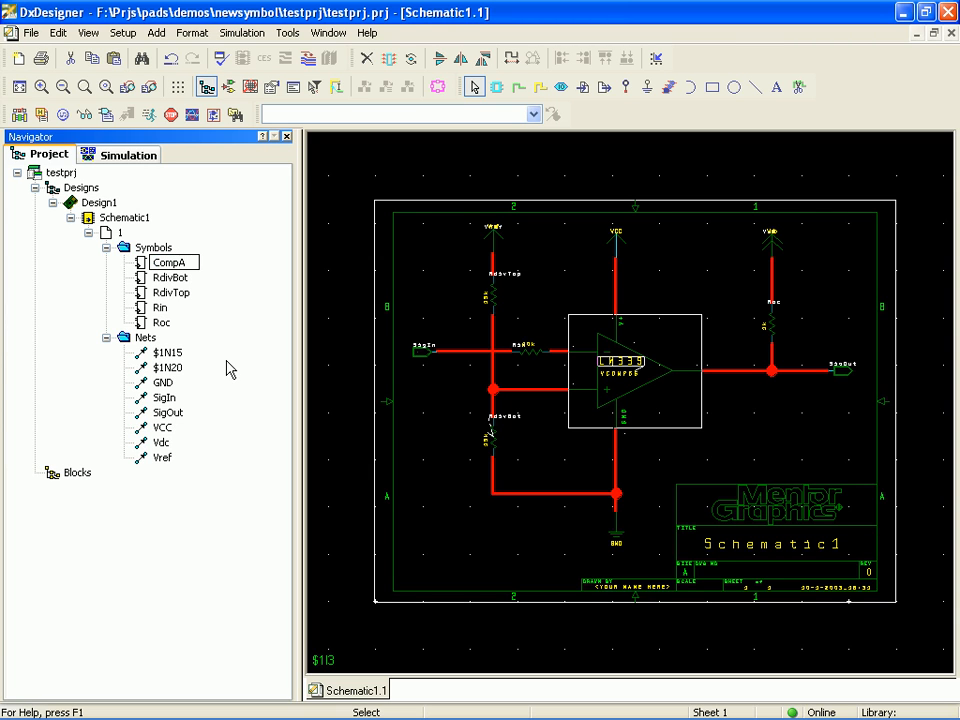
- Rename net $1N20, the divider node, to ThresholdVoltage
{"action": "left_click", "coordinate": [169, 262]}
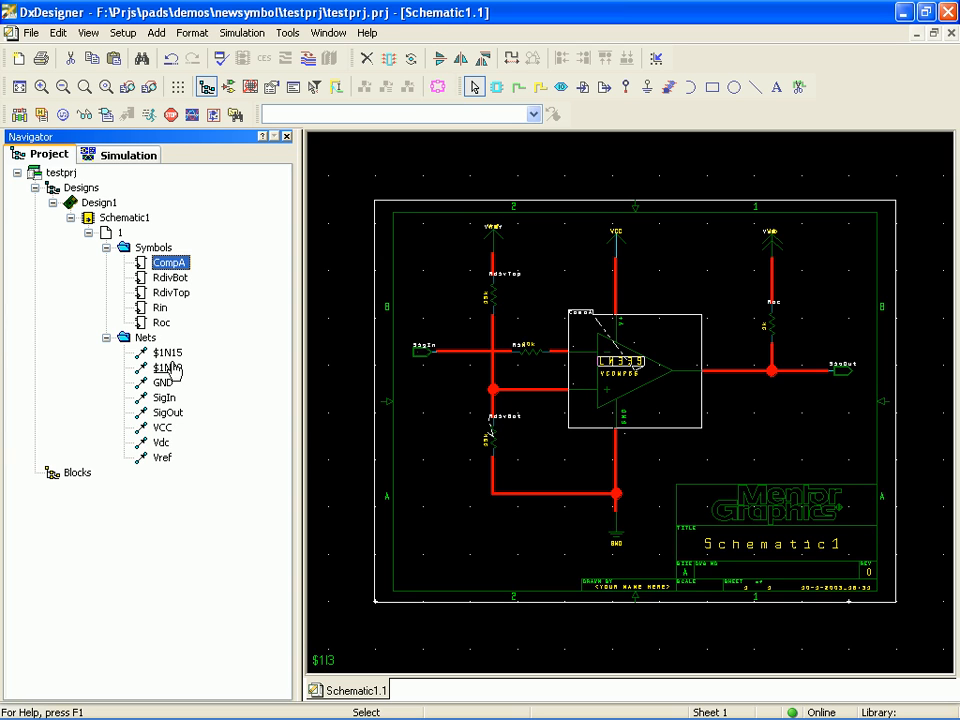
{"action": "left_click", "coordinate": [167, 352]}
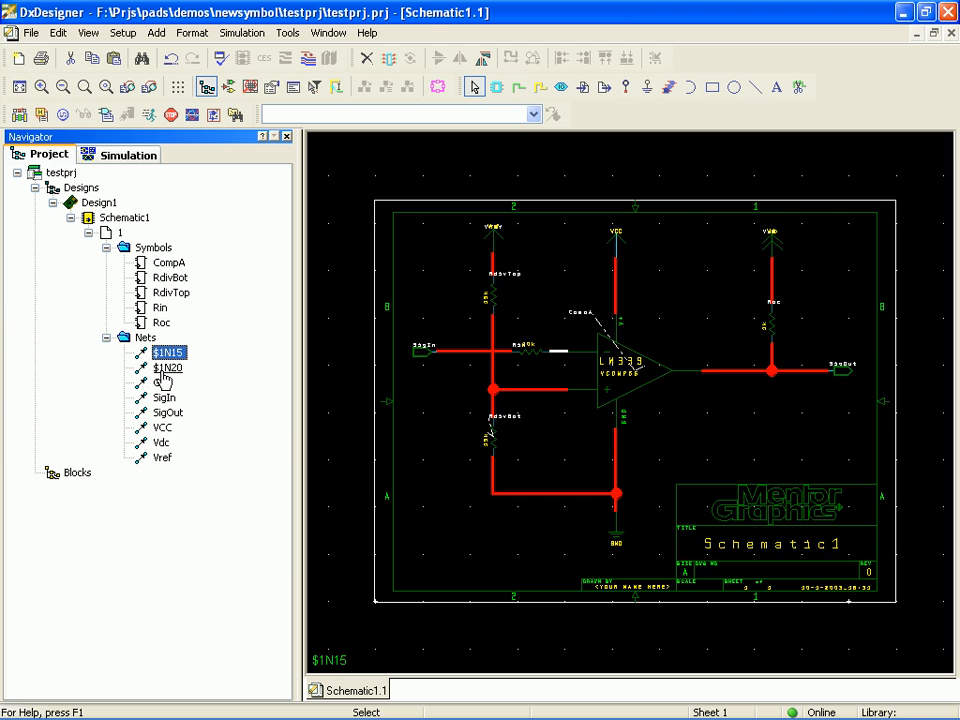
{"action": "left_click", "coordinate": [169, 368]}
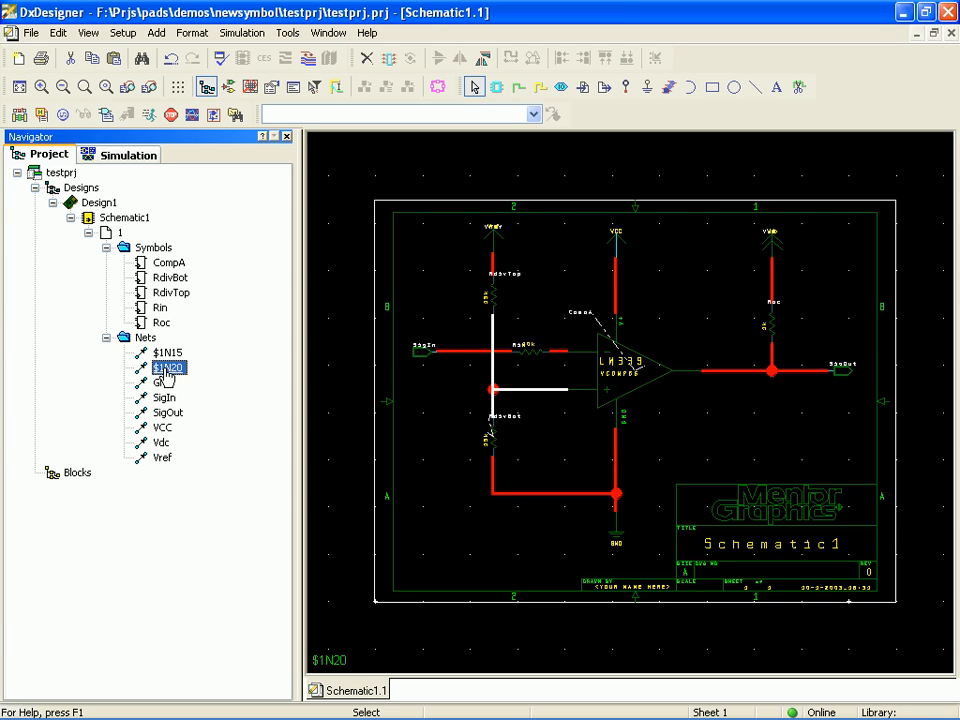
{"action": "right_click", "coordinate": [168, 367]}
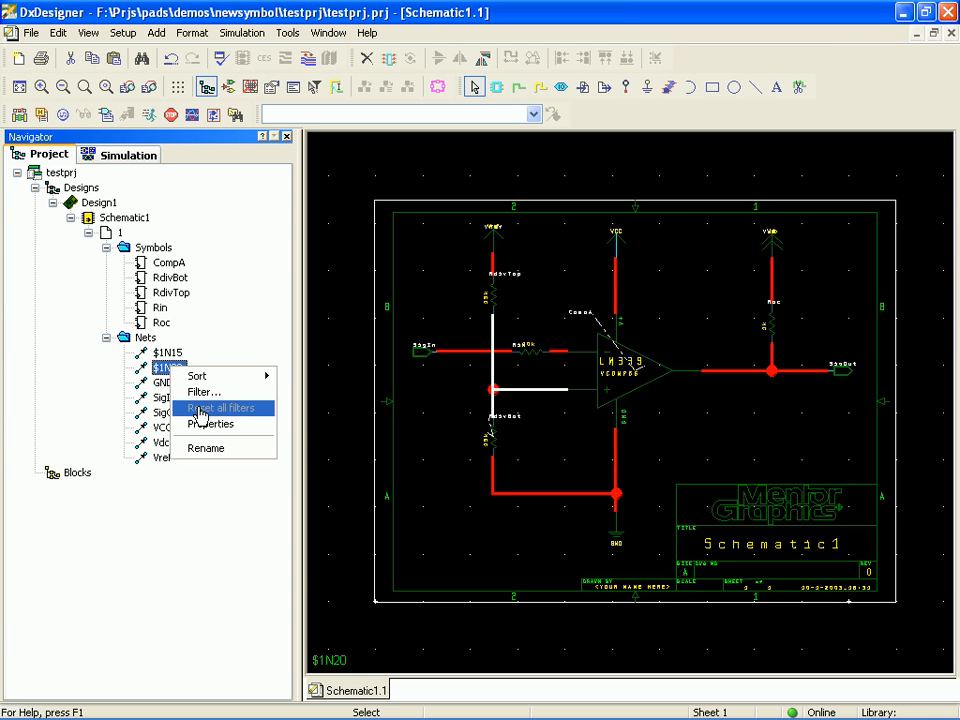
{"action": "mouse_move", "coordinate": [207, 445]}
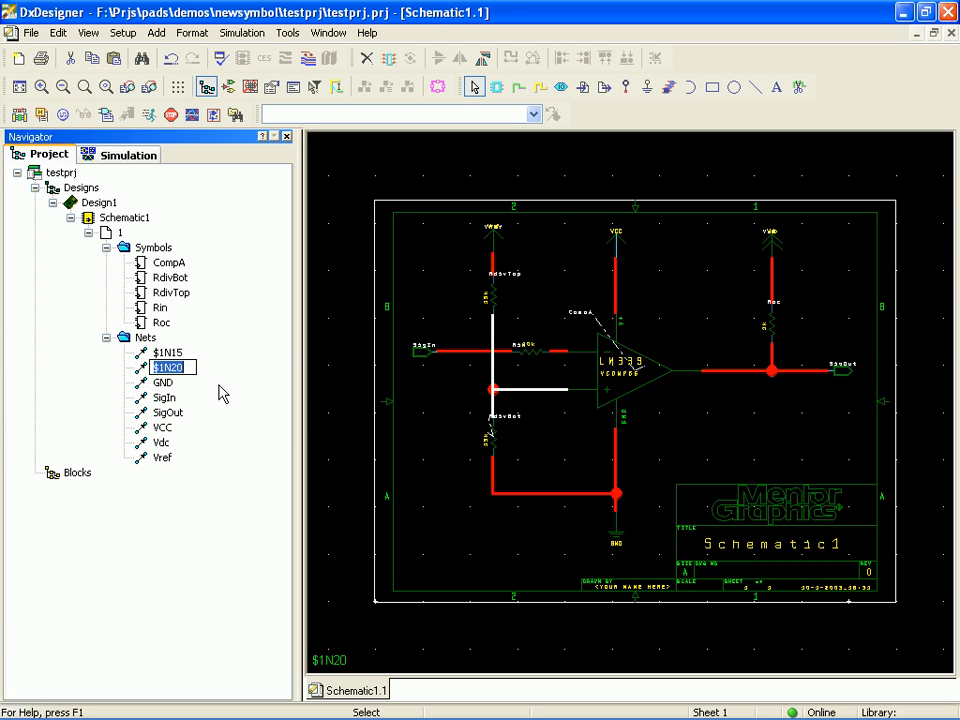
{"action": "type", "text": "T"}
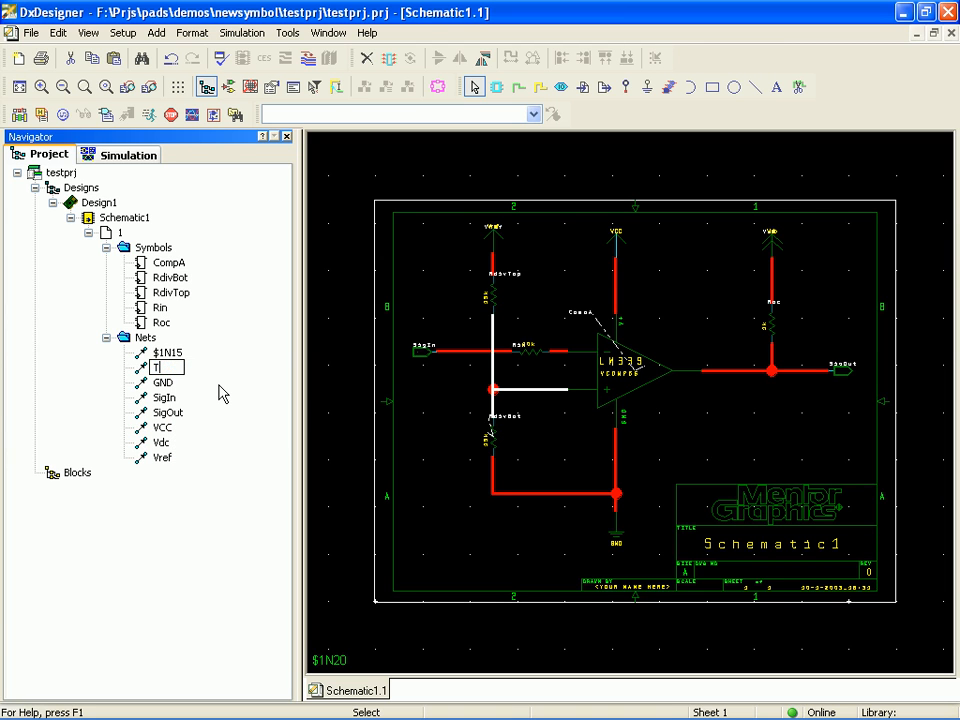
{"action": "type", "text": "Threshol"}
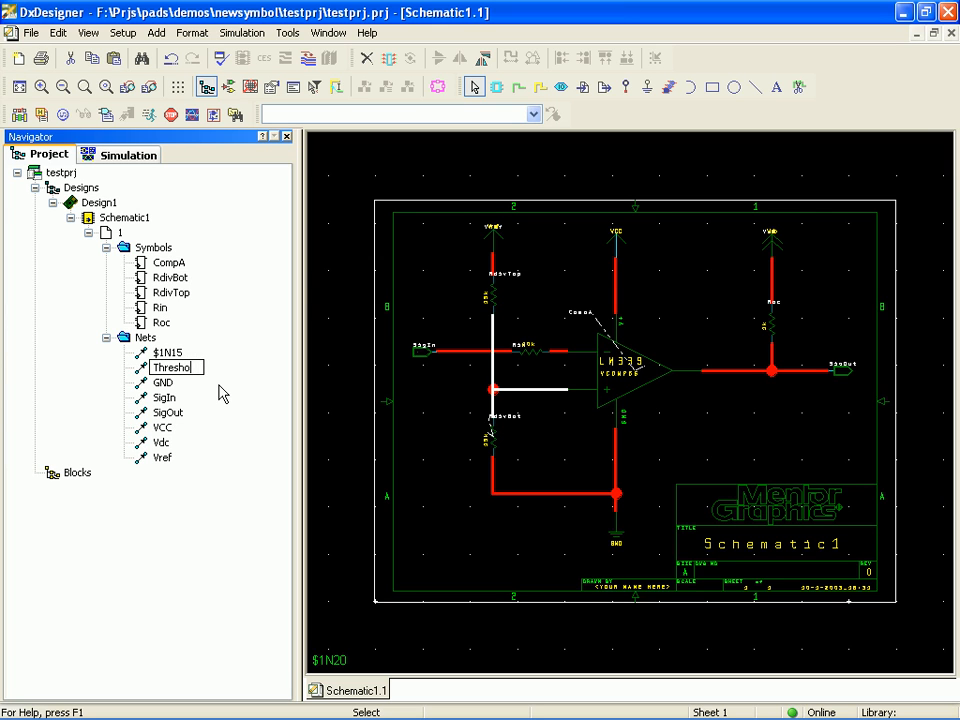
{"action": "type", "text": "ThresholdVoltage"}
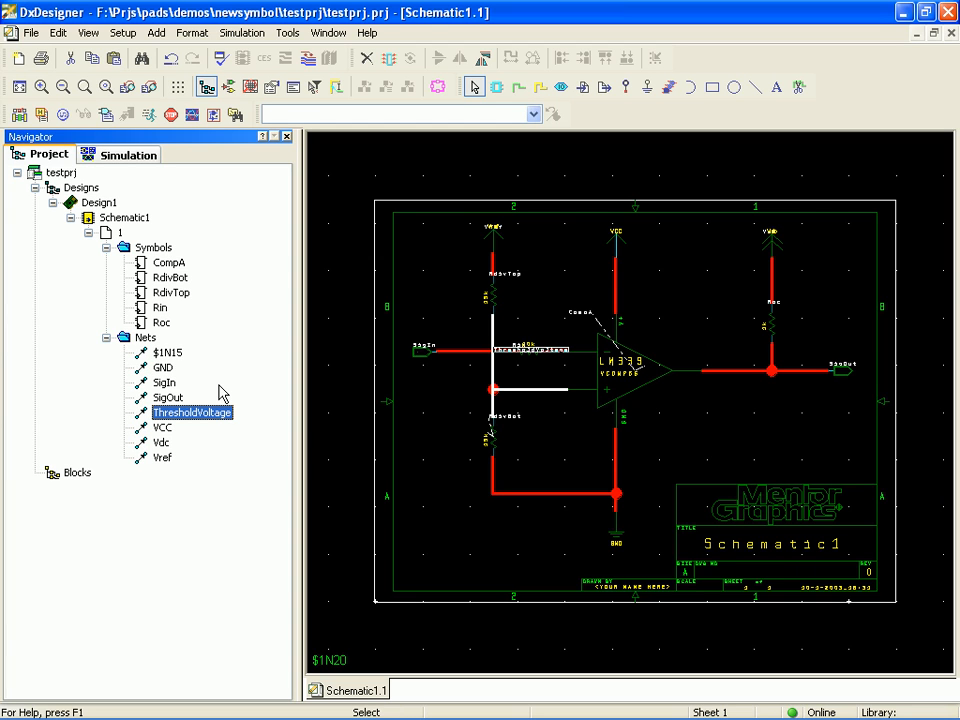
{"action": "mouse_move", "coordinate": [165, 362]}
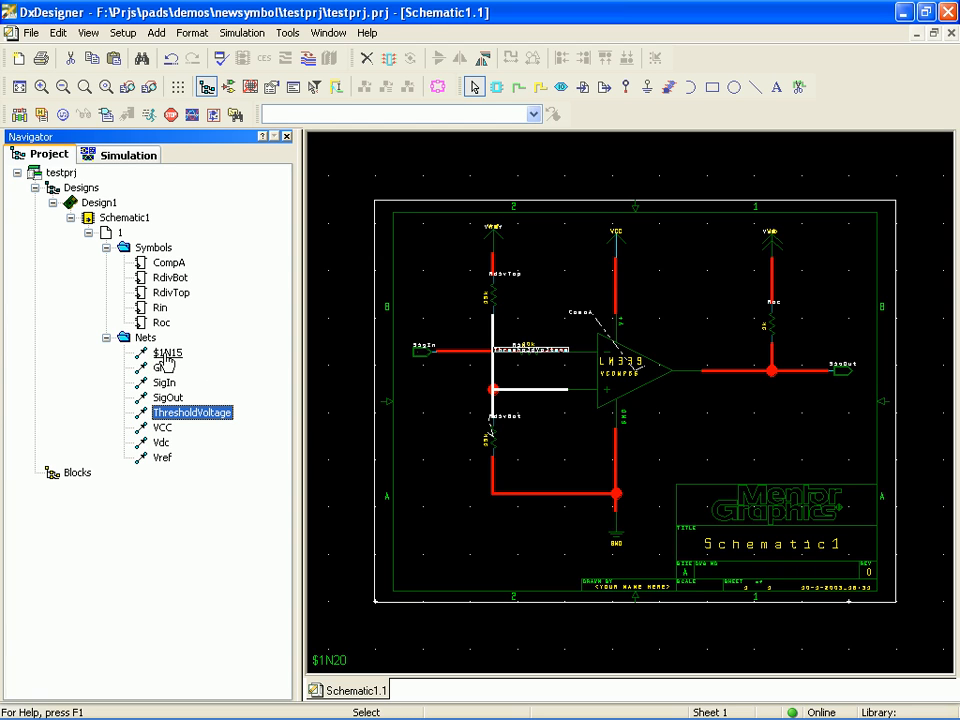
- Begin renaming net $1N15, typing NegI for the comparator's negative input
{"action": "right_click", "coordinate": [165, 352]}
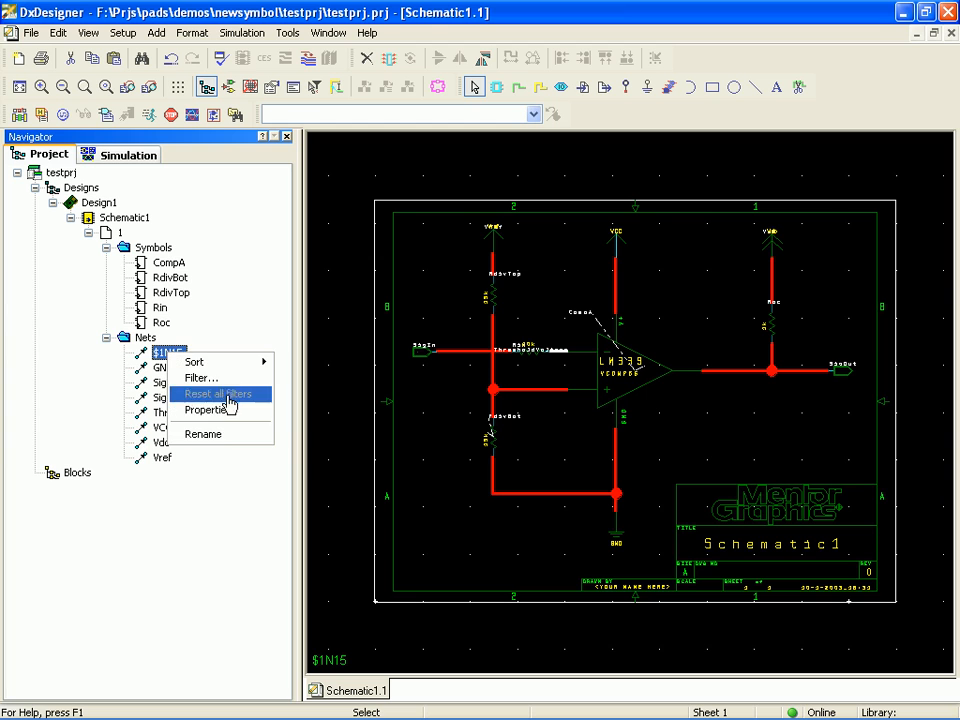
{"action": "left_click", "coordinate": [218, 393]}
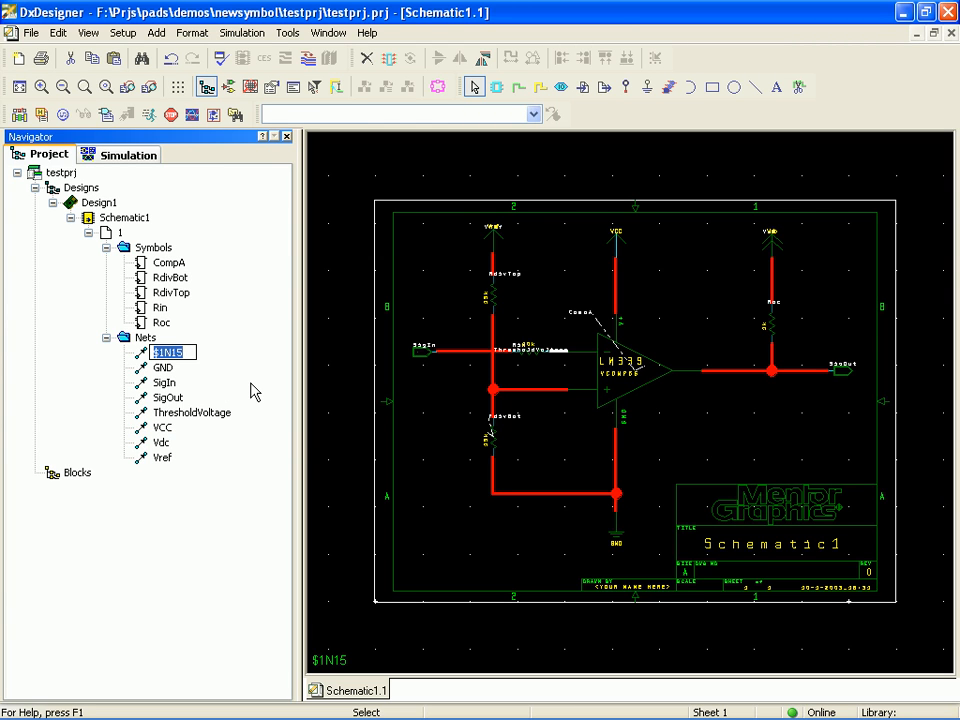
{"action": "type", "text": "NegI"}
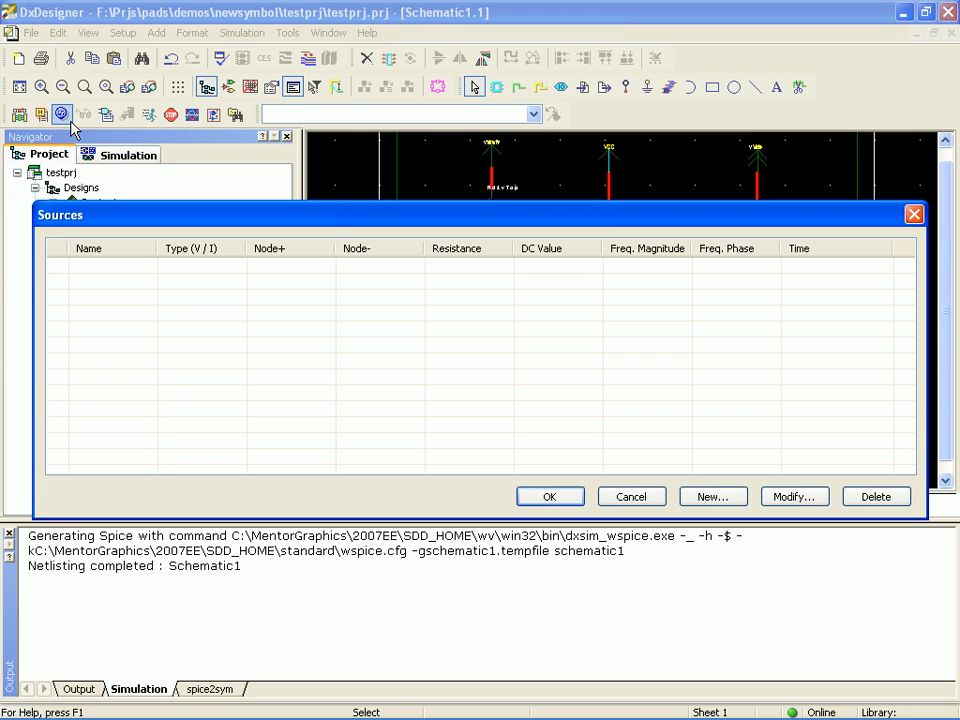
{"action": "mouse_move", "coordinate": [125, 272]}
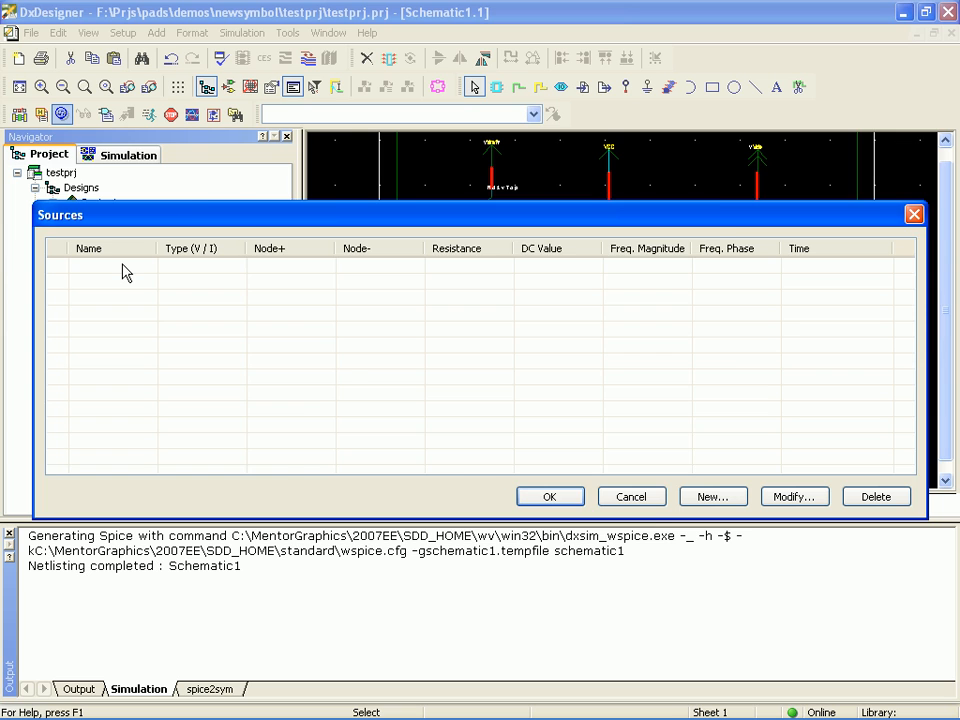
- Define voltage source InputWave from SIGIN to 0: DC 0, AC magnitude 12, phase 0
{"action": "left_click", "coordinate": [712, 496]}
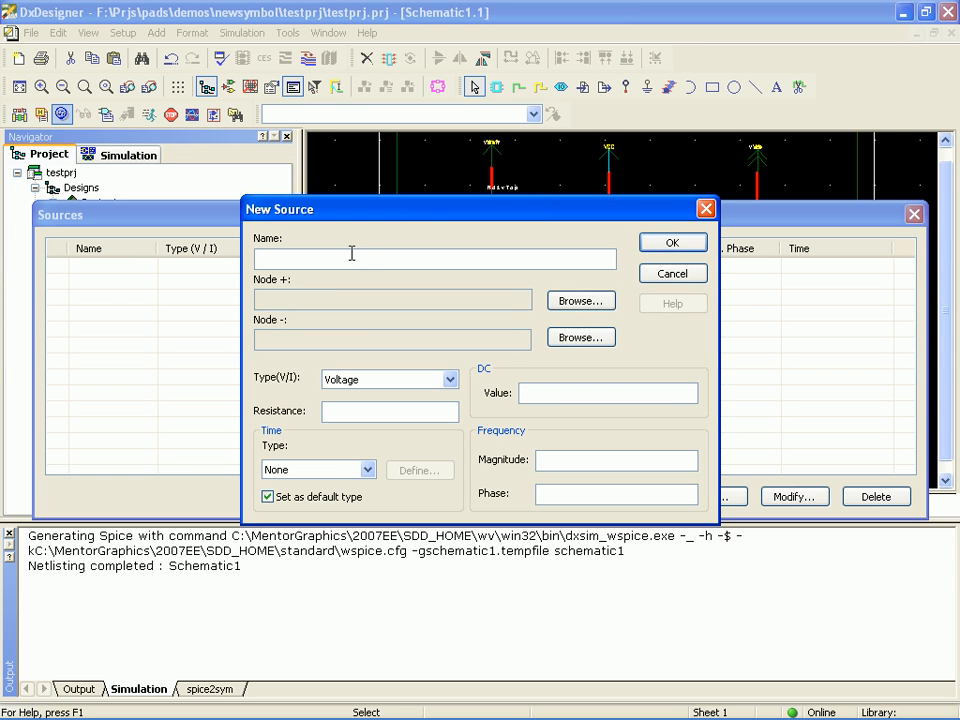
{"action": "left_click", "coordinate": [435, 258]}
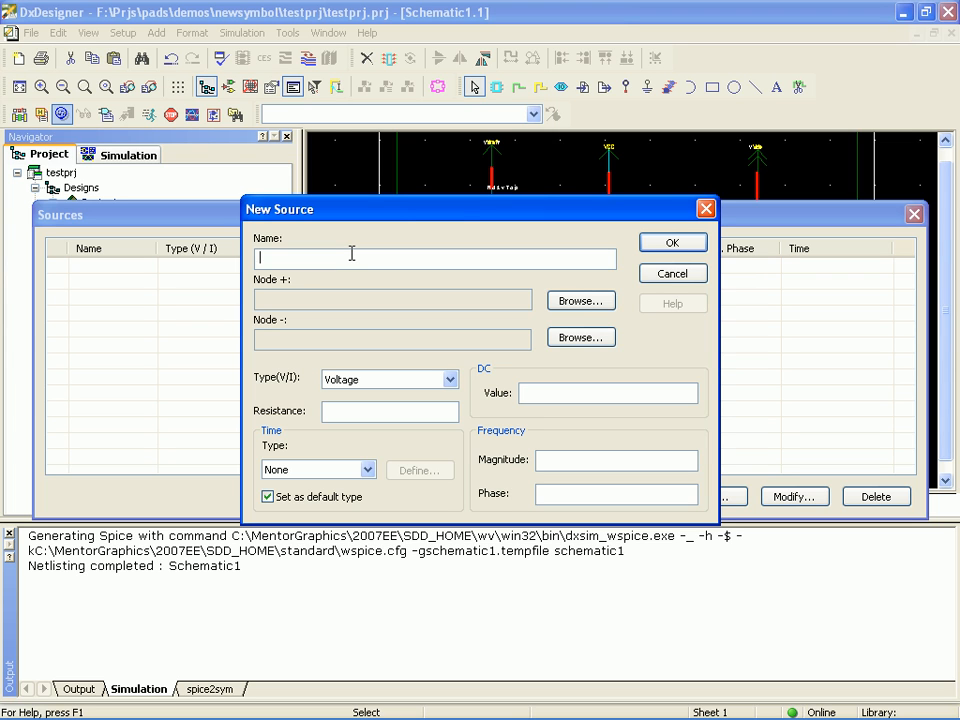
{"action": "type", "text": "Inp"}
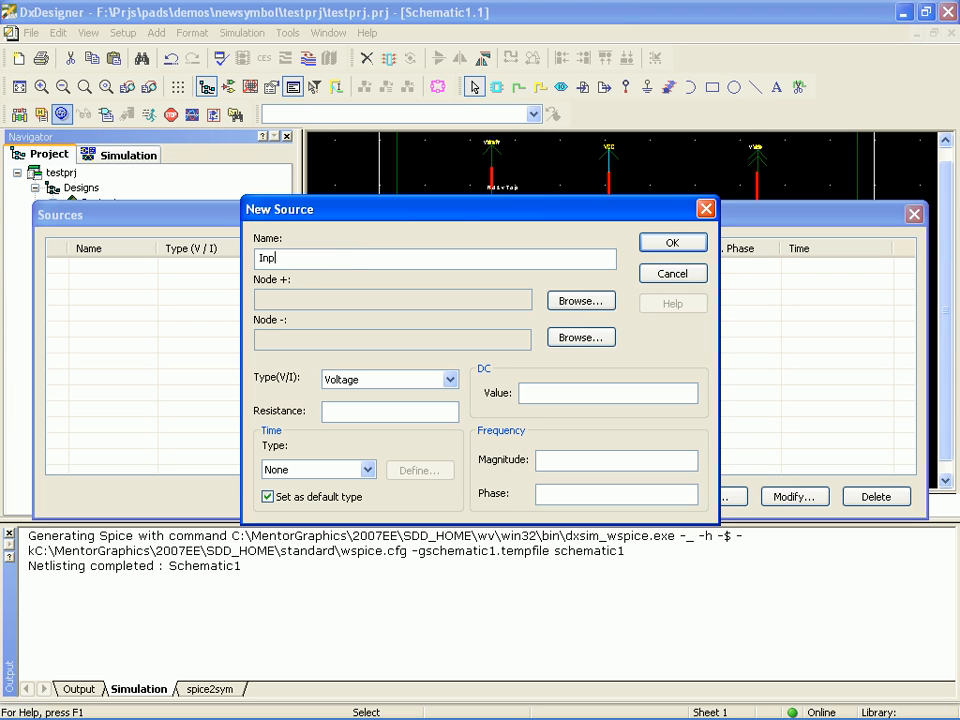
{"action": "type", "text": "ut"}
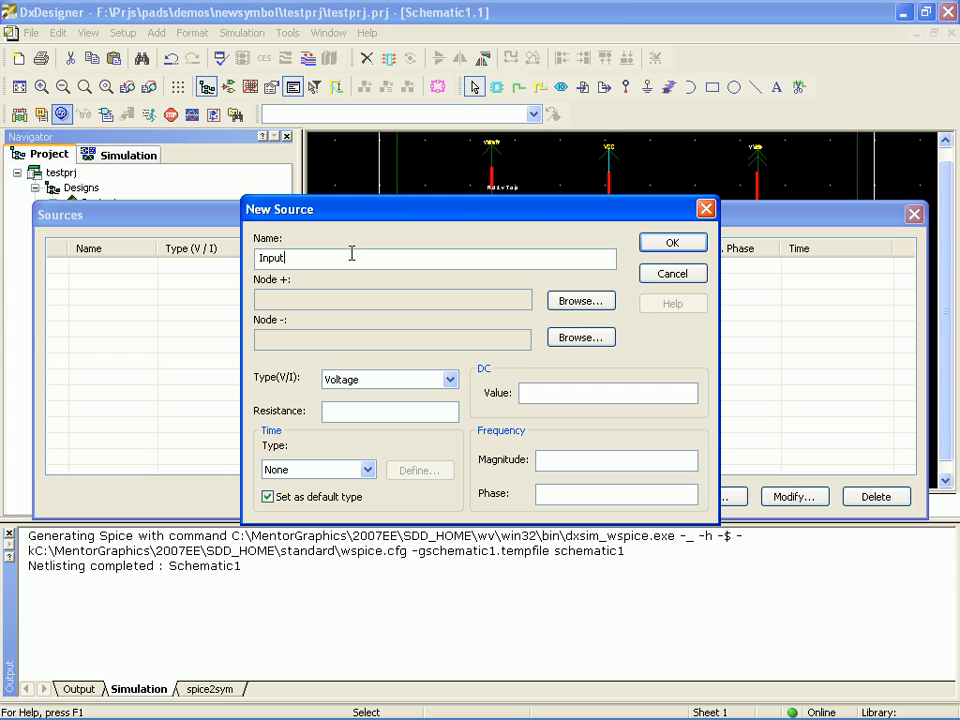
{"action": "type", "text": "Wave"}
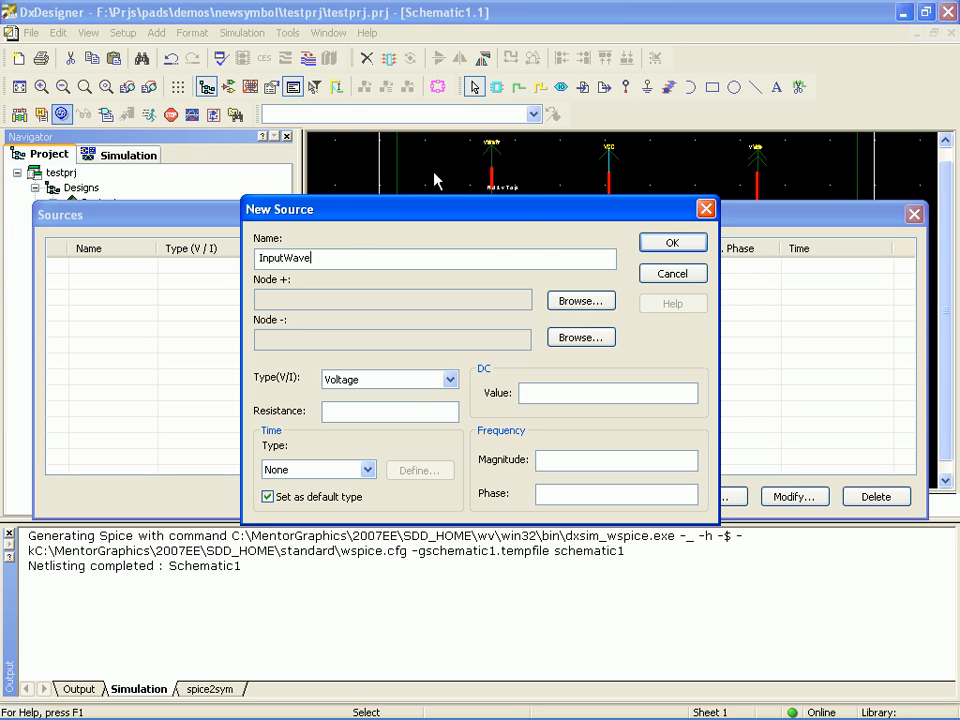
{"action": "left_click", "coordinate": [580, 300]}
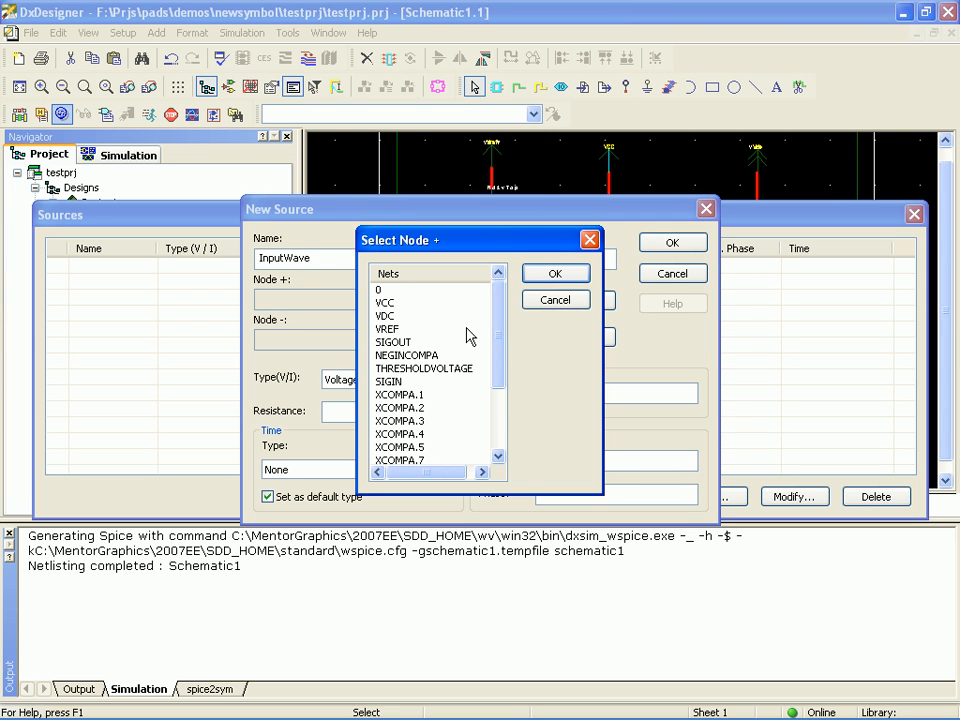
{"action": "mouse_move", "coordinate": [400, 392]}
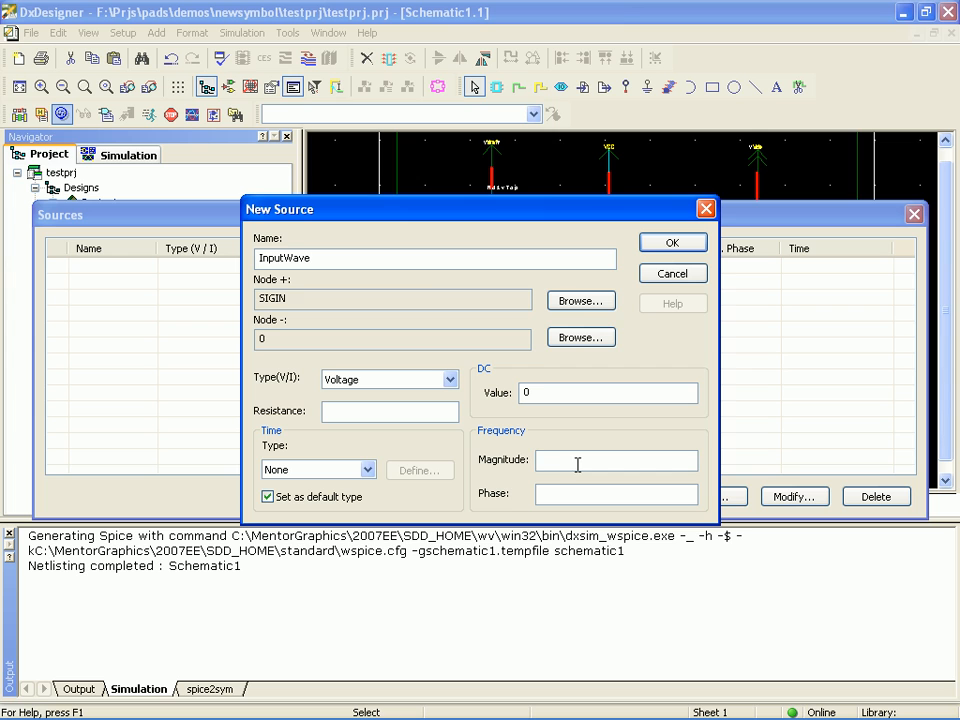
{"action": "type", "text": "12"}
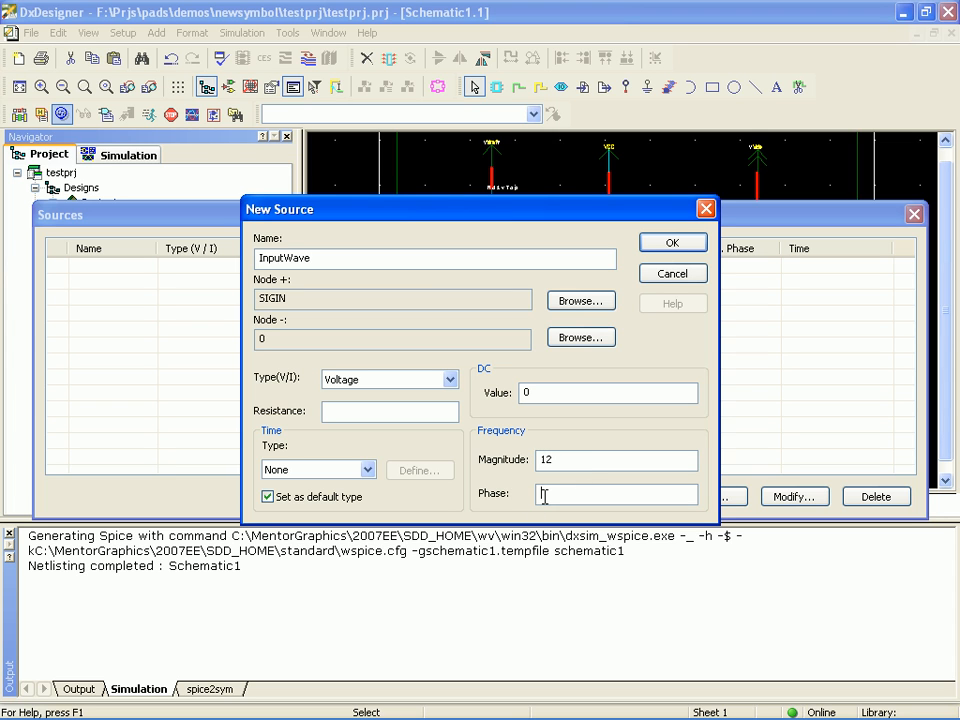
{"action": "type", "text": "0"}
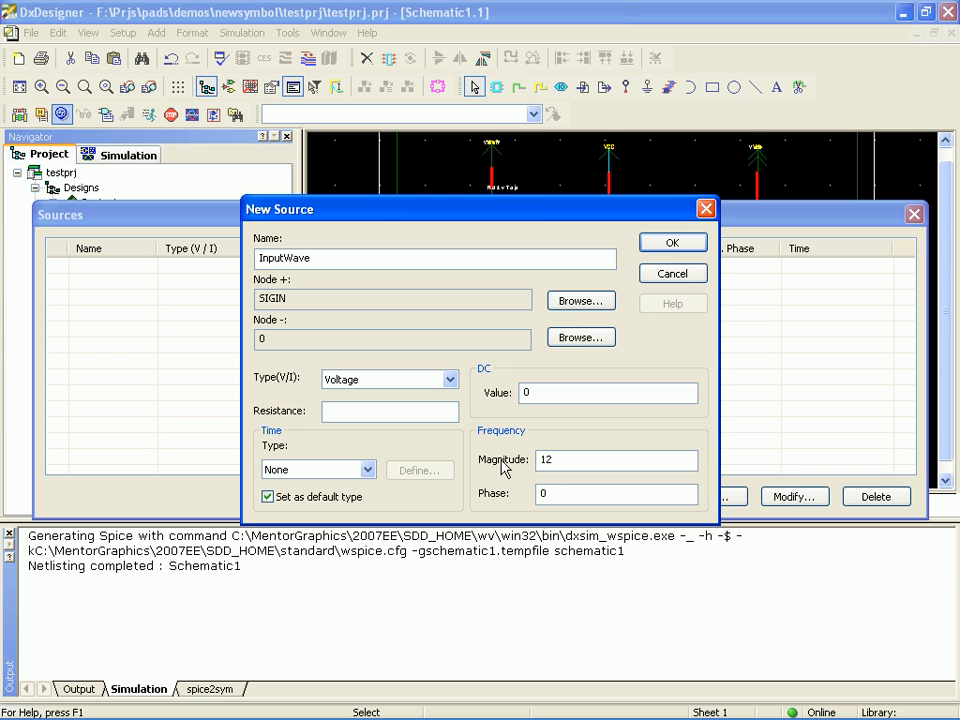
{"action": "left_click", "coordinate": [367, 469]}
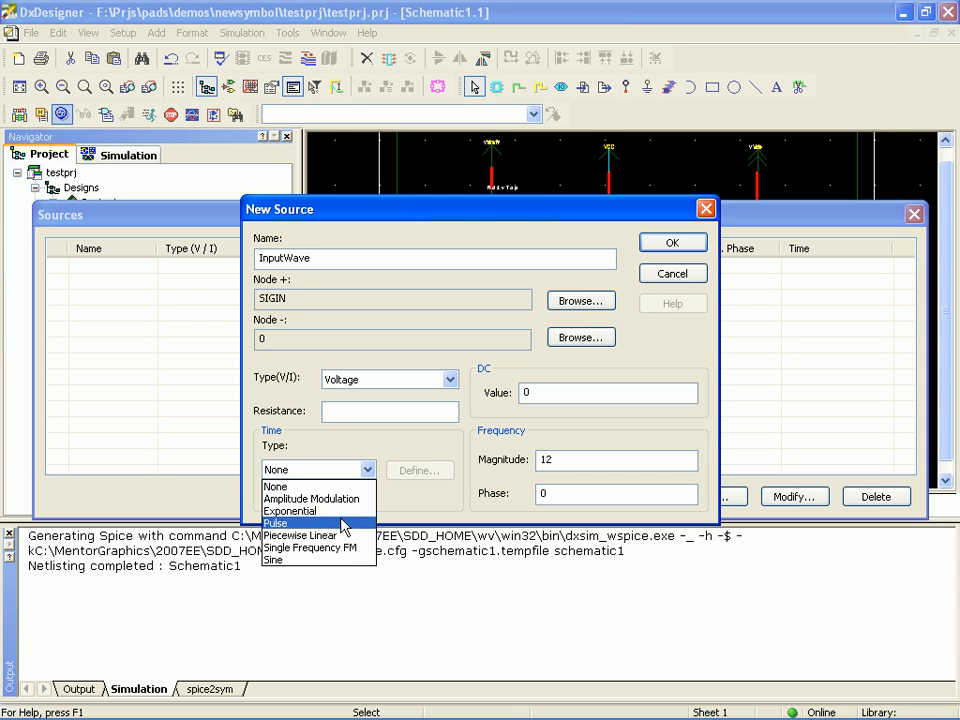
- Make InputWave piecewise linear with points 0 s/0 V and 0.5 s/12 V
{"action": "left_click", "coordinate": [298, 534]}
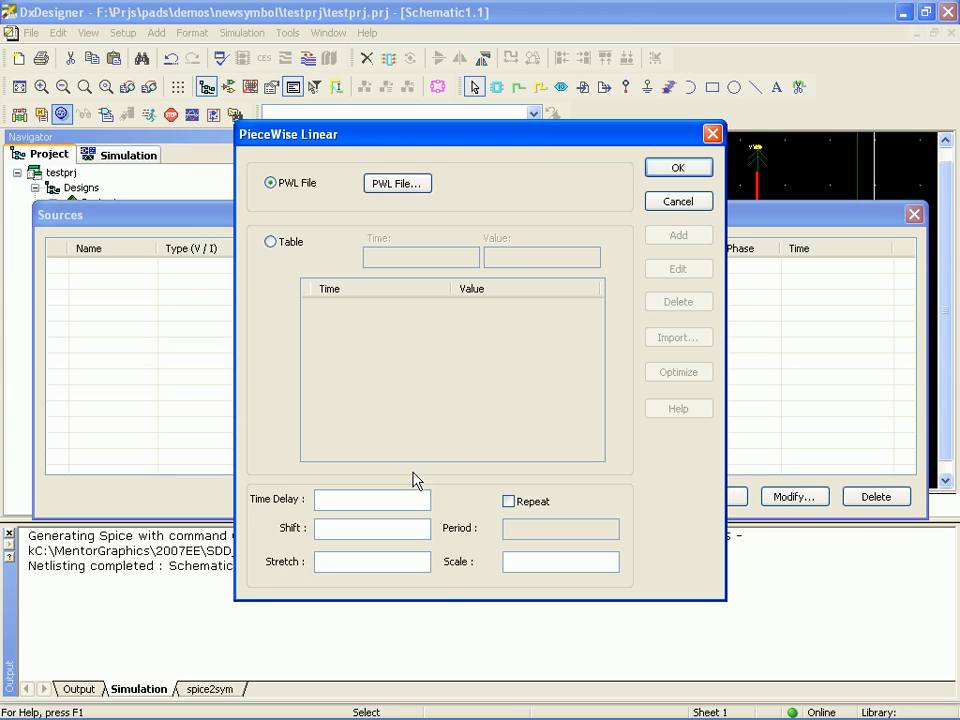
{"action": "left_click", "coordinate": [270, 241]}
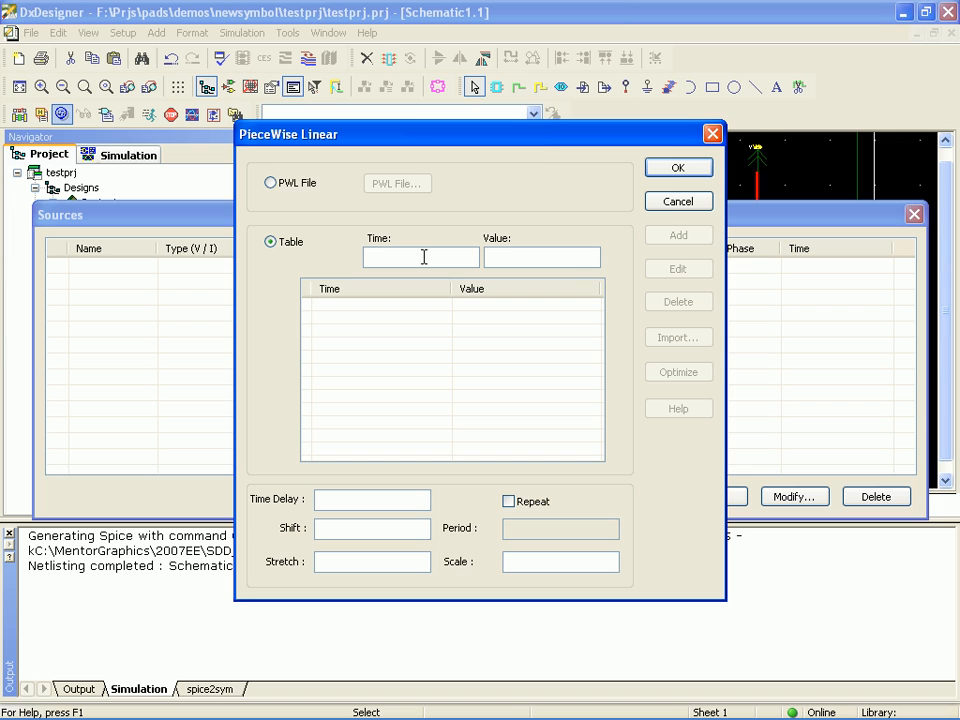
{"action": "type", "text": "0"}
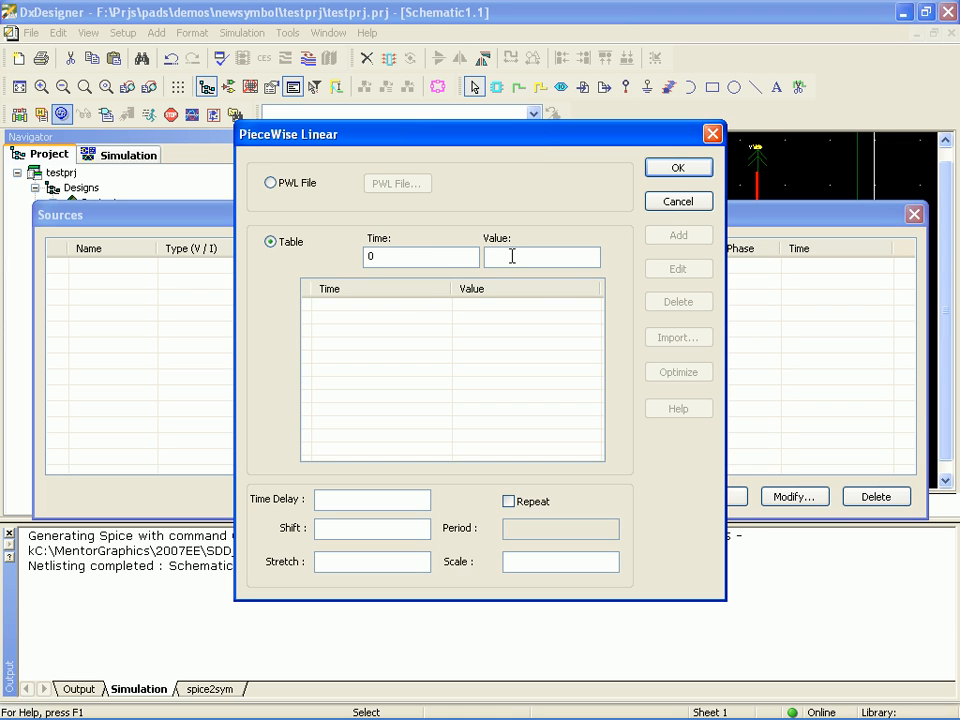
{"action": "left_click", "coordinate": [678, 235]}
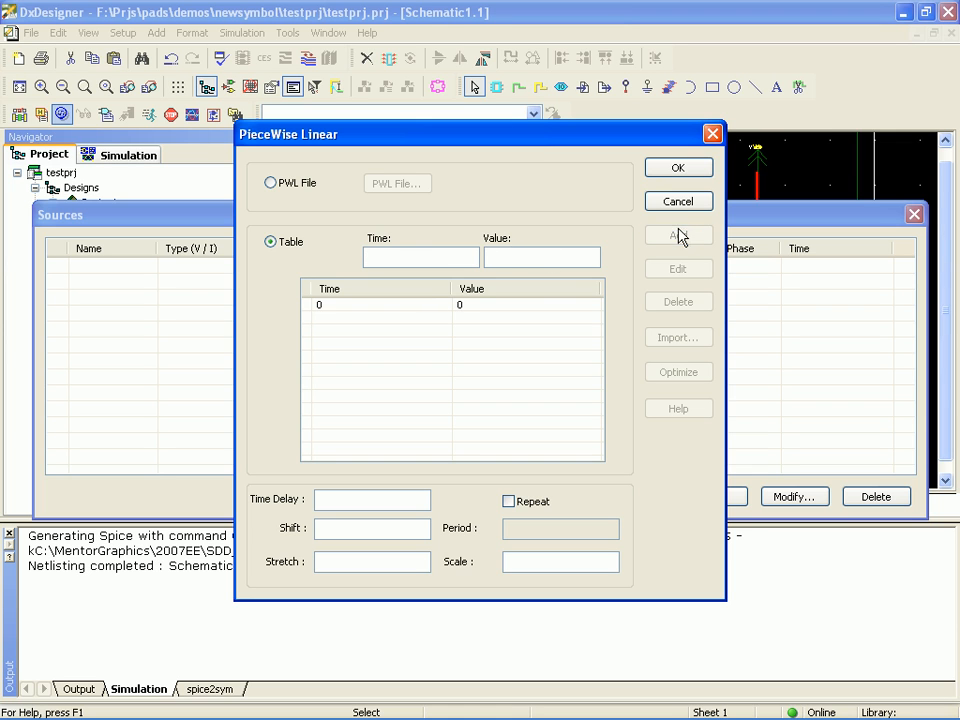
{"action": "left_click", "coordinate": [420, 256]}
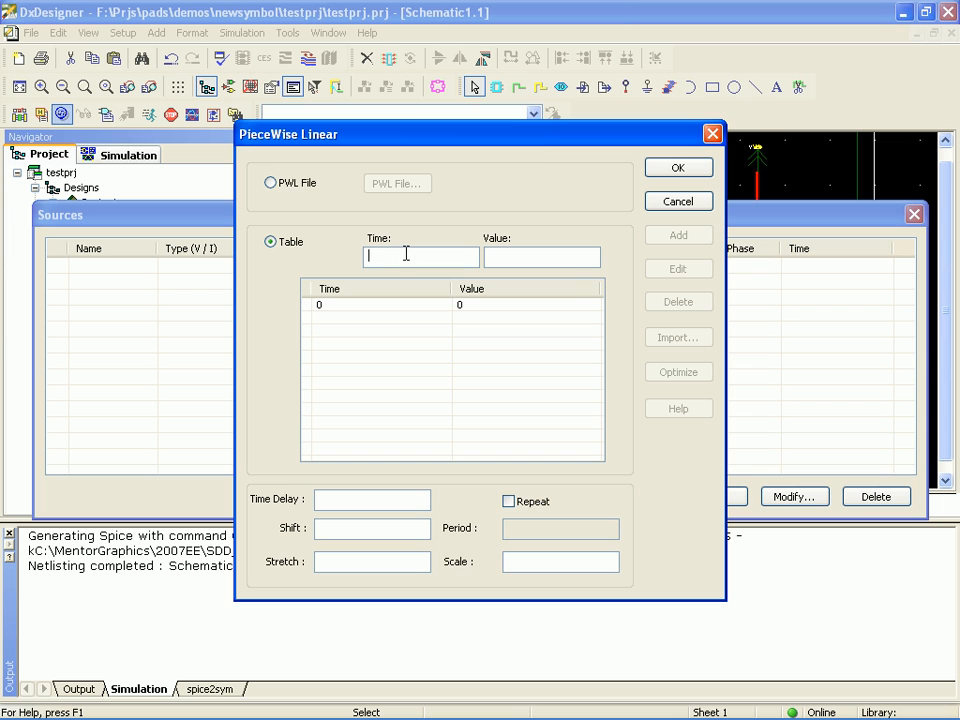
{"action": "type", "text": ".5"}
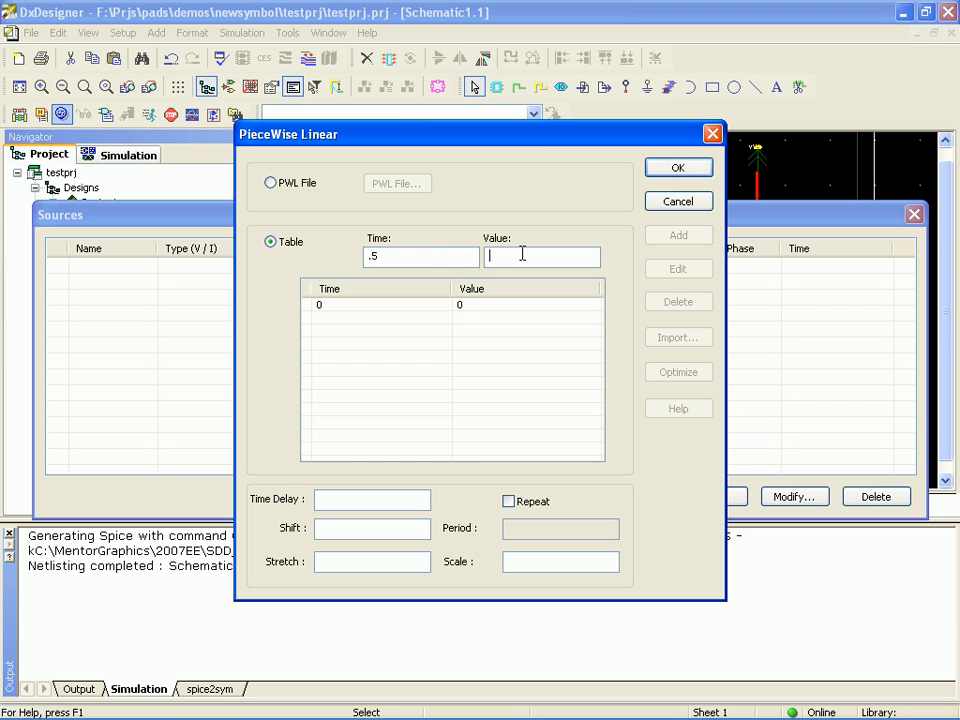
{"action": "type", "text": "12"}
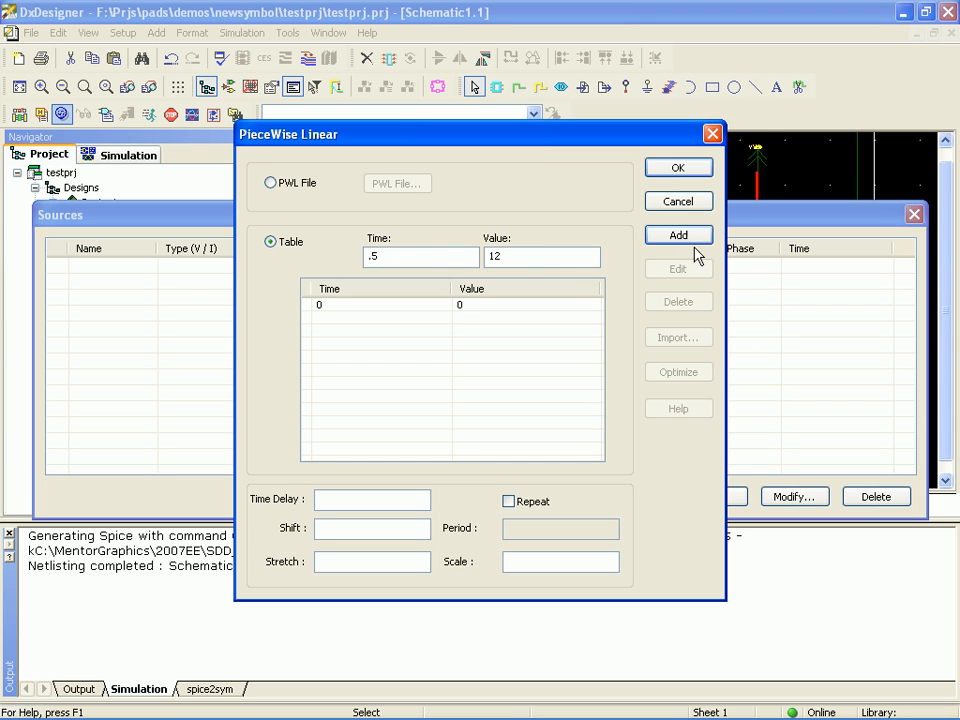
{"action": "left_click", "coordinate": [678, 234]}
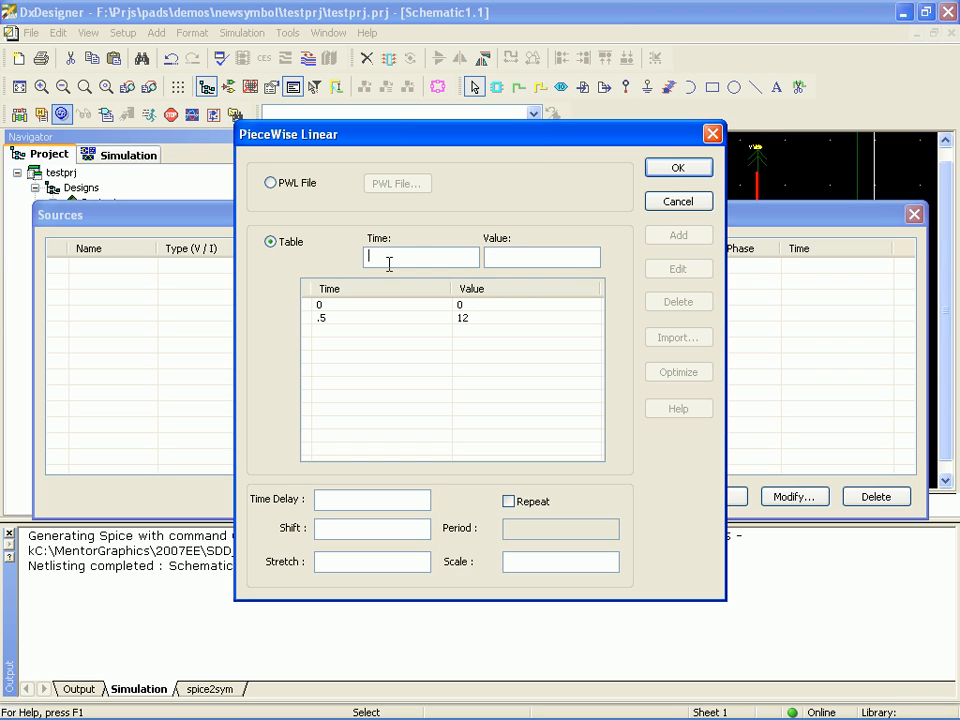
- Add the 1 s/0 V point, set the waveform to repeat, and confirm
{"action": "type", "text": "1"}
{"action": "left_click", "coordinate": [542, 257]}
{"action": "type", "text": "0"}
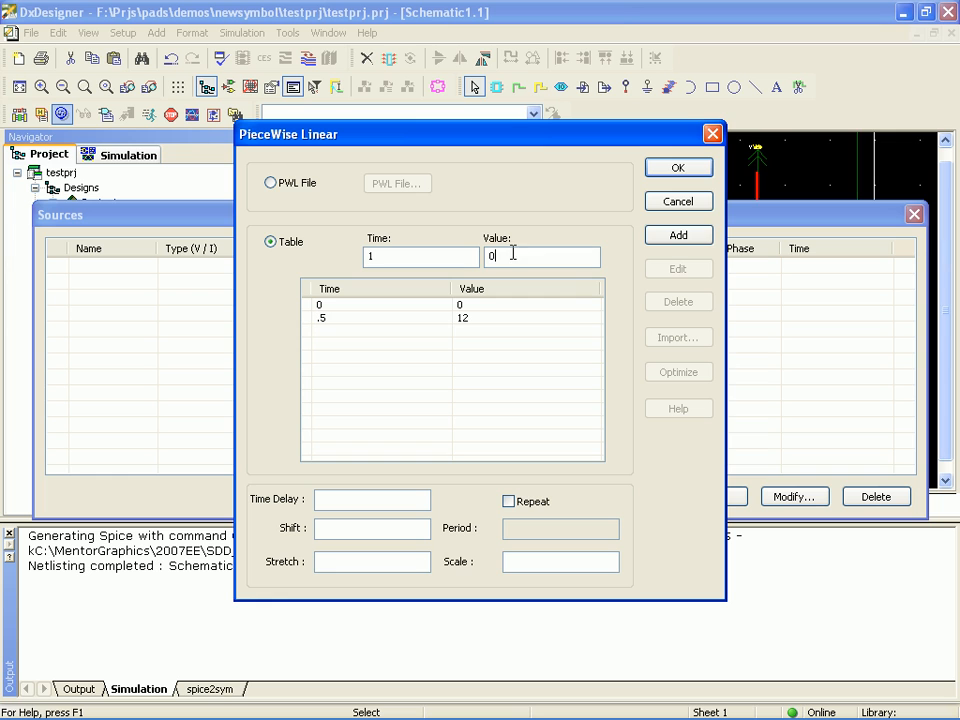
{"action": "left_click", "coordinate": [678, 234]}
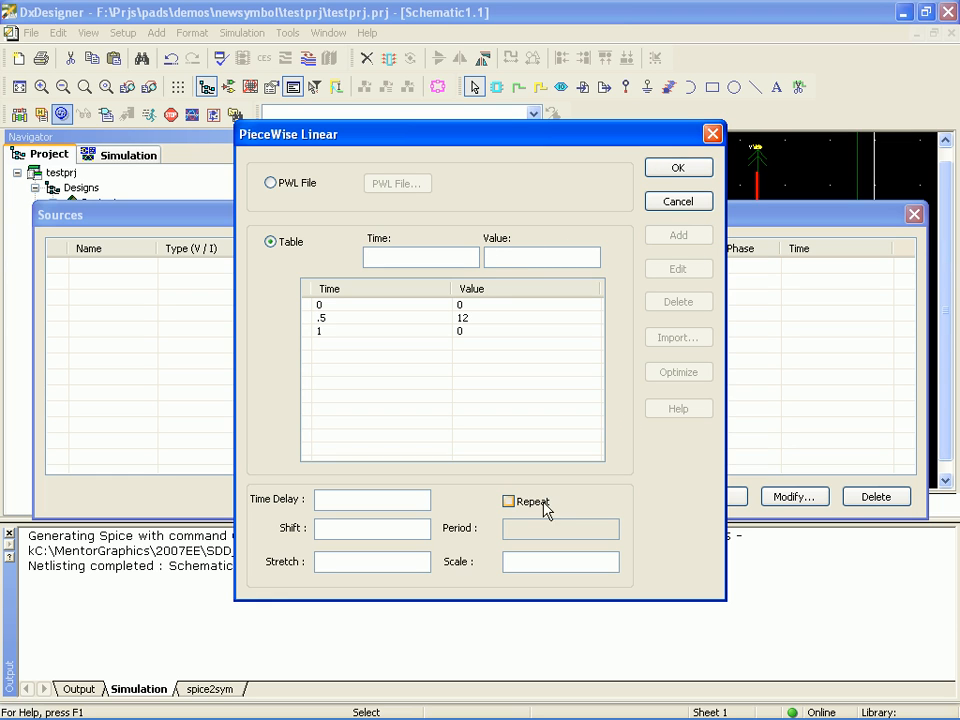
{"action": "left_click", "coordinate": [509, 501]}
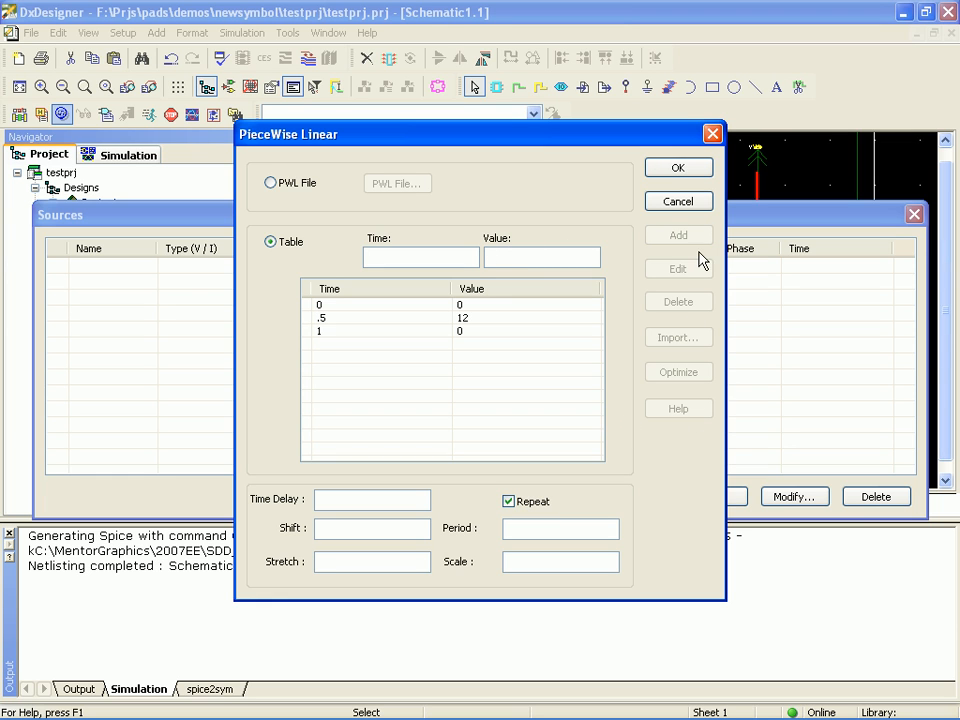
{"action": "left_click", "coordinate": [678, 167]}
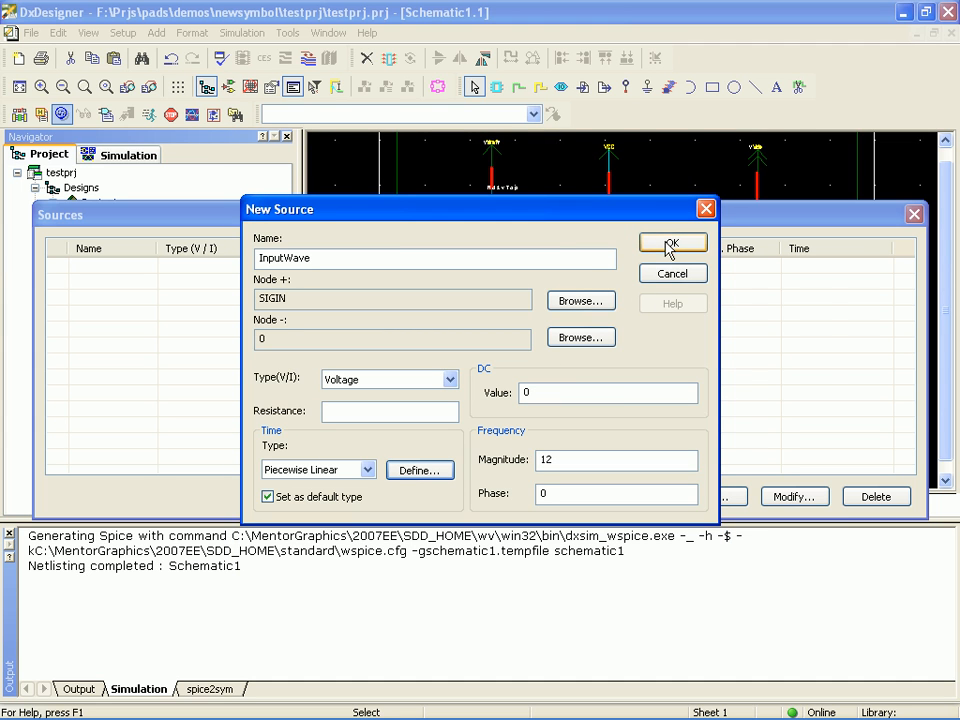
- Save InputWave, then add source Vref from VREF to 0 with DC value 12
{"action": "left_click", "coordinate": [672, 243]}
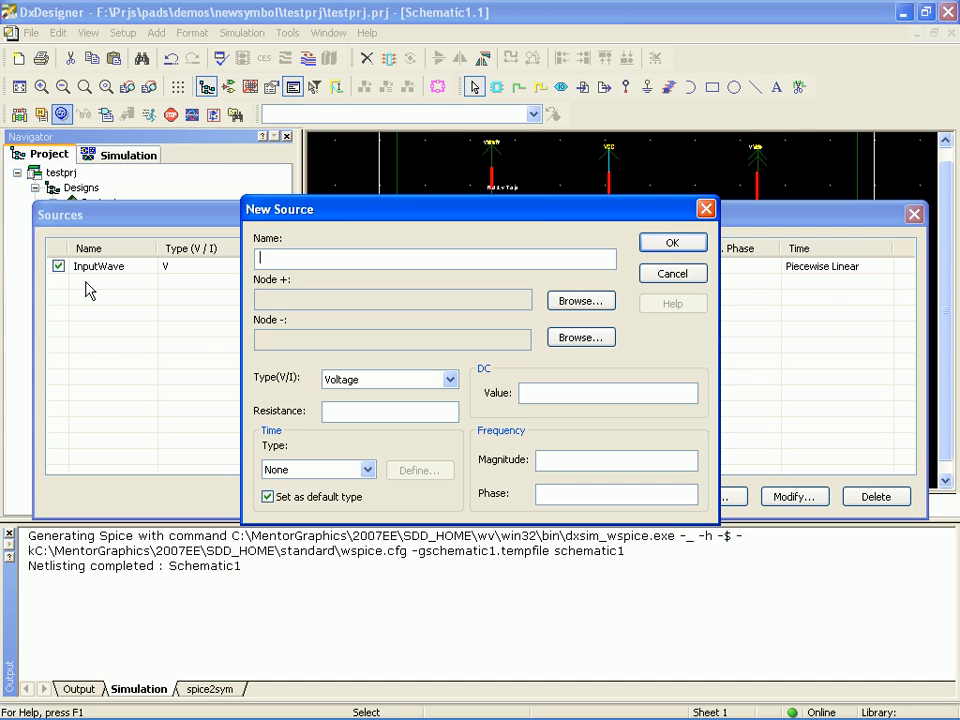
{"action": "mouse_move", "coordinate": [340, 293]}
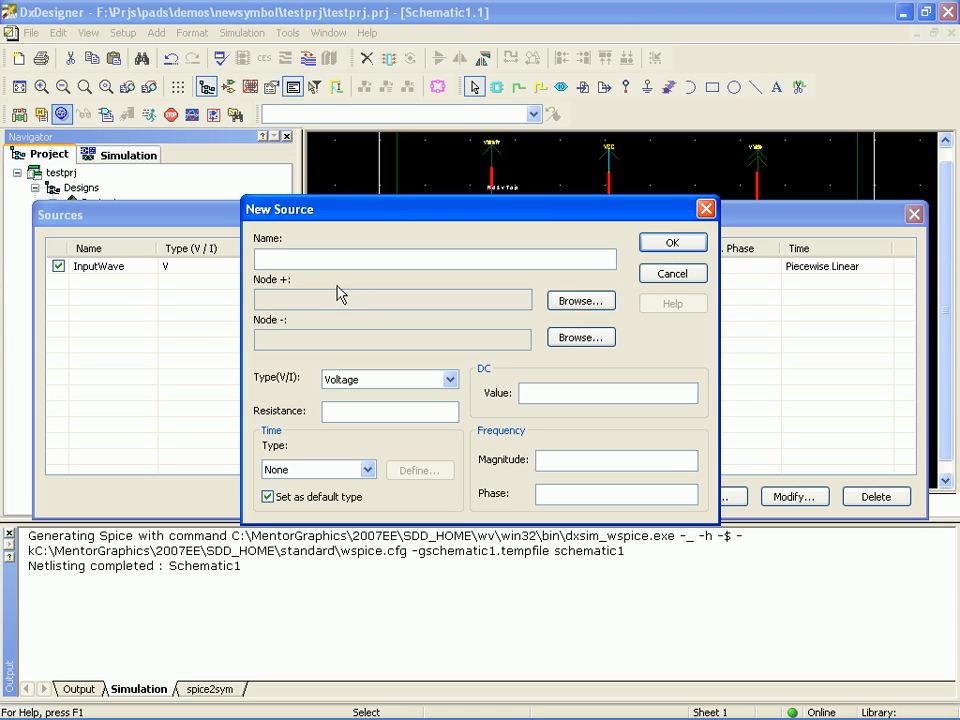
{"action": "type", "text": "V"}
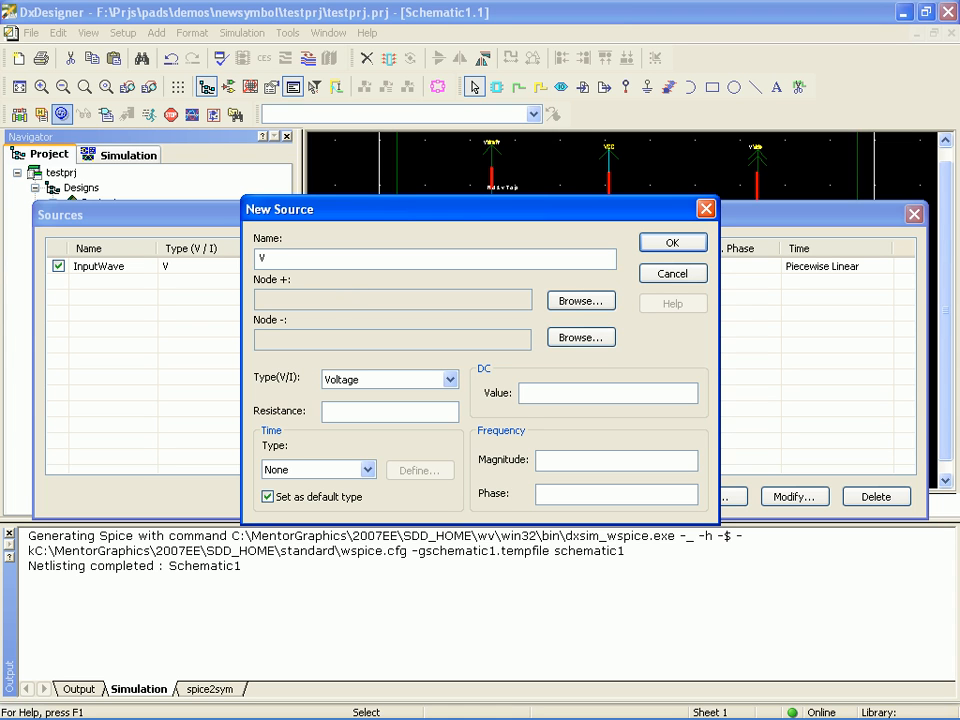
{"action": "type", "text": "ref"}
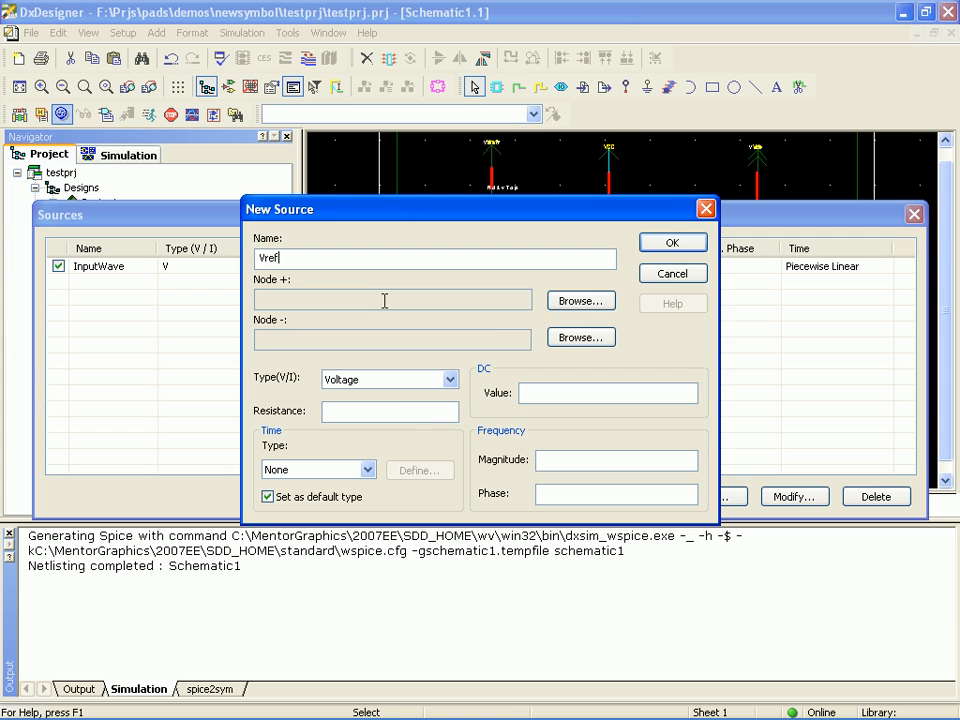
{"action": "left_click", "coordinate": [580, 300]}
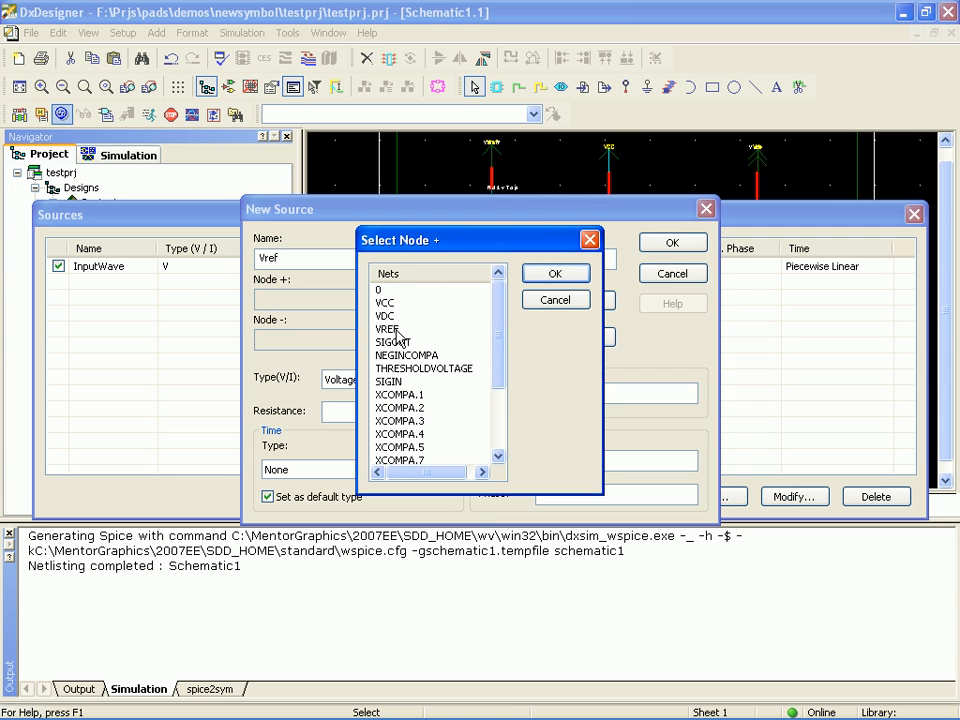
{"action": "left_click", "coordinate": [387, 329]}
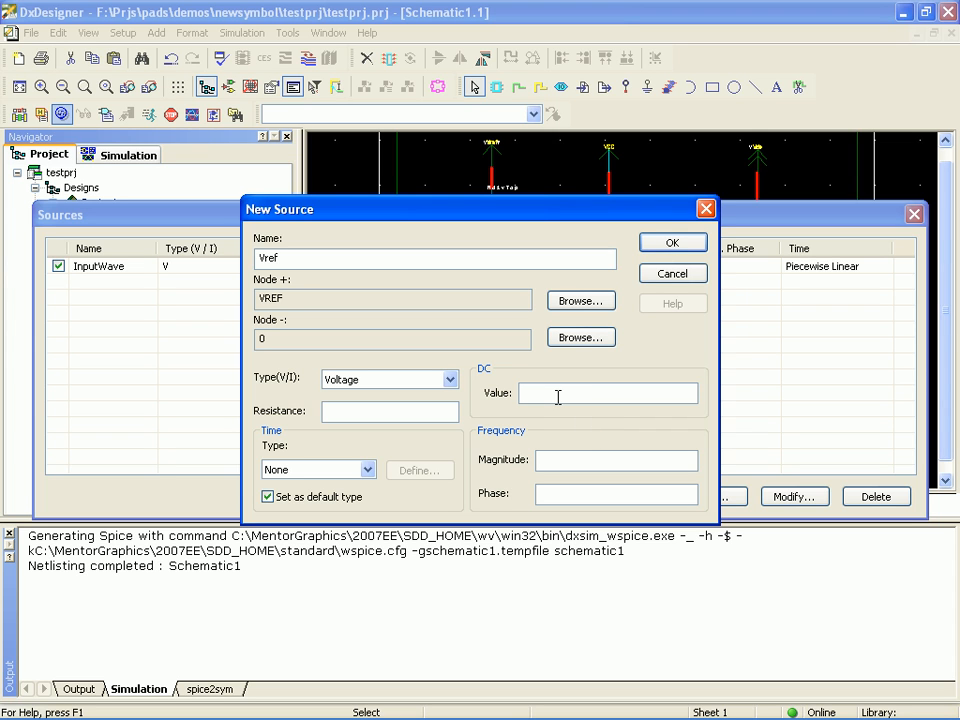
{"action": "type", "text": "12"}
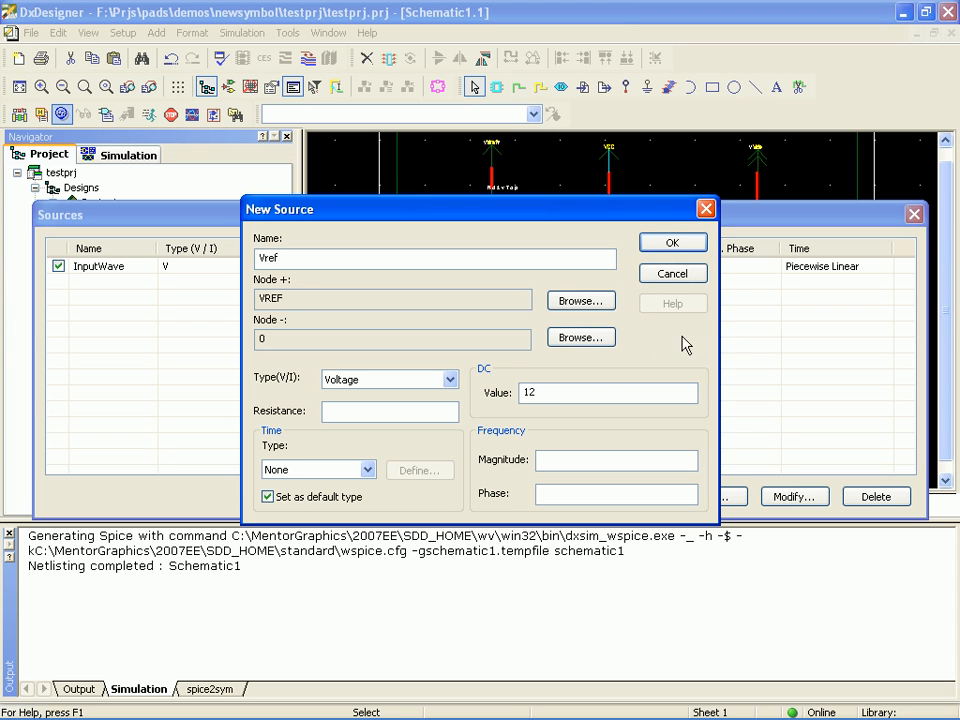
{"action": "left_click", "coordinate": [672, 242]}
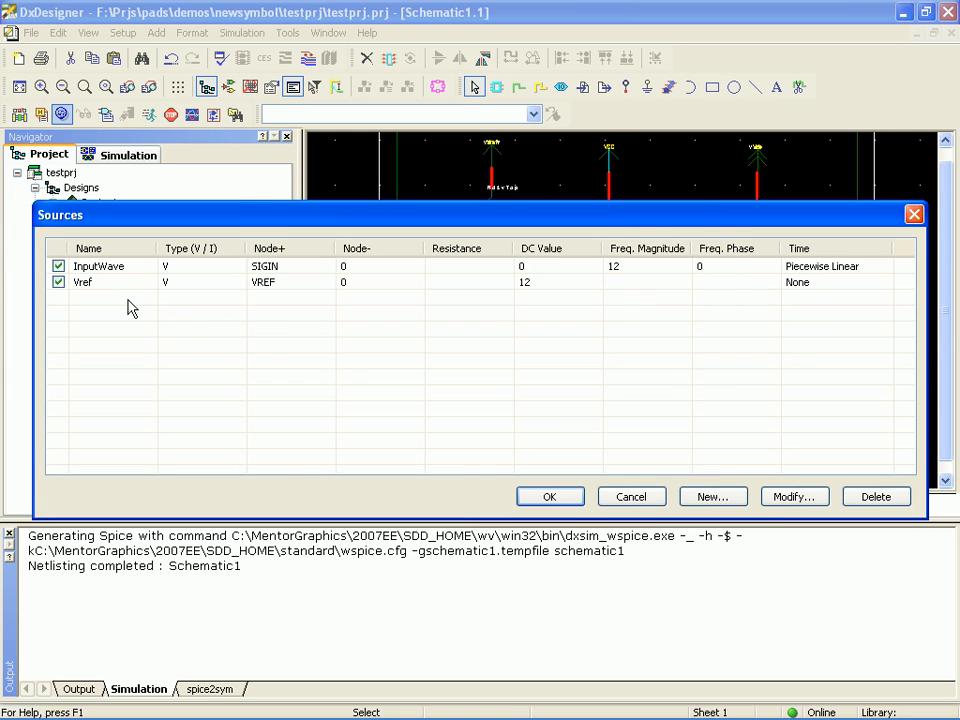
- Add source VCC from VCC to 0 with DC value 15
{"action": "left_click", "coordinate": [712, 496]}
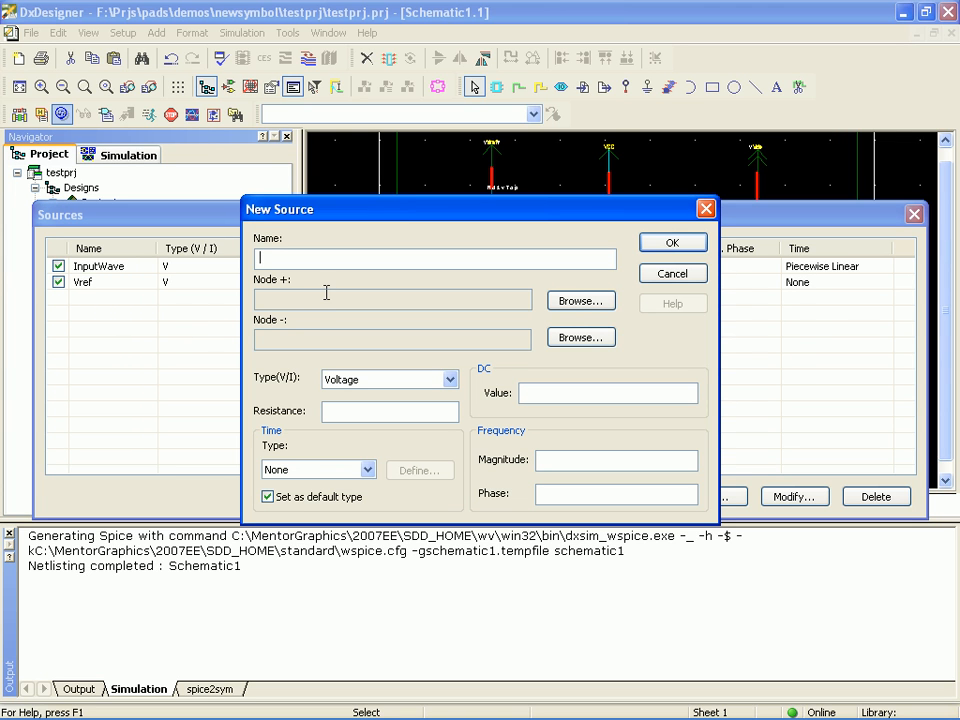
{"action": "type", "text": "VCC"}
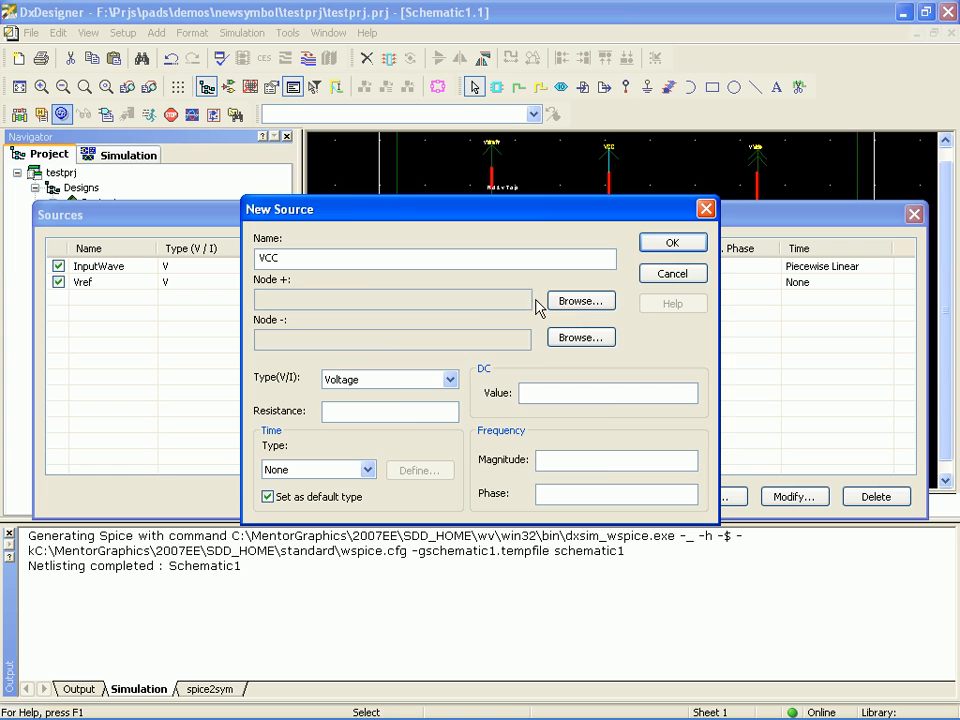
{"action": "left_click", "coordinate": [580, 300]}
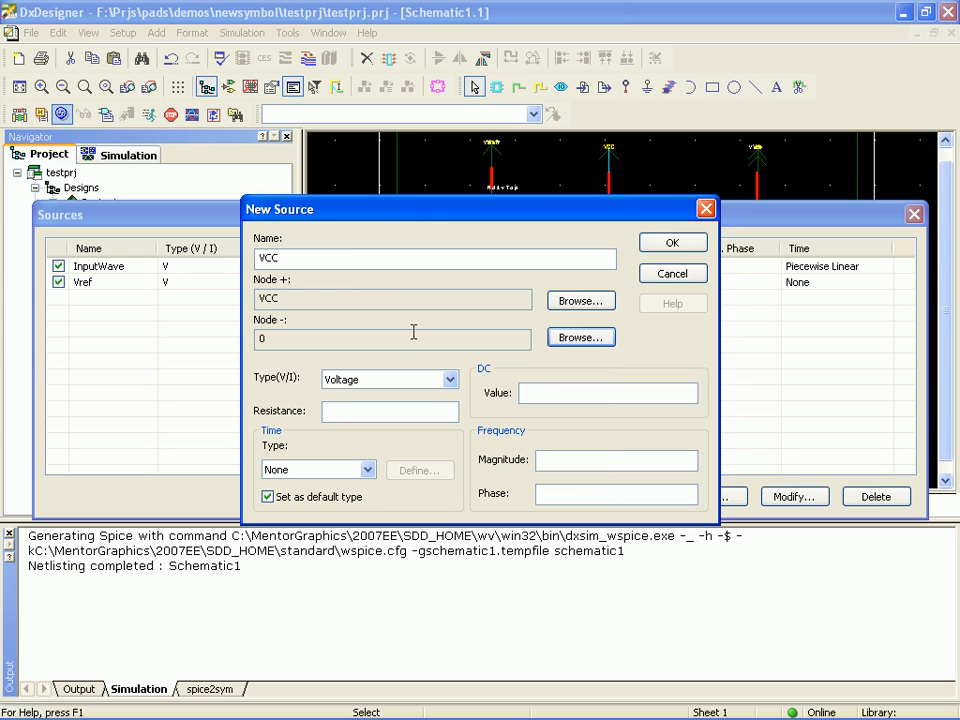
{"action": "type", "text": "1"}
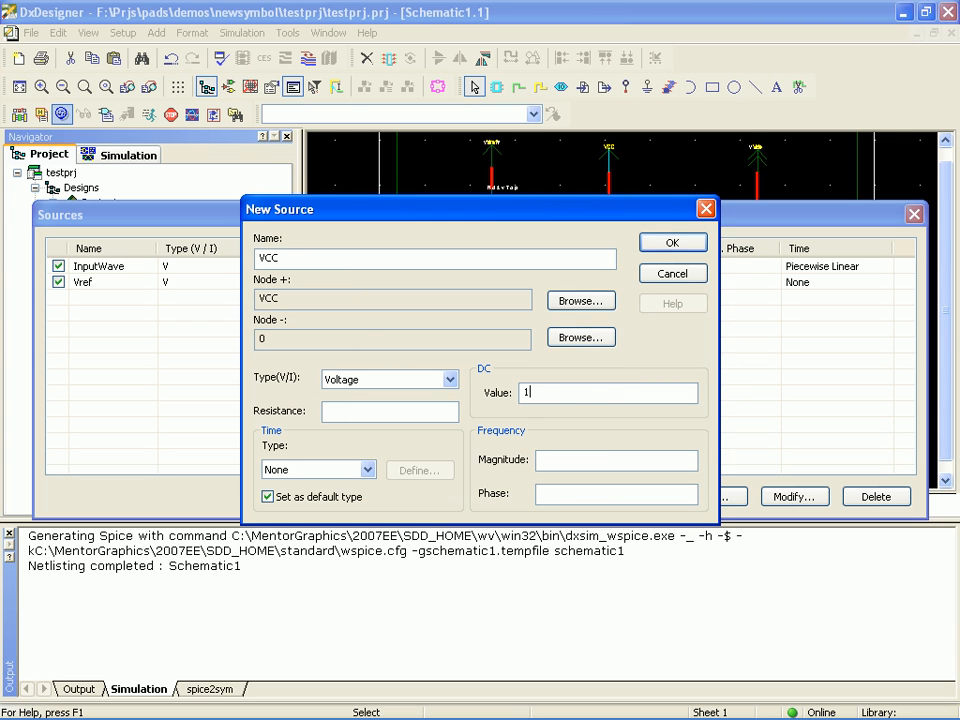
{"action": "type", "text": "5"}
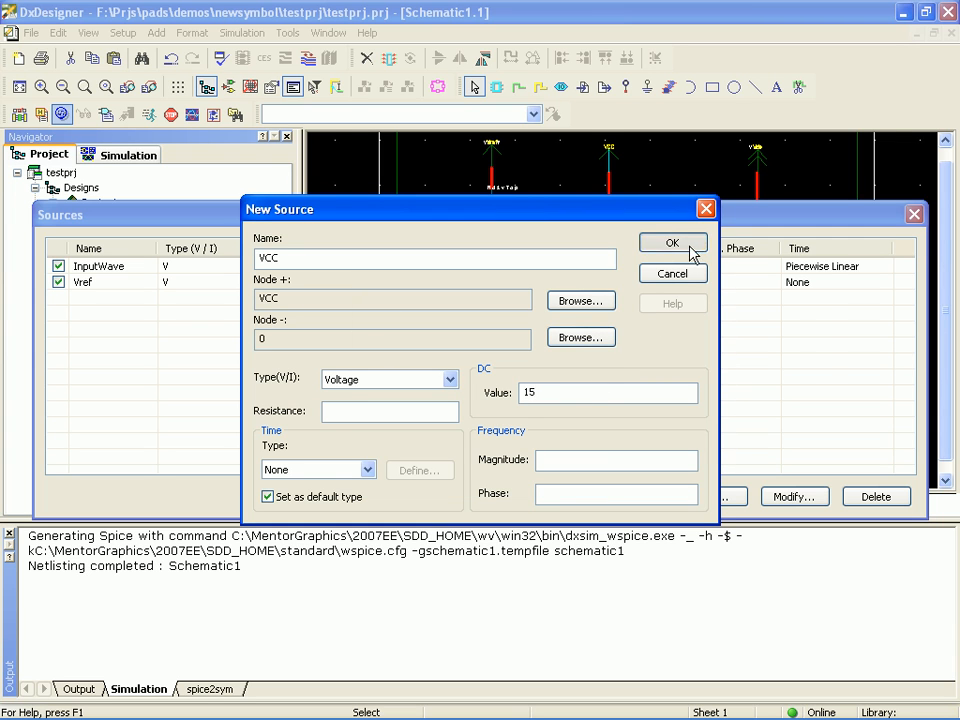
{"action": "left_click", "coordinate": [672, 242]}
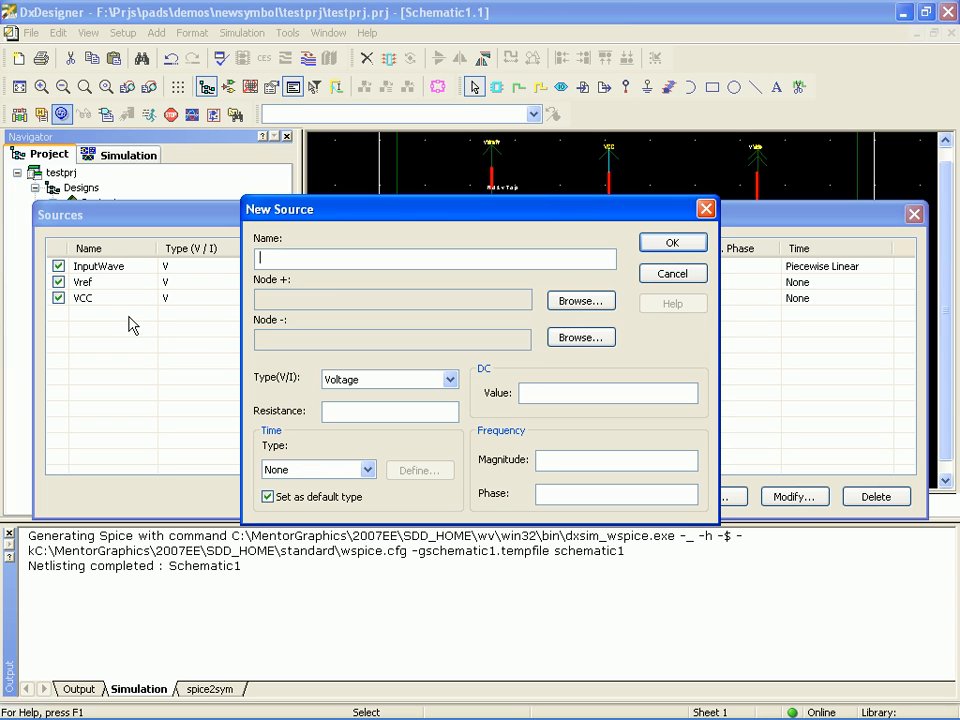
- Add source VDC from VDC to ground 0 with DC value 5
{"action": "type", "text": "V"}
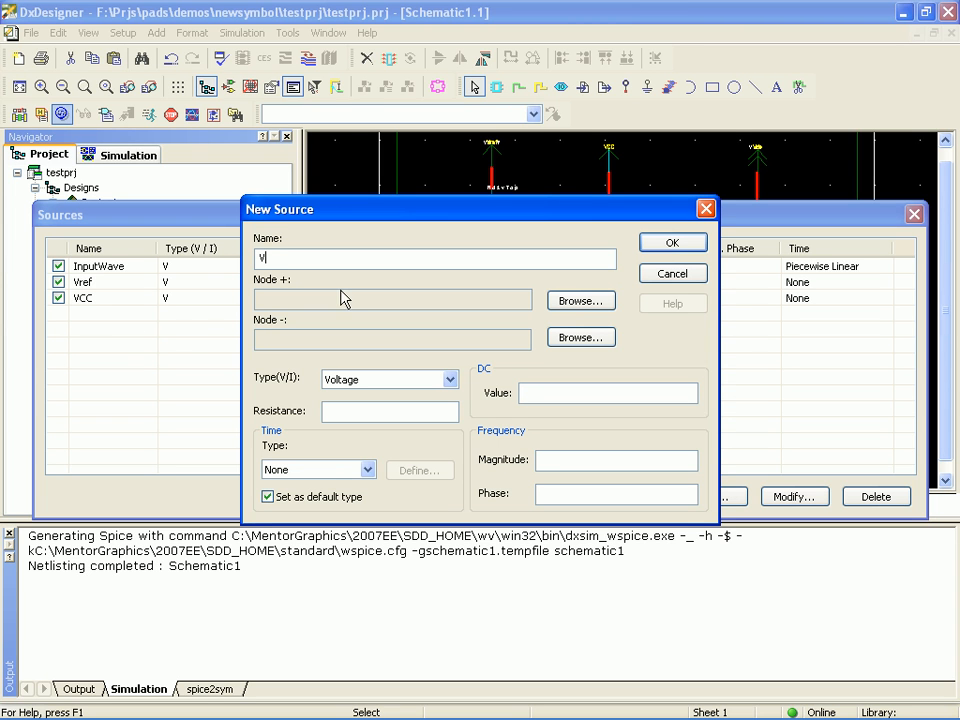
{"action": "type", "text": "DC"}
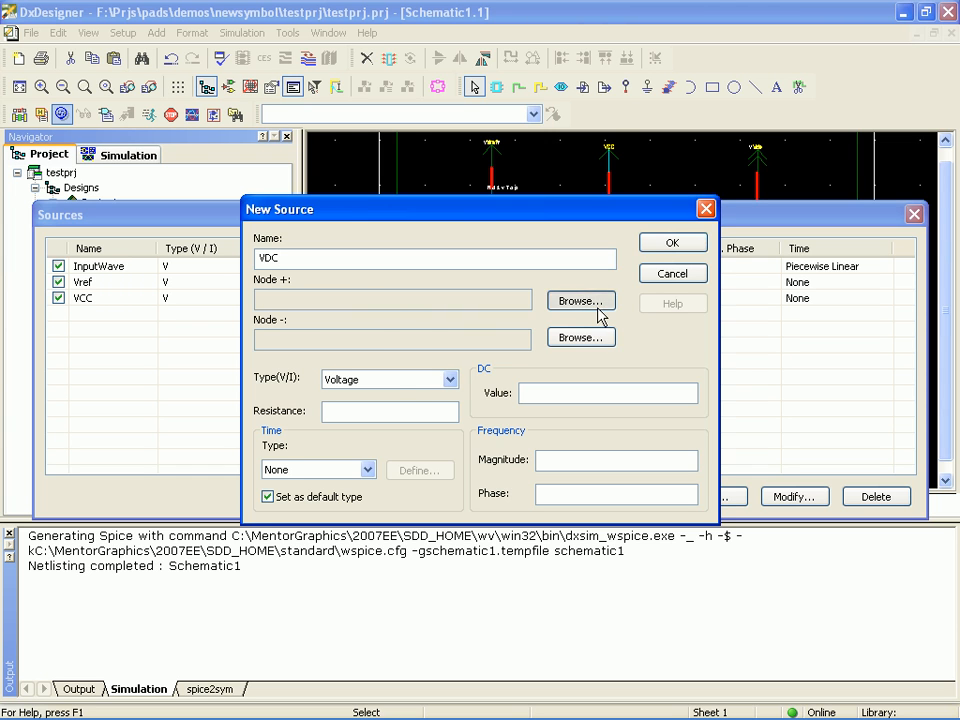
{"action": "left_click", "coordinate": [580, 300]}
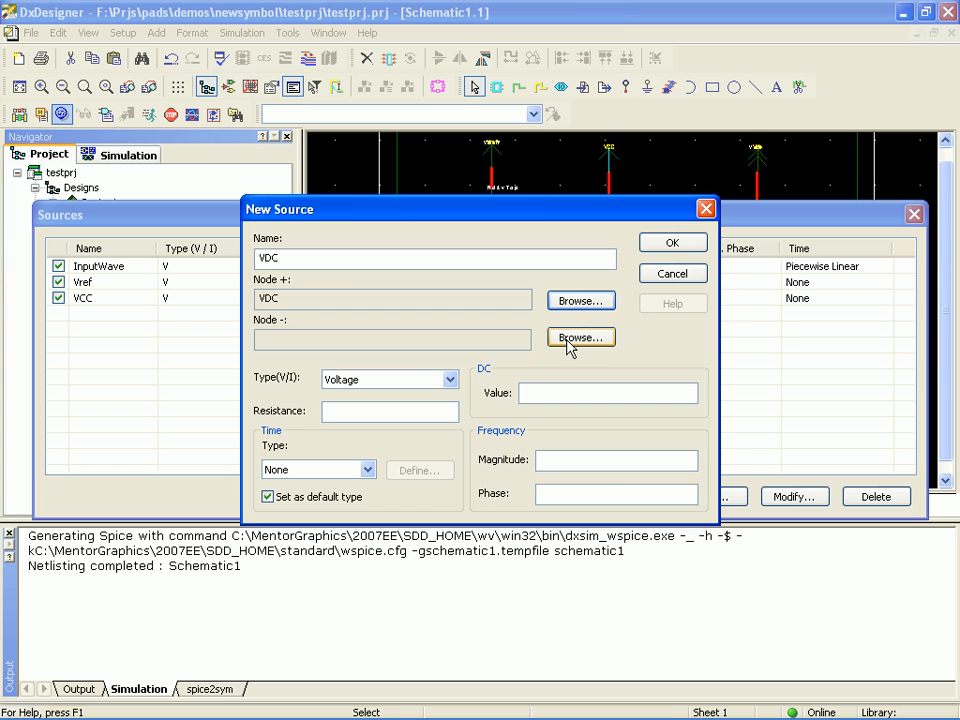
{"action": "left_click", "coordinate": [580, 337]}
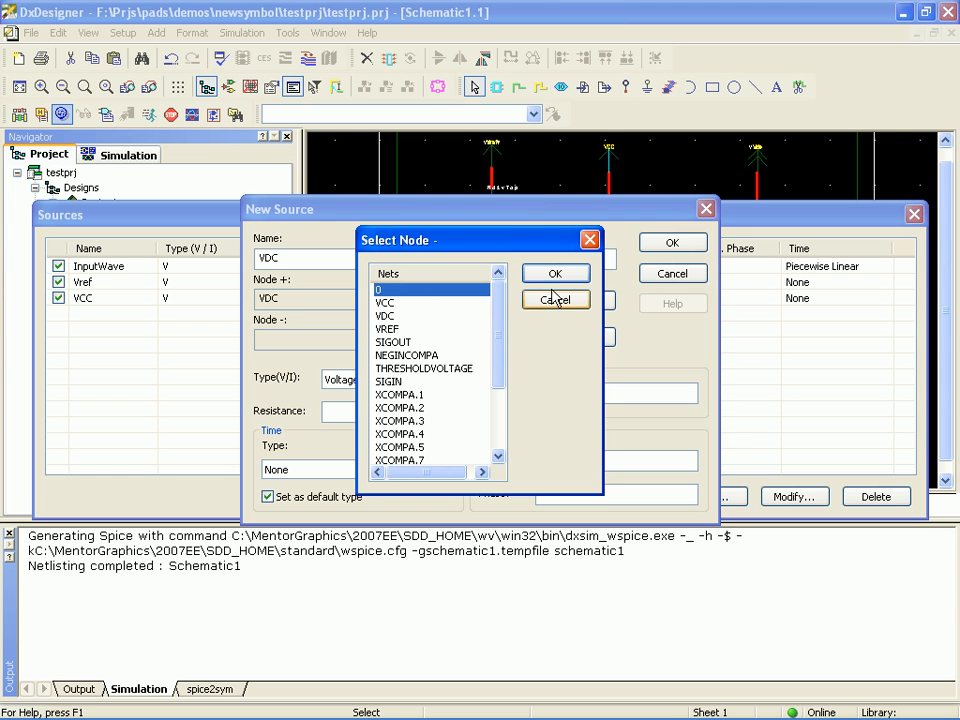
{"action": "left_click", "coordinate": [555, 273]}
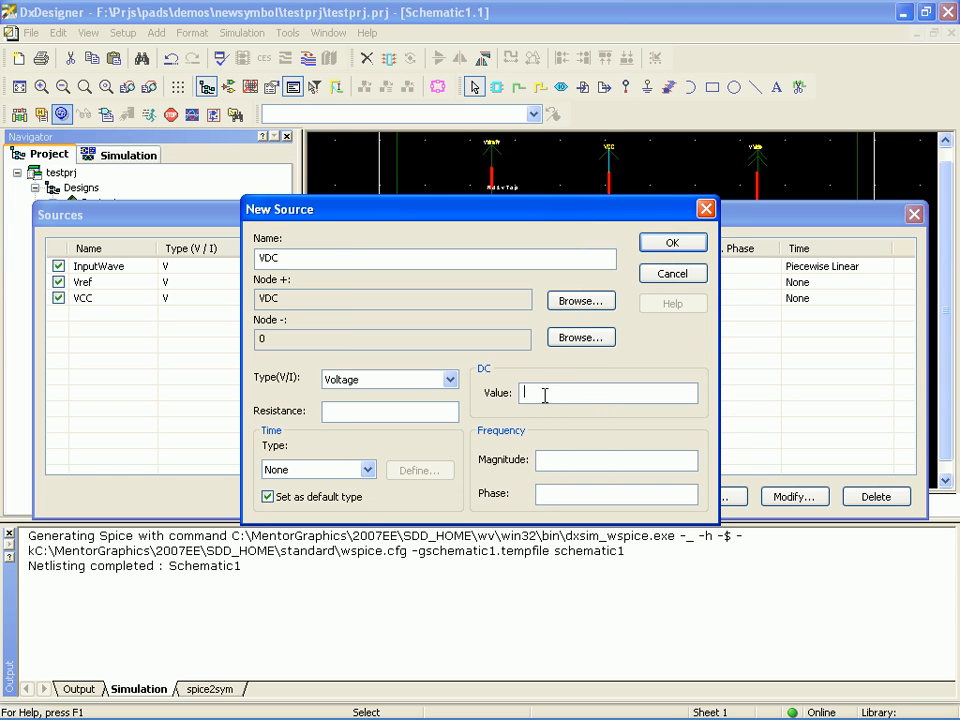
{"action": "type", "text": "5"}
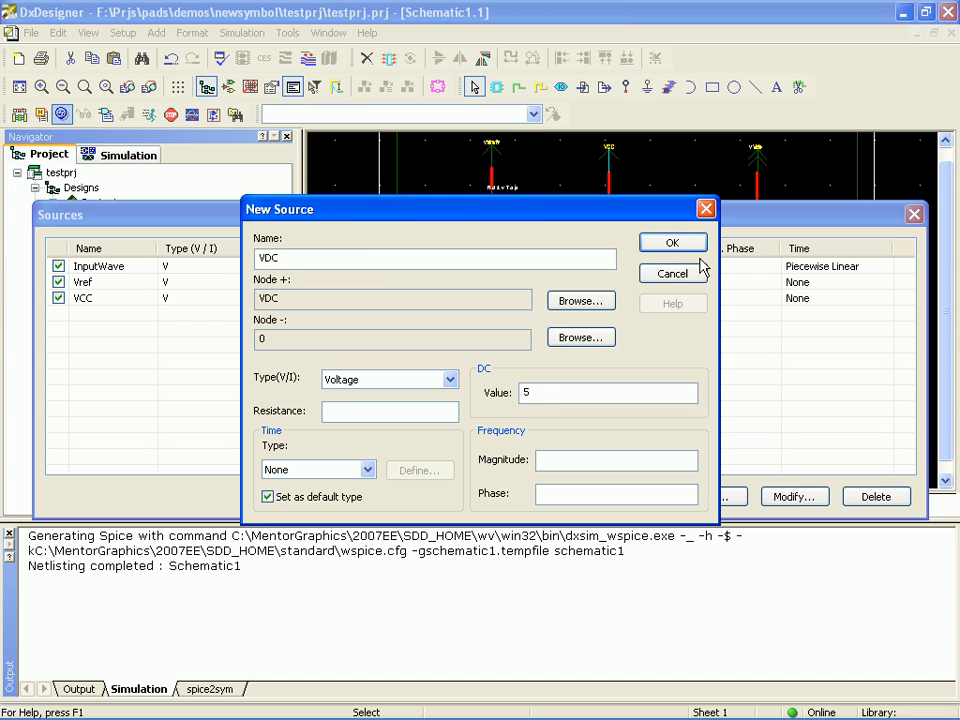
{"action": "left_click", "coordinate": [672, 242]}
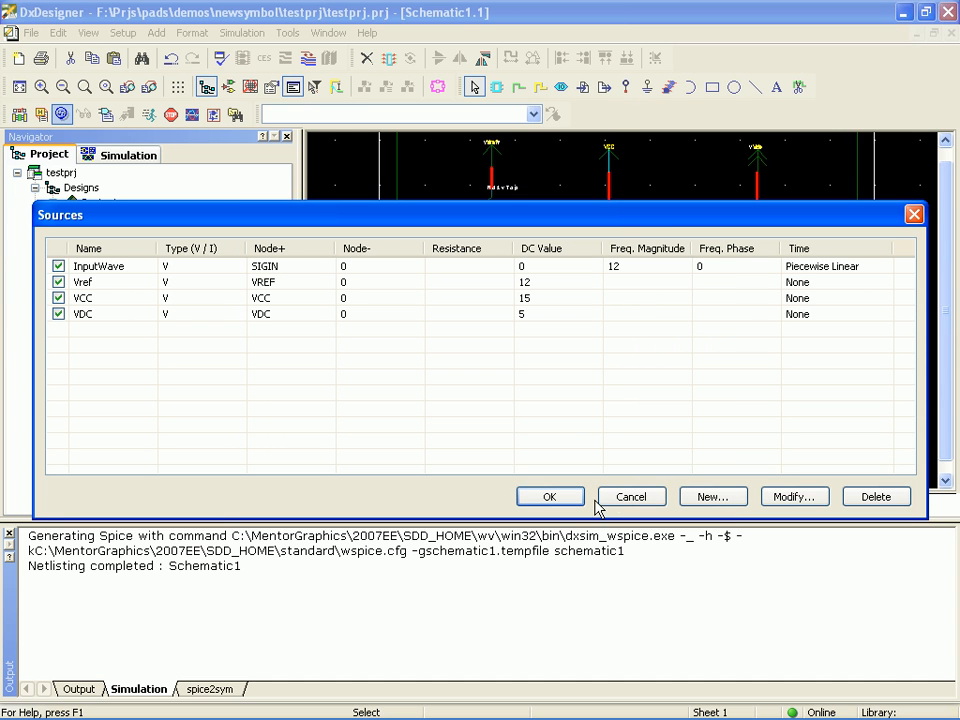
- Apply the four sources, enable DC analysis with parametric sweep, and open its setup
{"action": "left_click", "coordinate": [549, 497]}
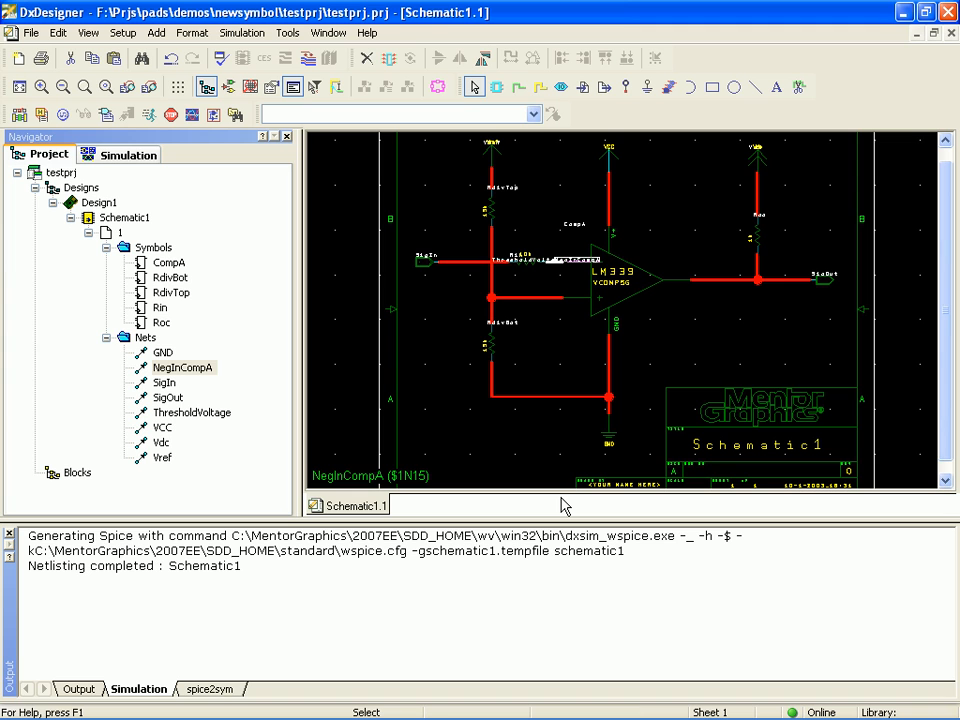
{"action": "mouse_move", "coordinate": [658, 172]}
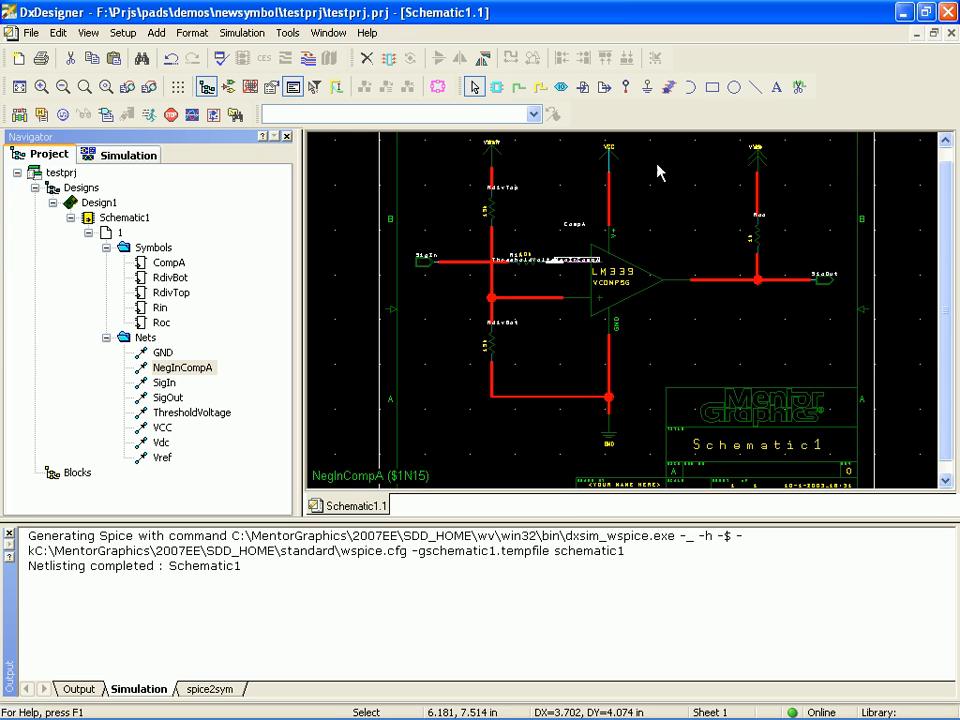
{"action": "mouse_move", "coordinate": [482, 283]}
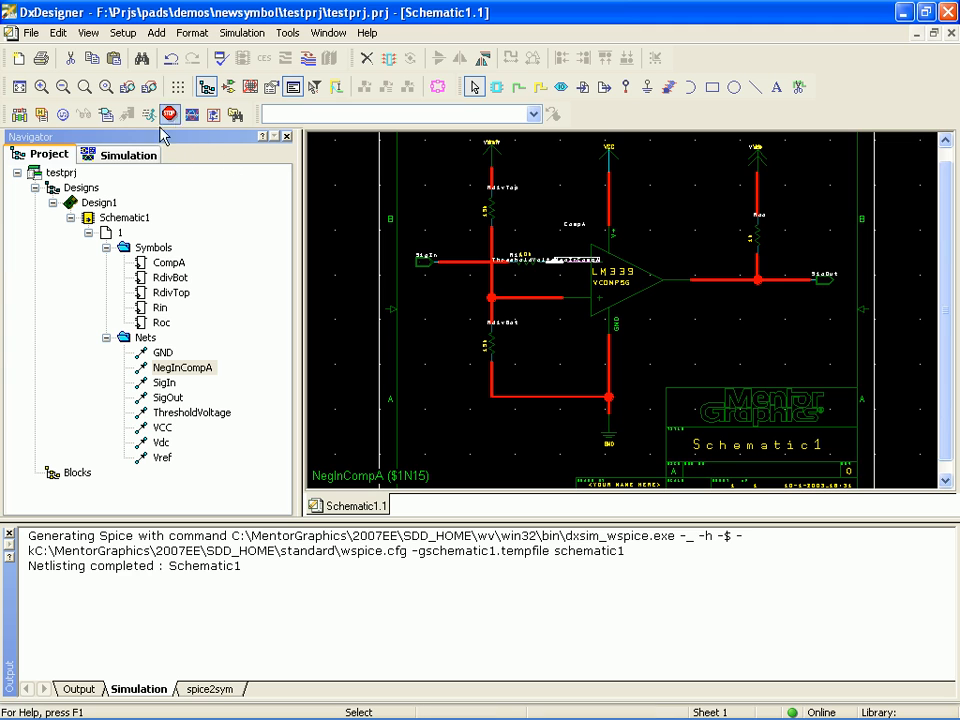
{"action": "left_click", "coordinate": [147, 114]}
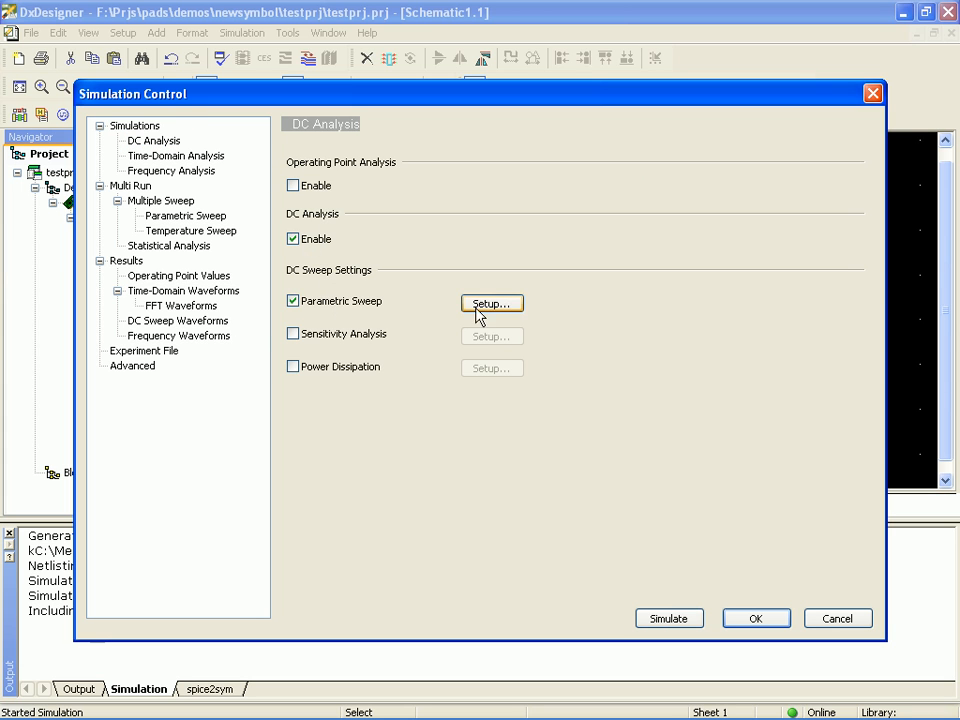
{"action": "left_click", "coordinate": [491, 303]}
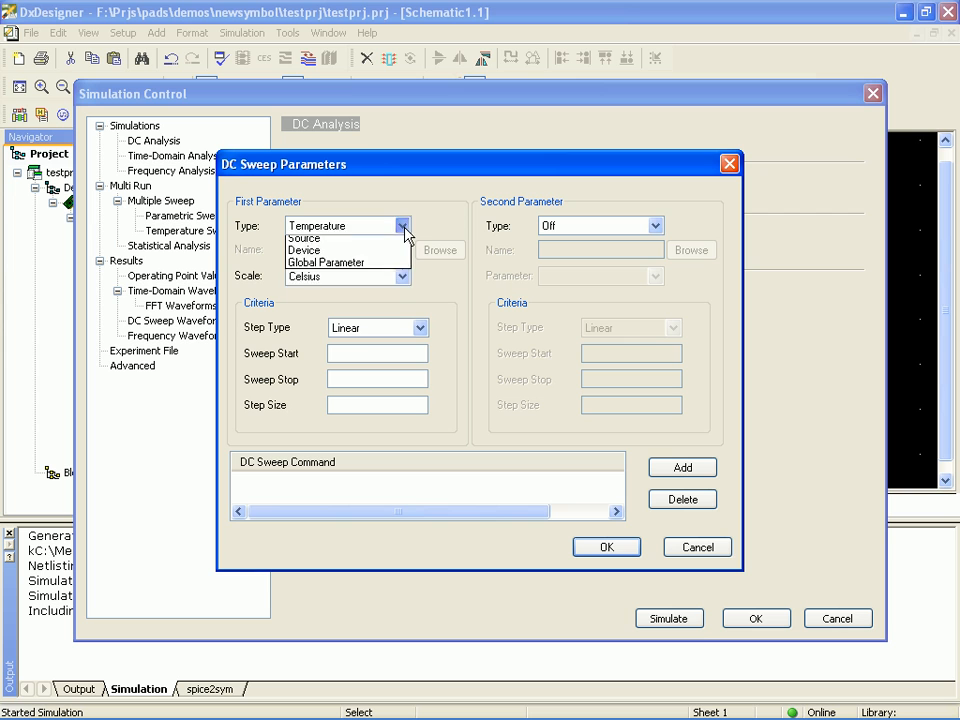
- Add a DC sweep of source VINPUTWAVE from 0 to 12 in 0.01 steps
{"action": "left_click", "coordinate": [305, 238]}
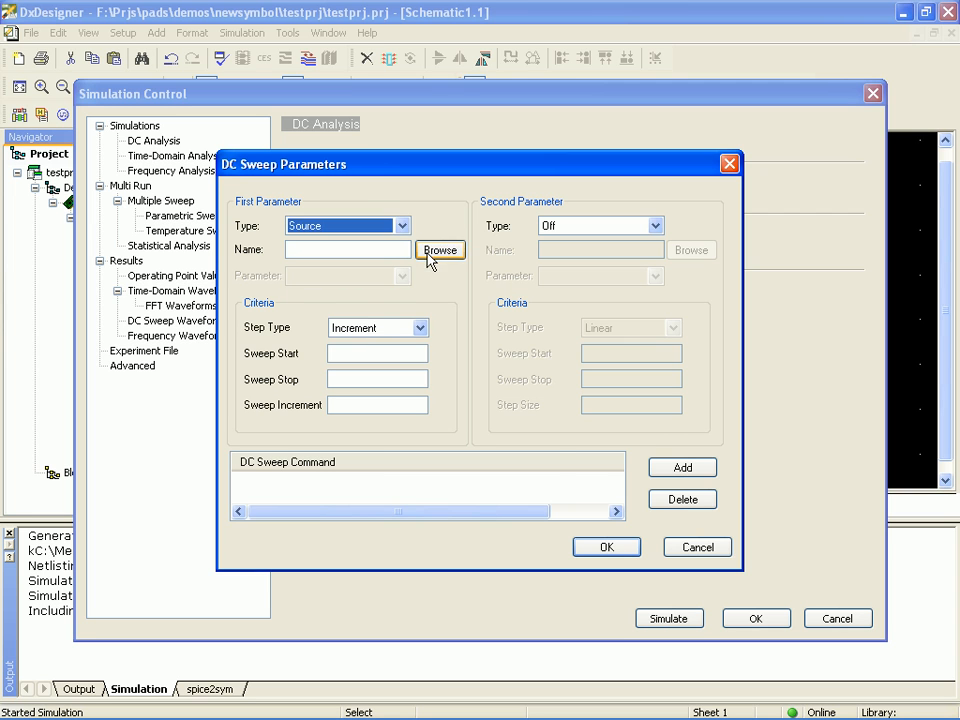
{"action": "left_click", "coordinate": [440, 250]}
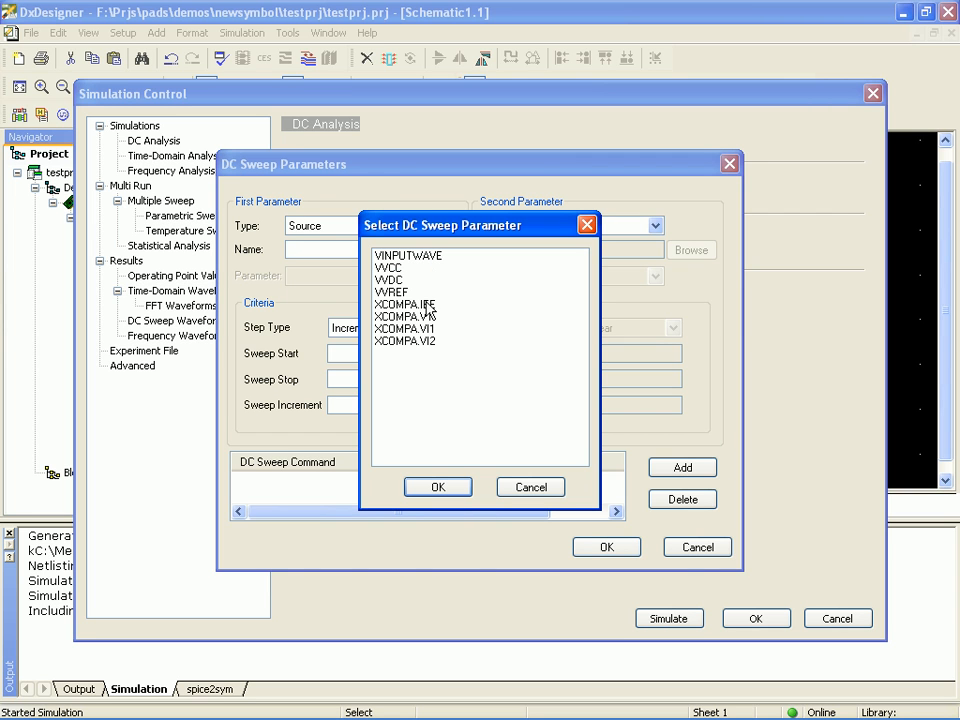
{"action": "left_click", "coordinate": [437, 487]}
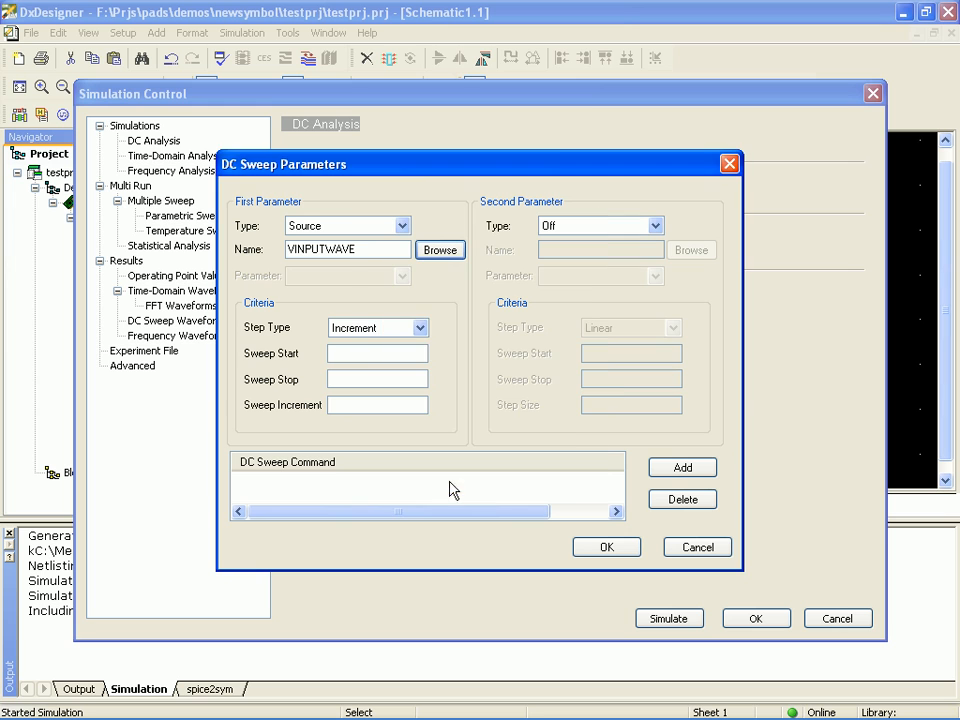
{"action": "left_click", "coordinate": [377, 353]}
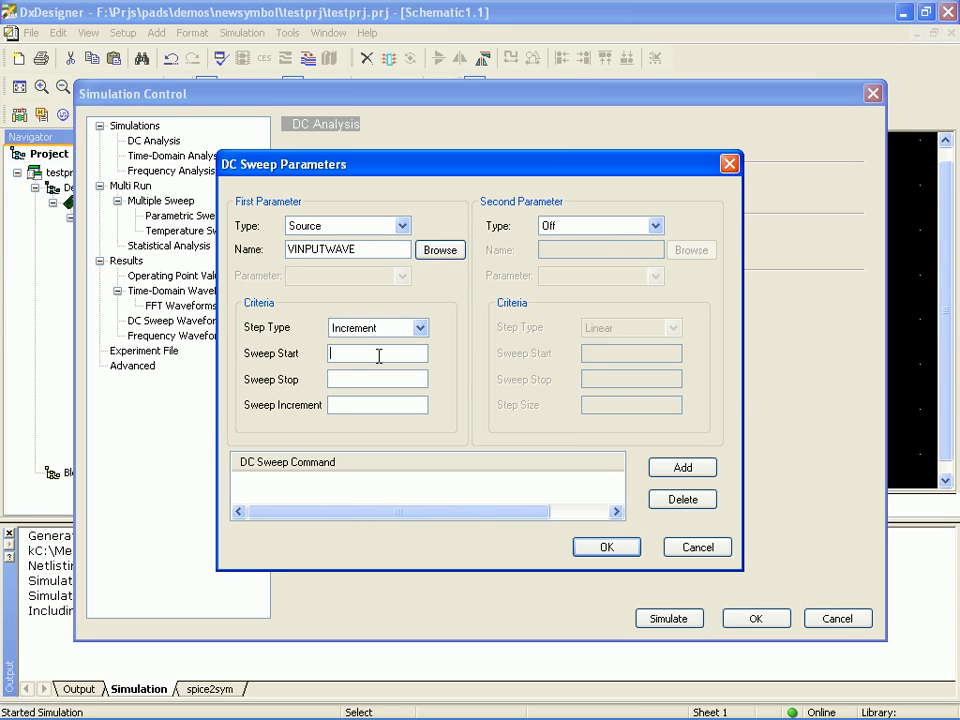
{"action": "type", "text": "0"}
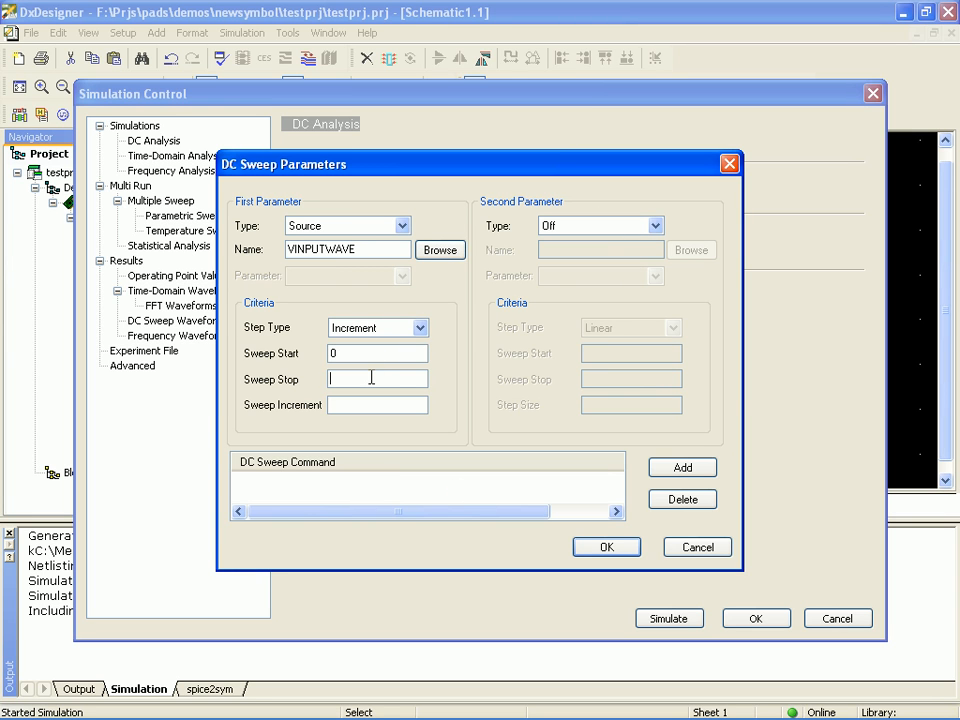
{"action": "type", "text": "12"}
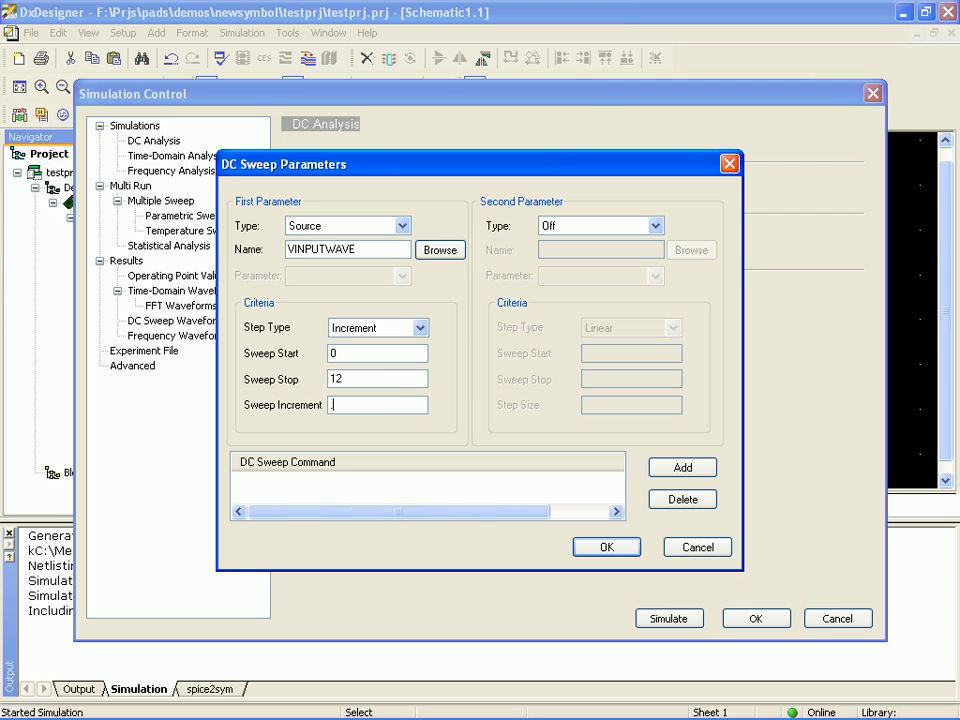
{"action": "type", "text": ".01"}
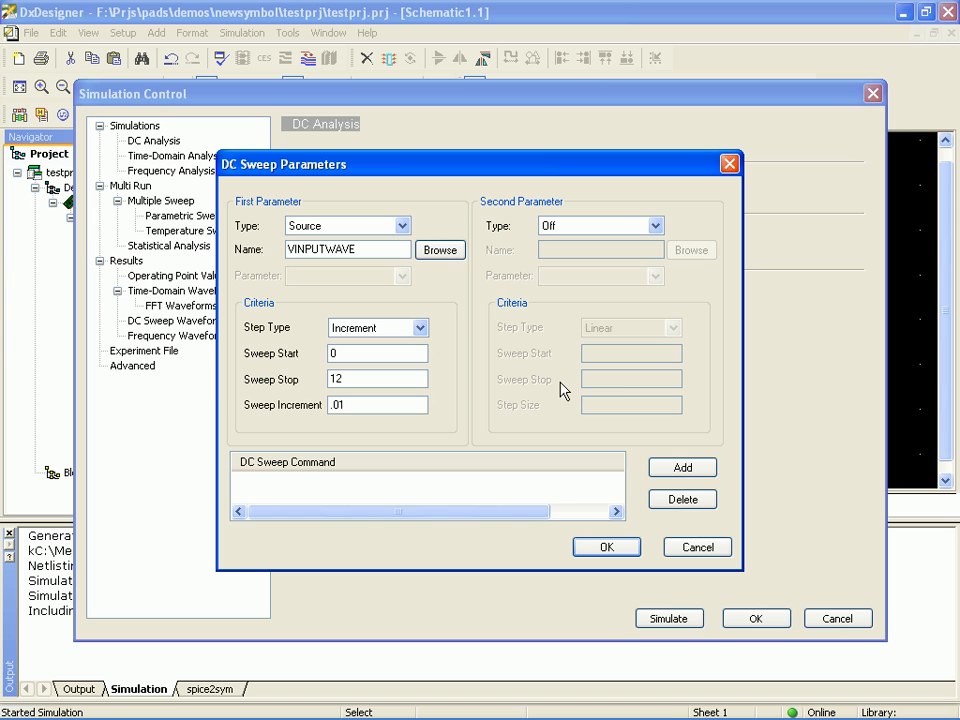
{"action": "left_click", "coordinate": [682, 467]}
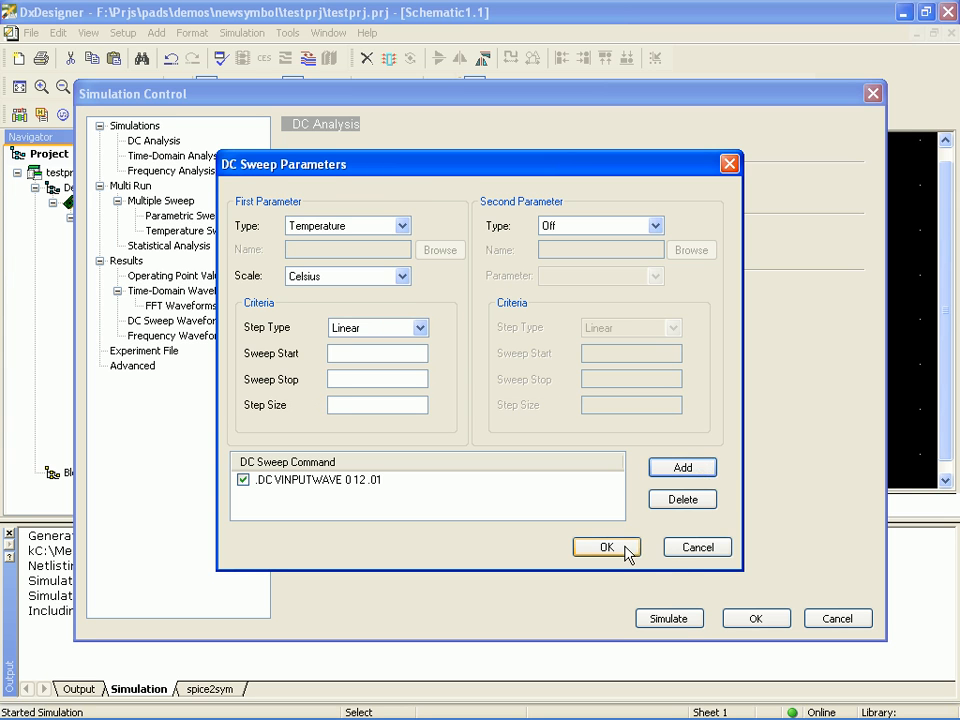
{"action": "left_click", "coordinate": [606, 547]}
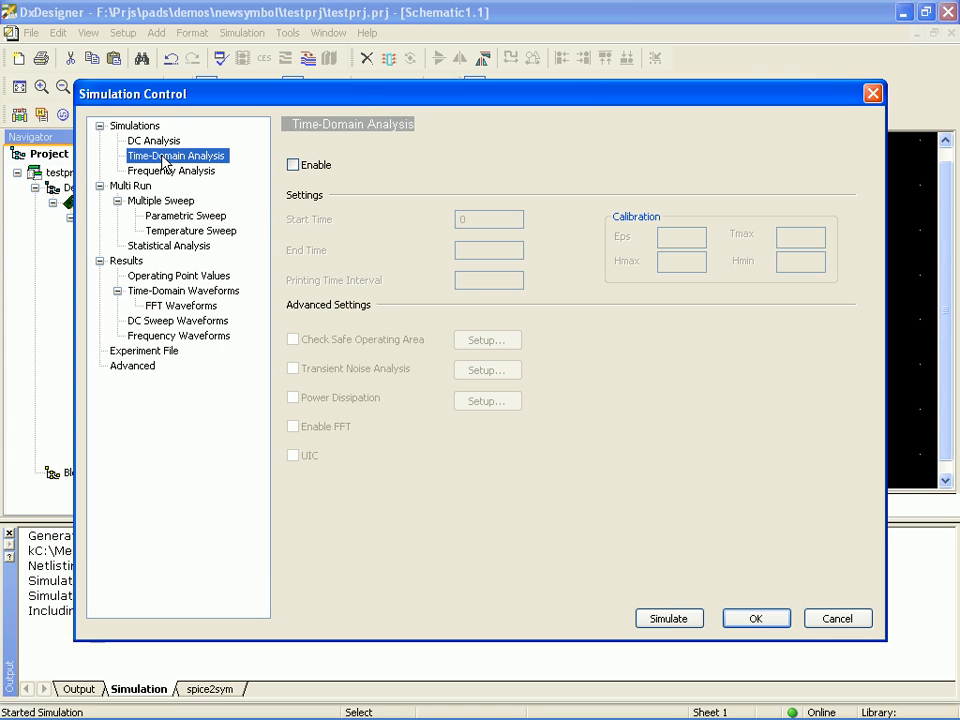
- Enable time-domain analysis to 2 s, print interval 1e-9, Hmax 100u, Hmin 1u
{"action": "left_click", "coordinate": [293, 164]}
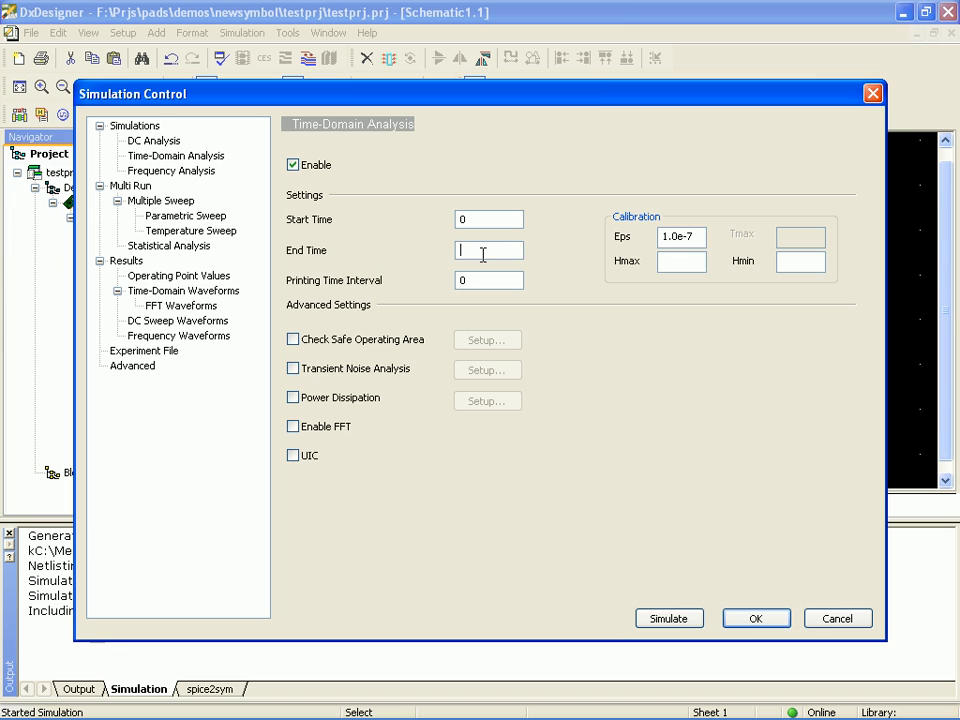
{"action": "type", "text": "2"}
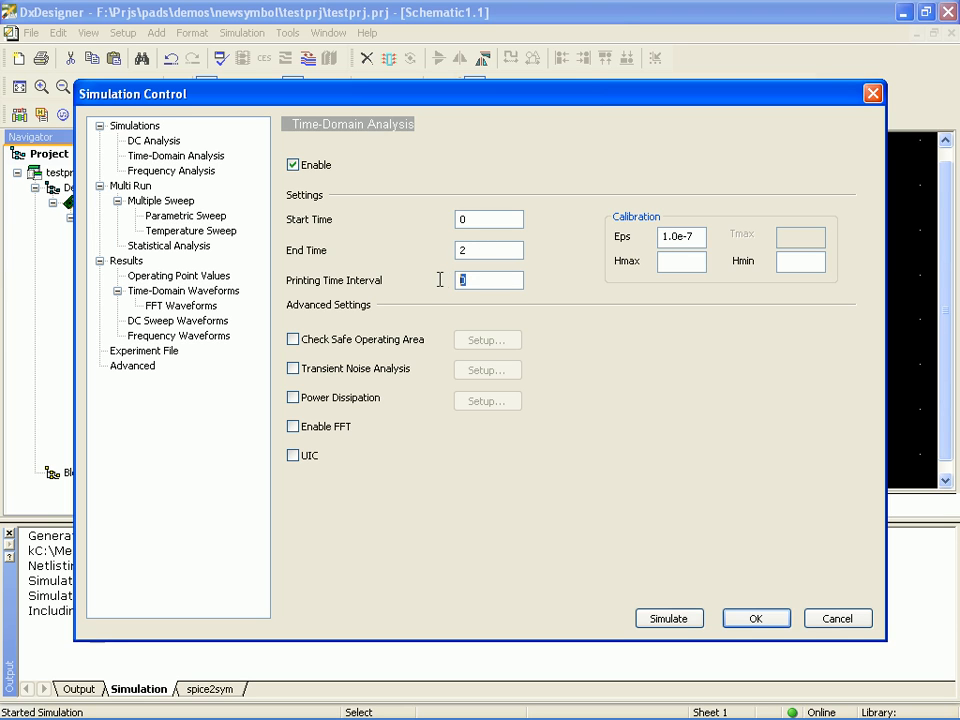
{"action": "type", "text": "1e-9"}
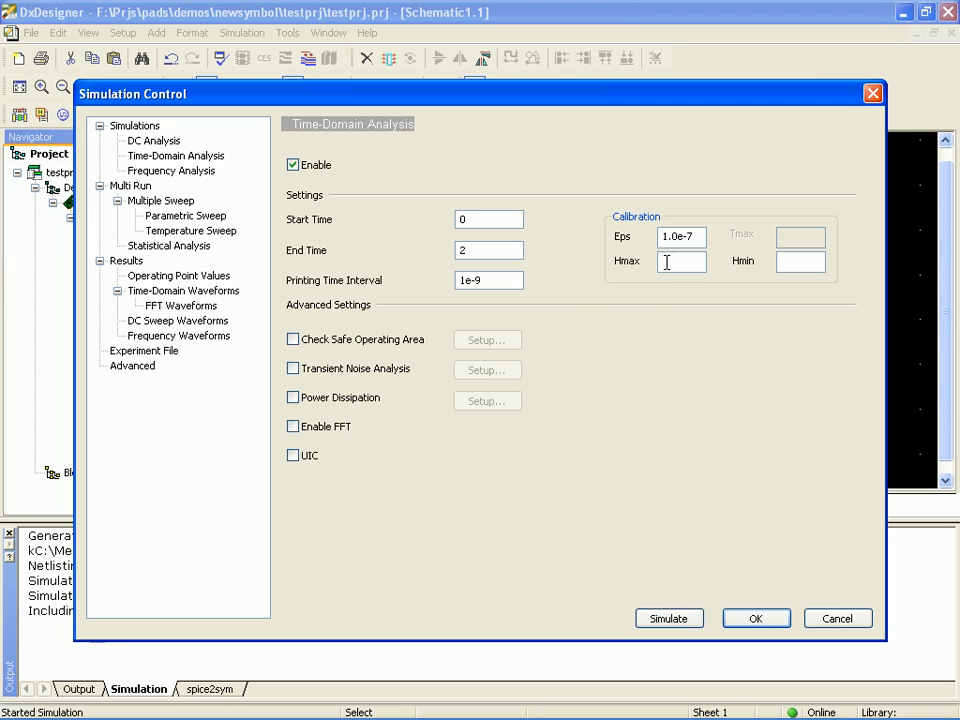
{"action": "type", "text": "100u"}
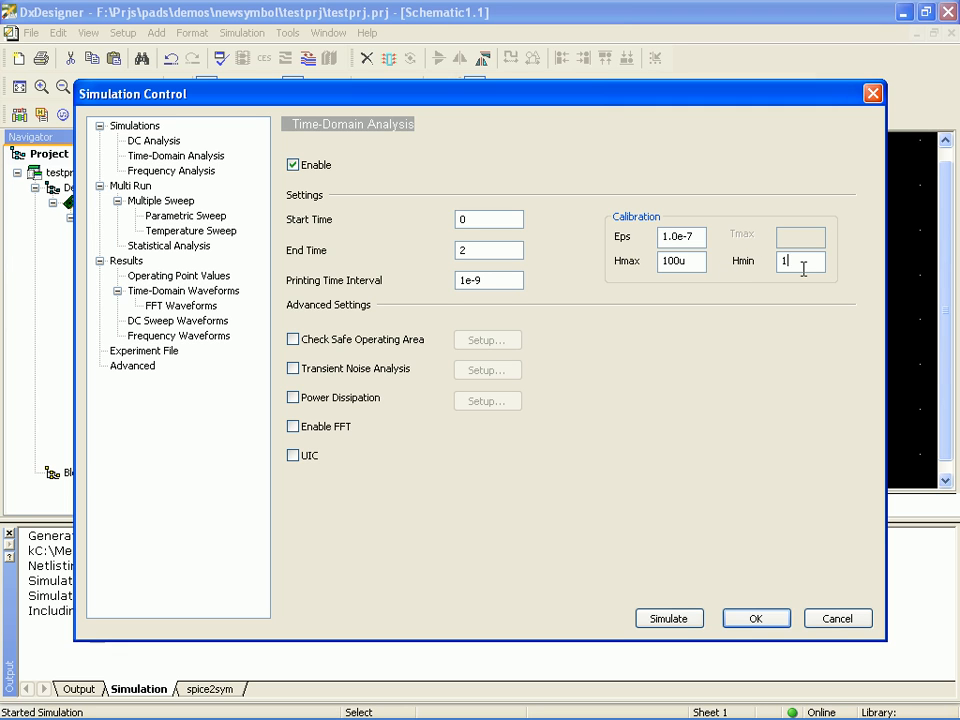
{"action": "type", "text": "u"}
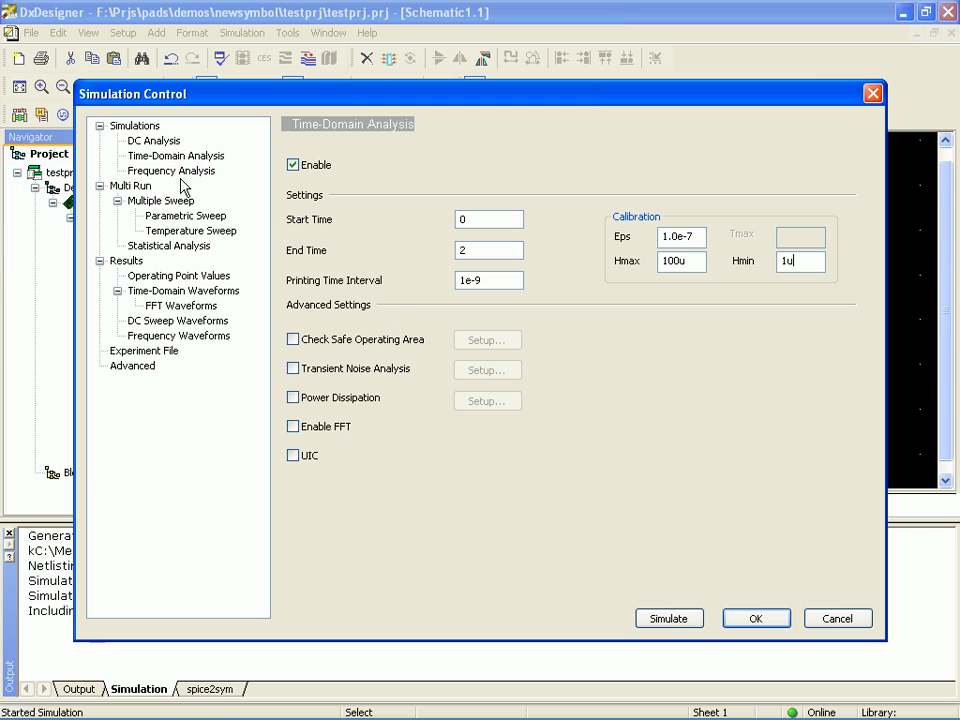
{"action": "left_click", "coordinate": [171, 170]}
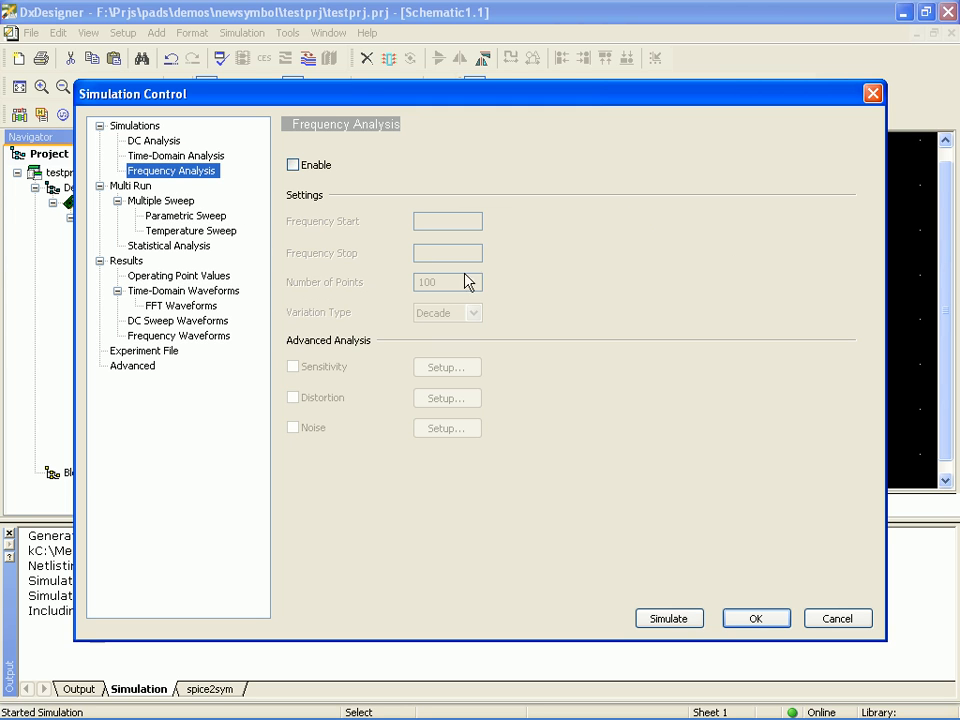
- Enable frequency analysis starting at 10 and run the Eldo simulation
{"action": "left_click", "coordinate": [293, 164]}
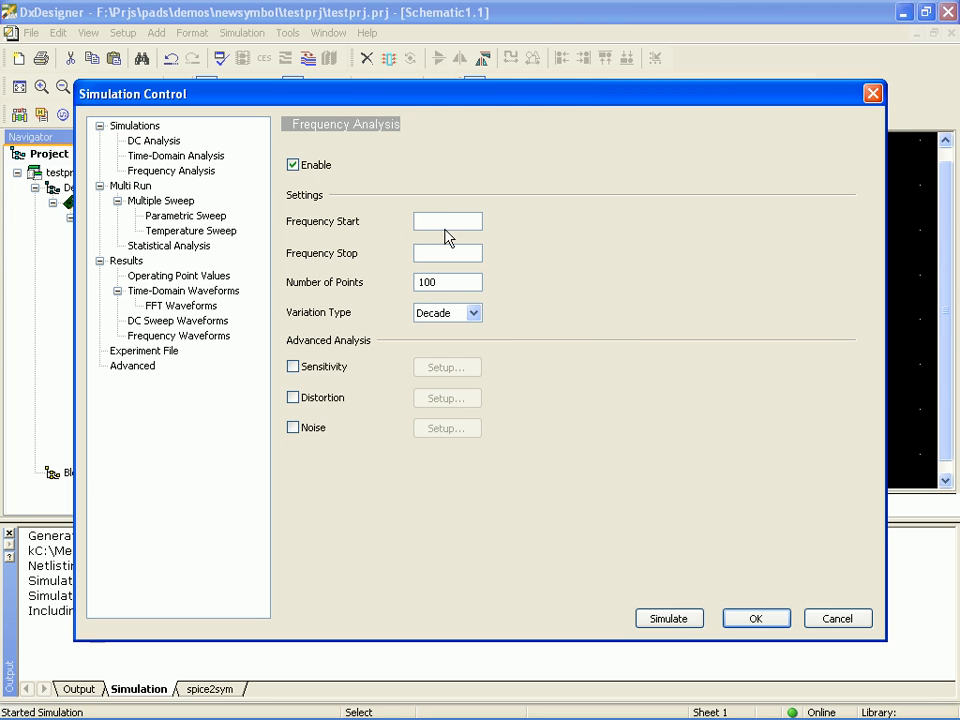
{"action": "type", "text": "10"}
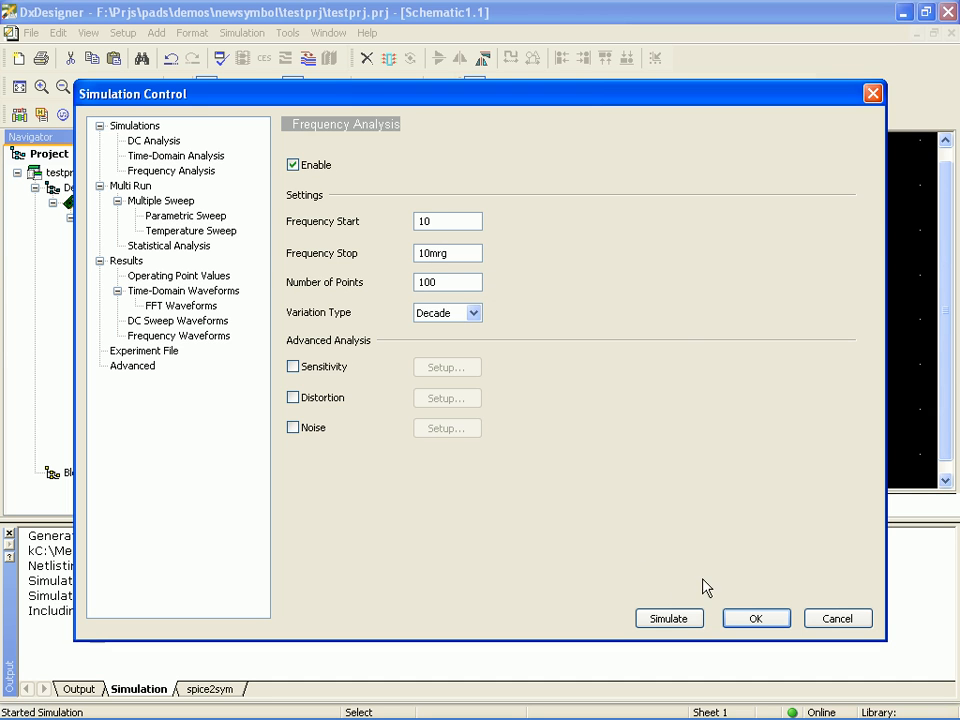
{"action": "left_click", "coordinate": [668, 618]}
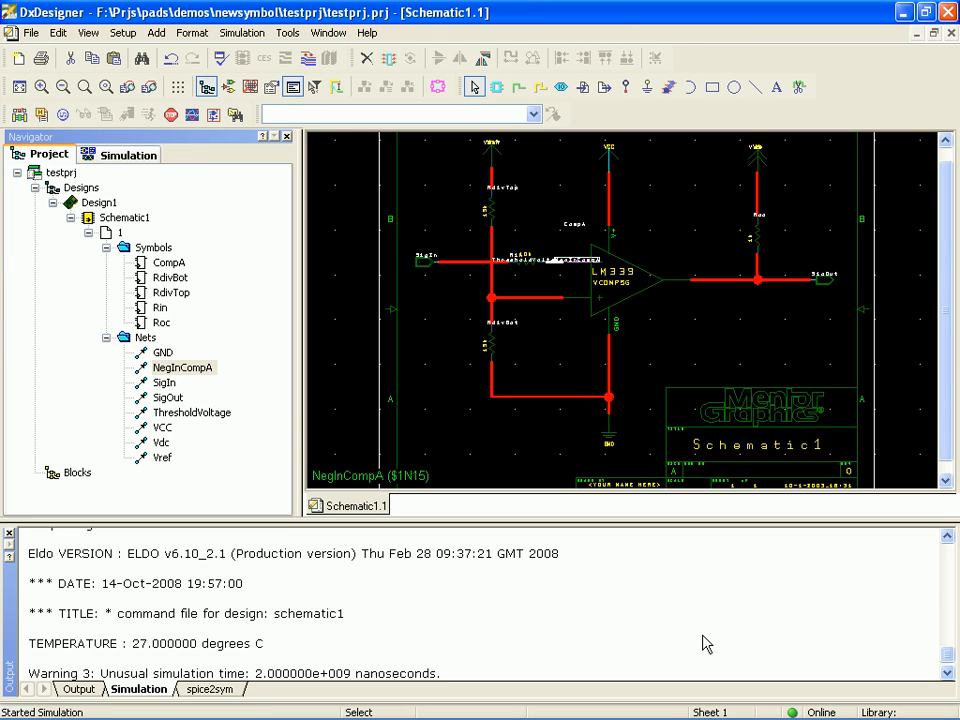
- Scroll the EZwave Schematic1 database listing AC, DC and TRAN results
{"action": "scroll", "scroll_direction": "down", "scroll_amount": 3}
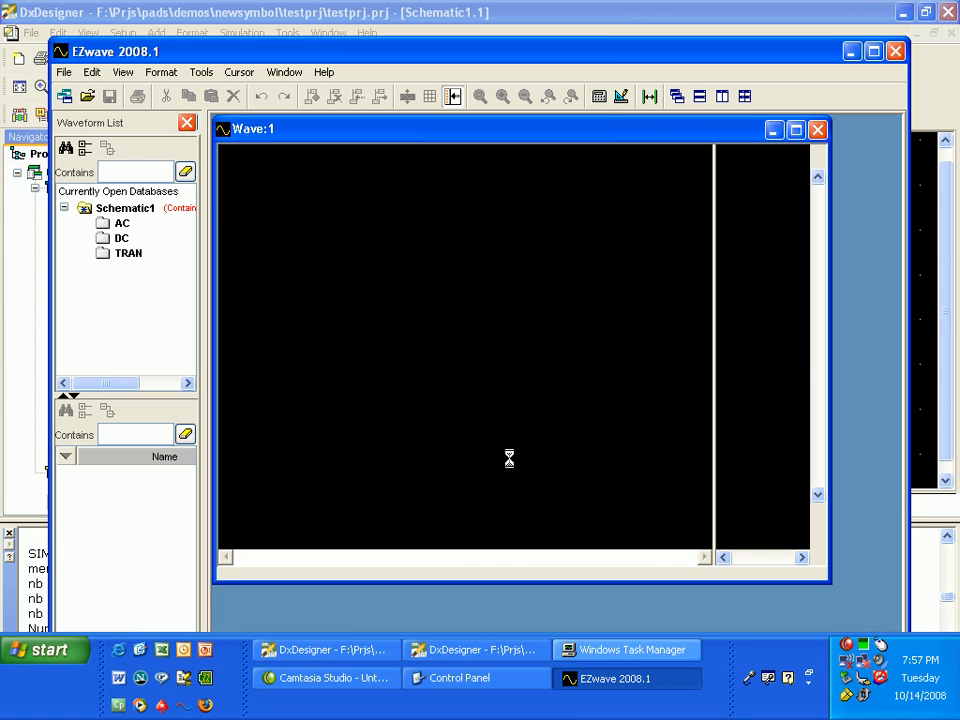
- Plot transient sigout, sigin and thresholdvoltage together in the Wave:1 window
{"action": "left_click", "coordinate": [129, 252]}
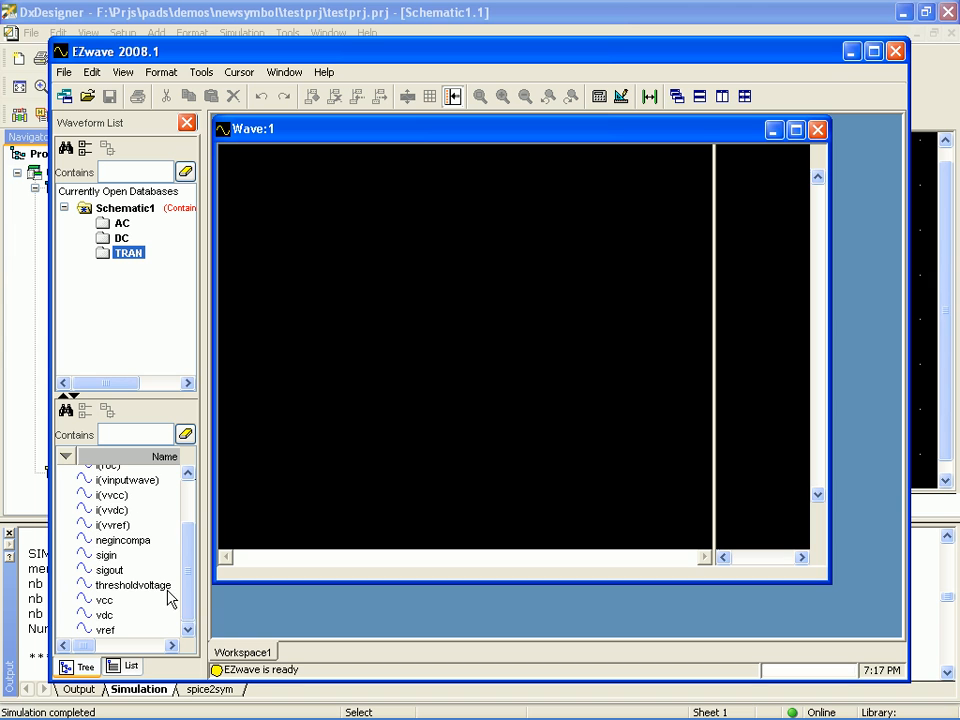
{"action": "double_click", "coordinate": [110, 569]}
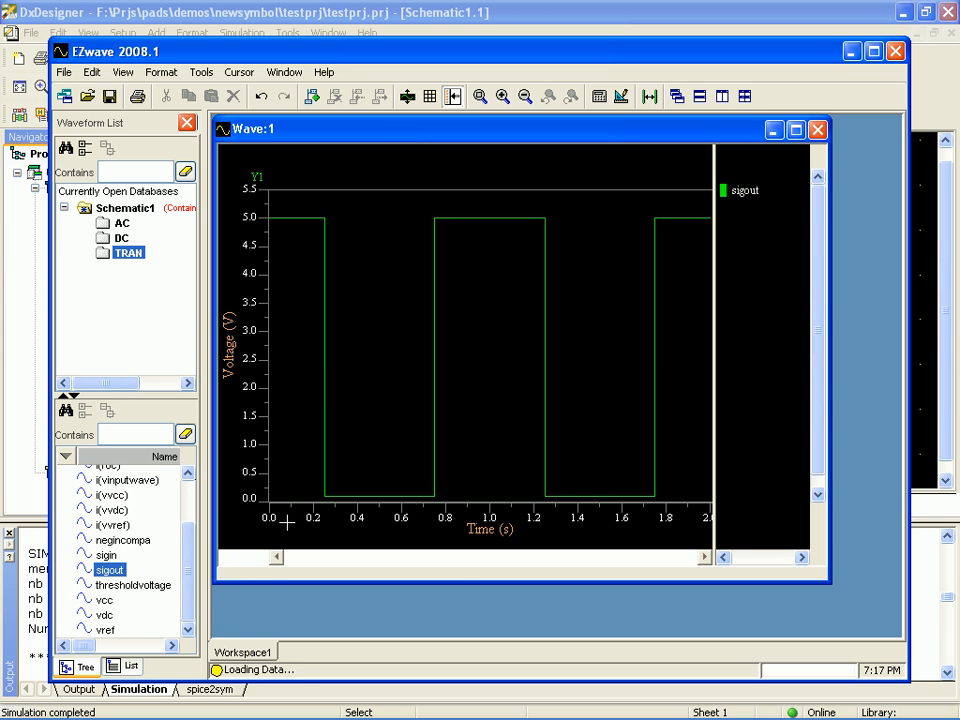
{"action": "left_click_drag", "start_coordinate": [105, 554], "coordinate": [285, 470]}
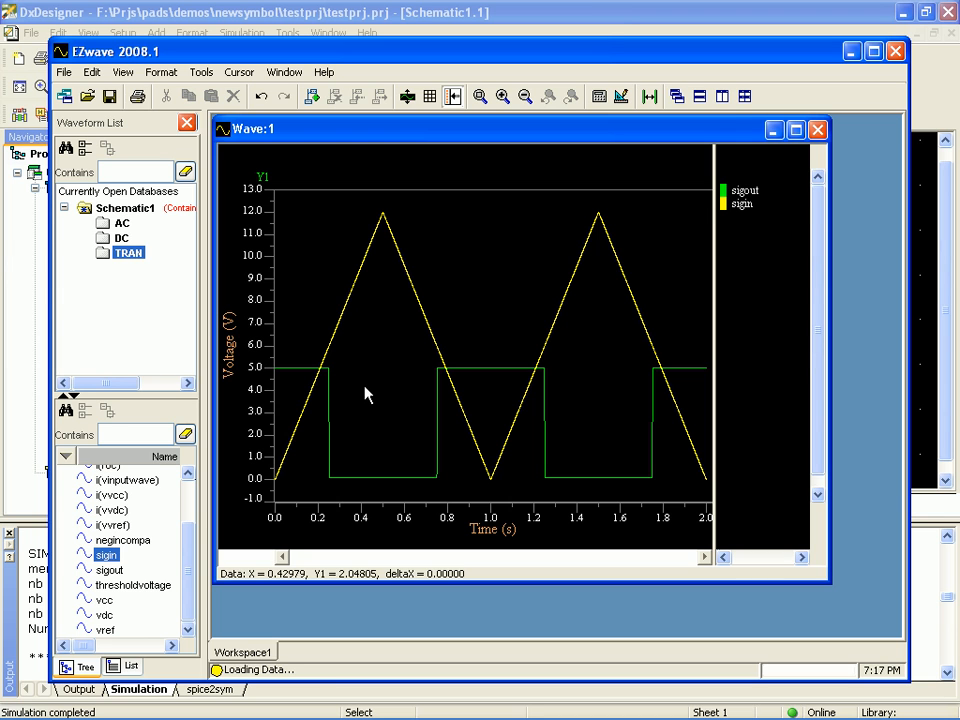
{"action": "mouse_move", "coordinate": [668, 155]}
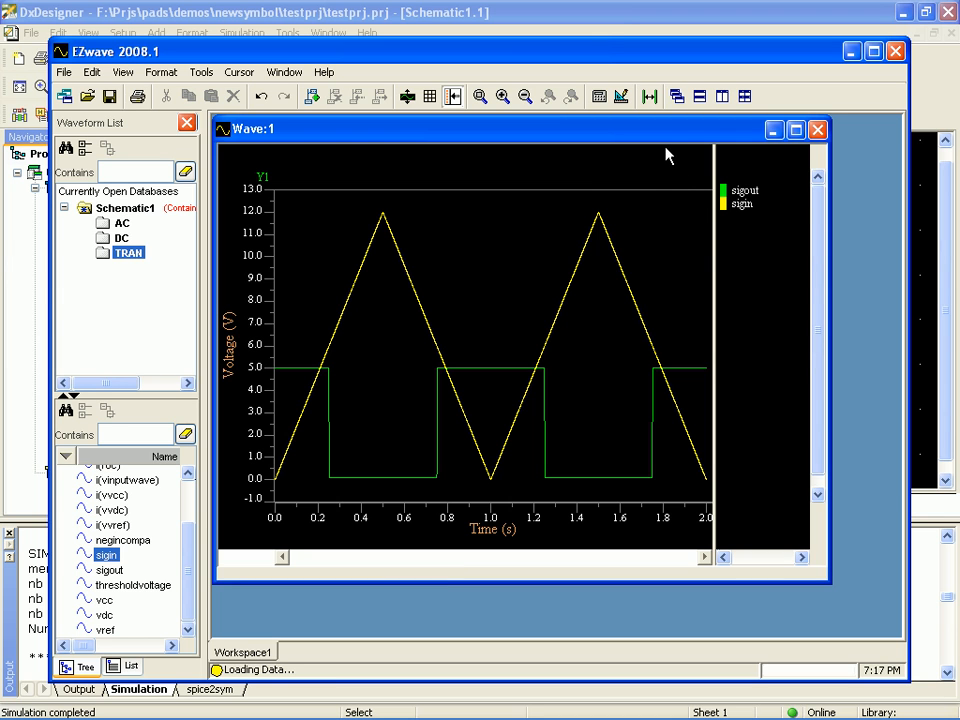
{"action": "mouse_move", "coordinate": [196, 605]}
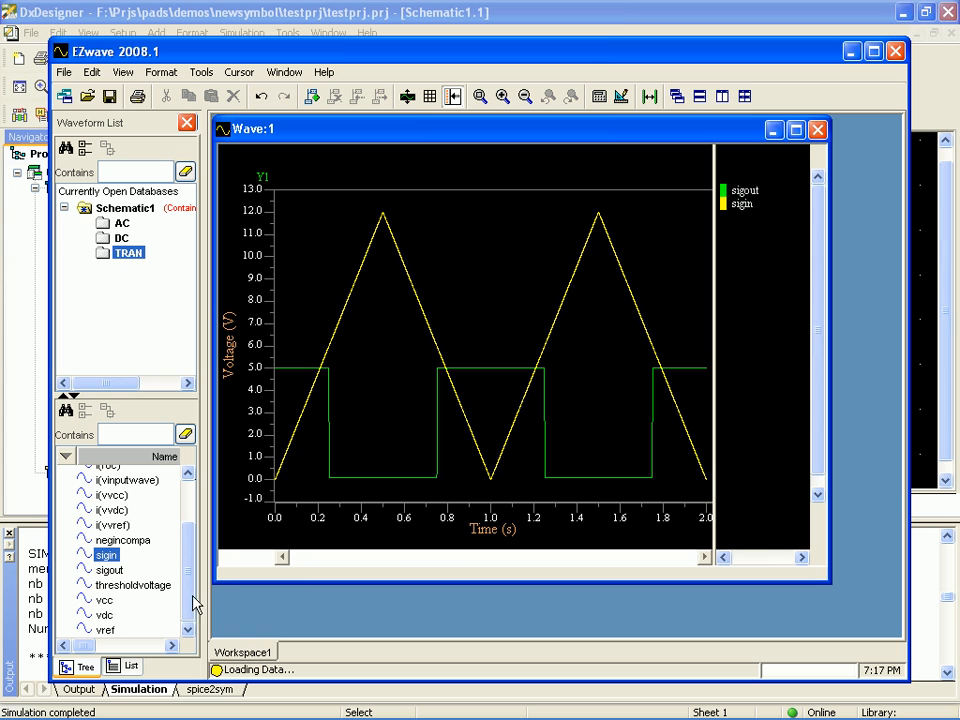
{"action": "double_click", "coordinate": [133, 584]}
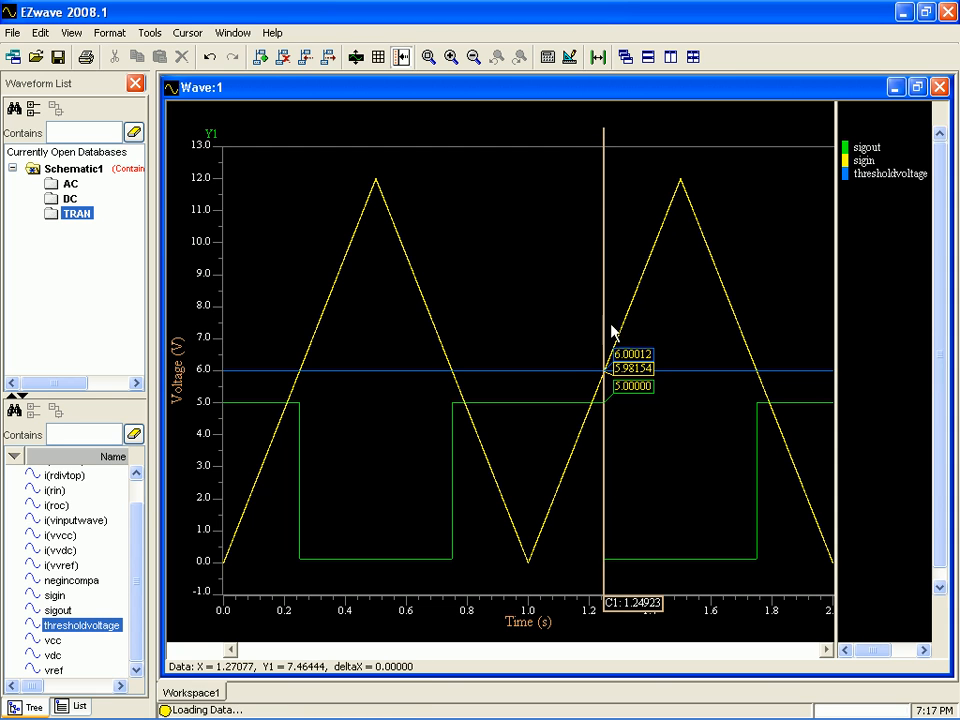
{"action": "mouse_move", "coordinate": [600, 289]}
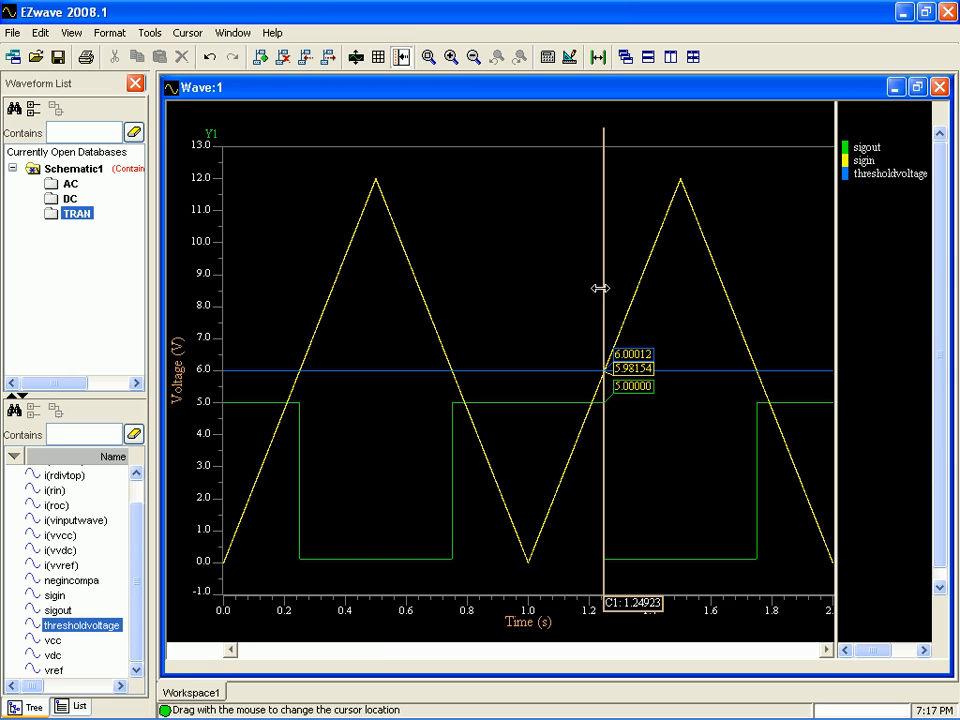
{"action": "mouse_move", "coordinate": [565, 390]}
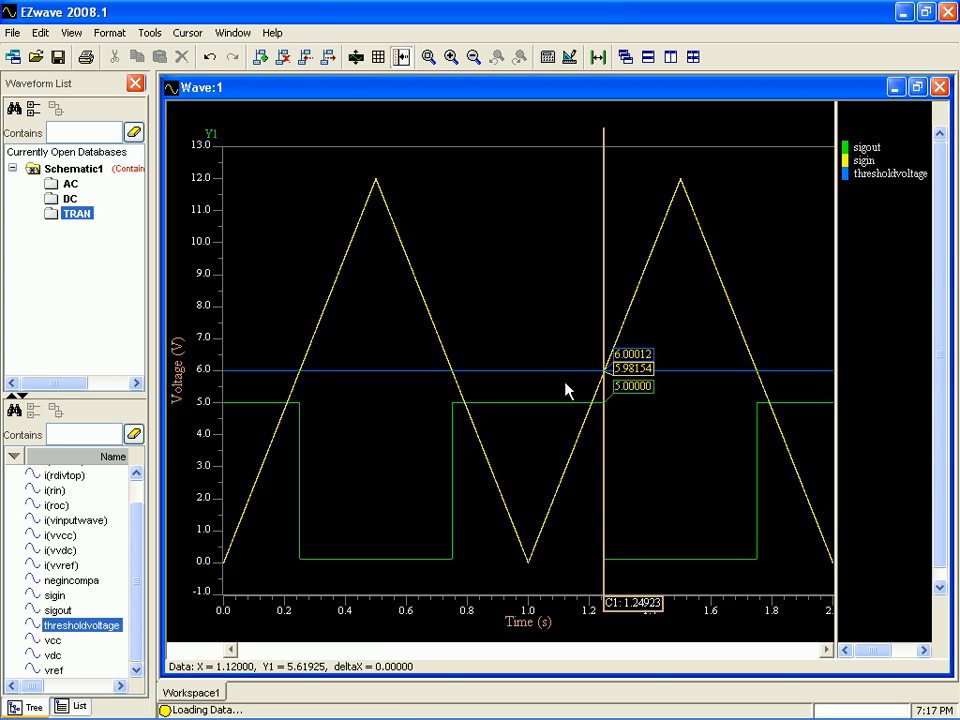
{"action": "mouse_move", "coordinate": [750, 580]}
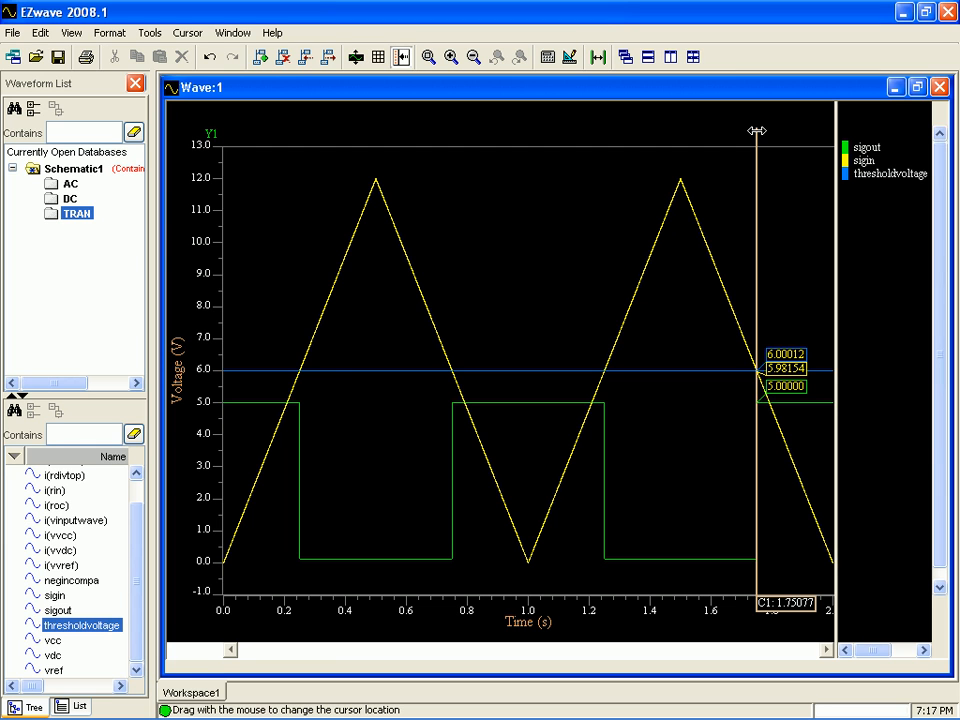
{"action": "mouse_move", "coordinate": [753, 458]}
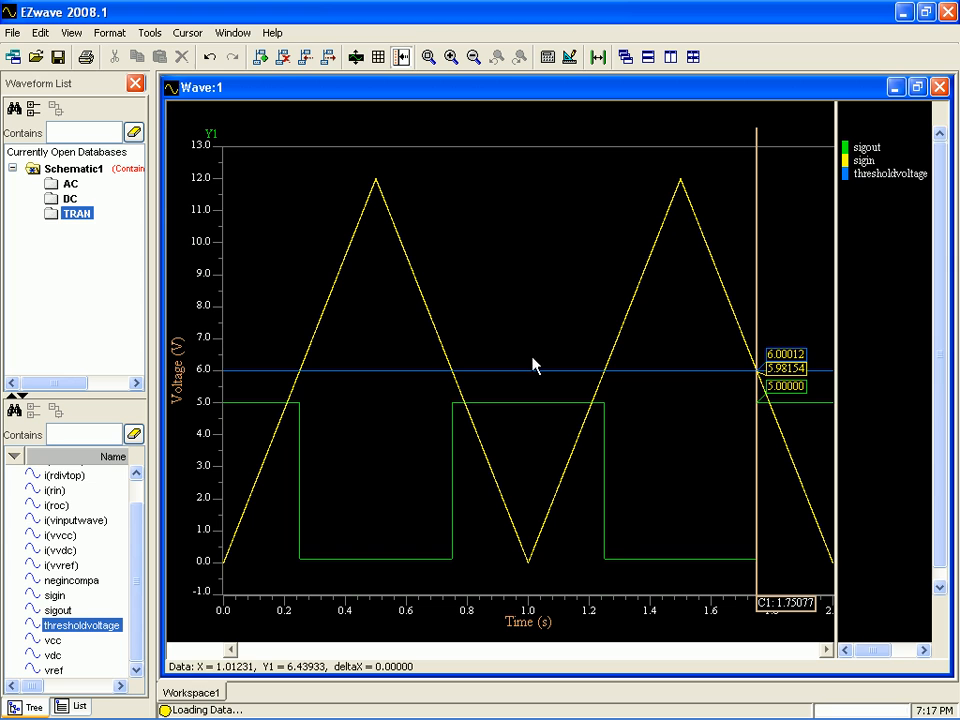
- Select the DC sweep results folder in the database tree
{"action": "left_click", "coordinate": [70, 198]}
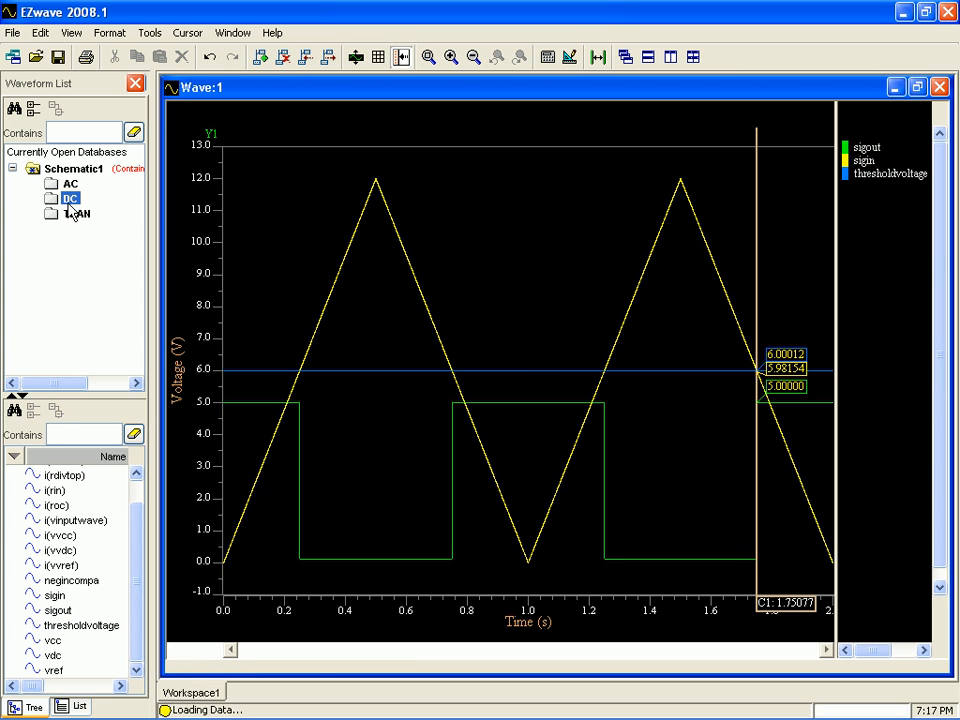
{"action": "mouse_move", "coordinate": [955, 48]}
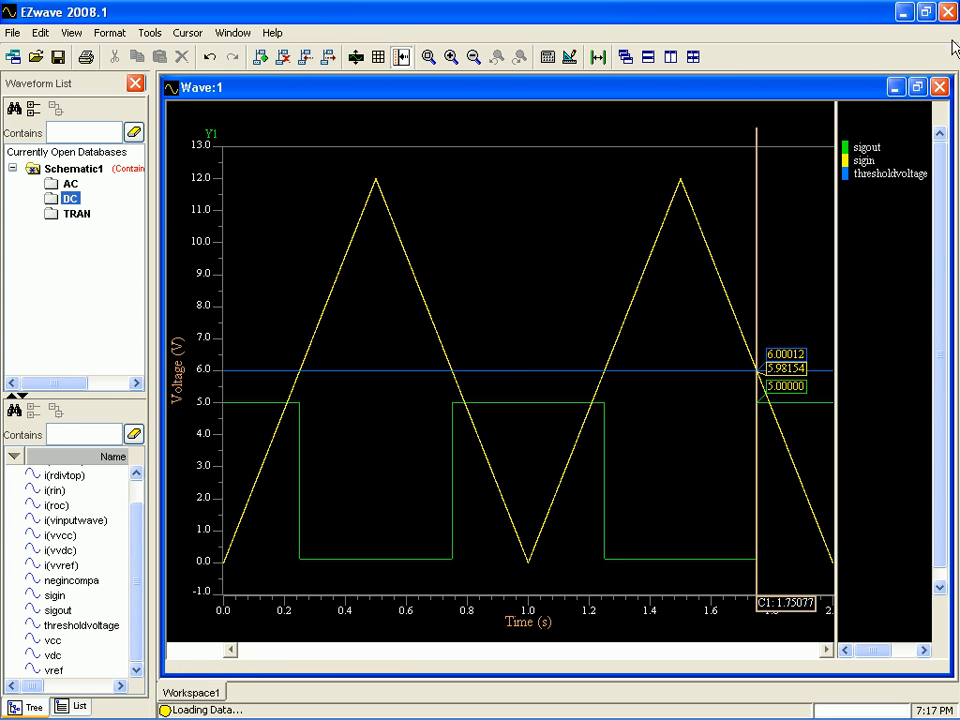
- Minimize Wave:1 and plot DC sweep sigin and sigout in a new window
{"action": "left_click", "coordinate": [893, 87]}
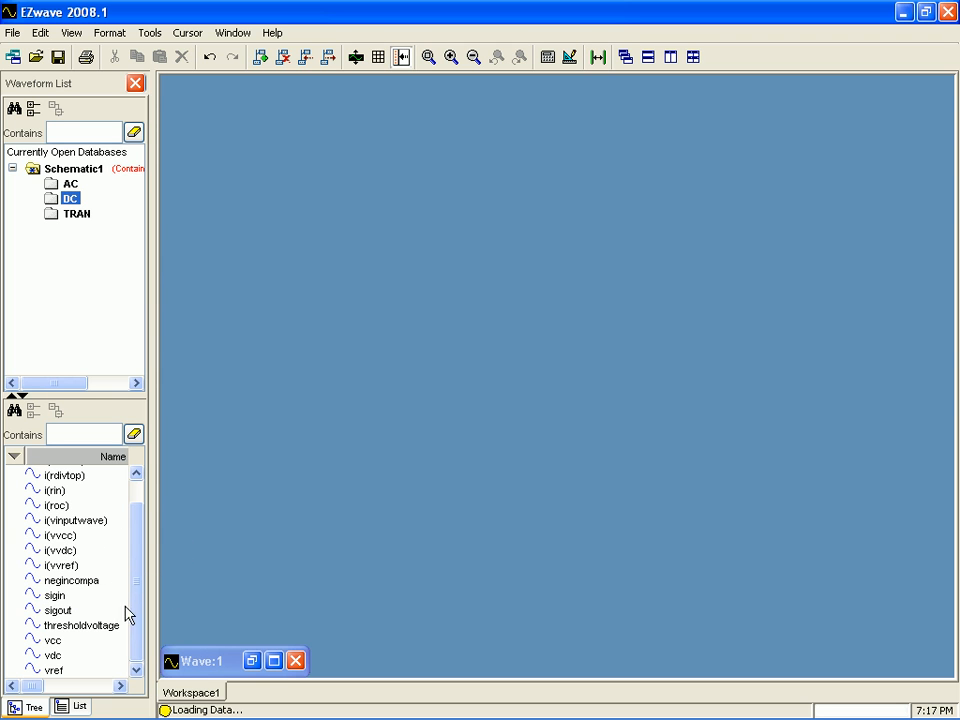
{"action": "double_click", "coordinate": [54, 595]}
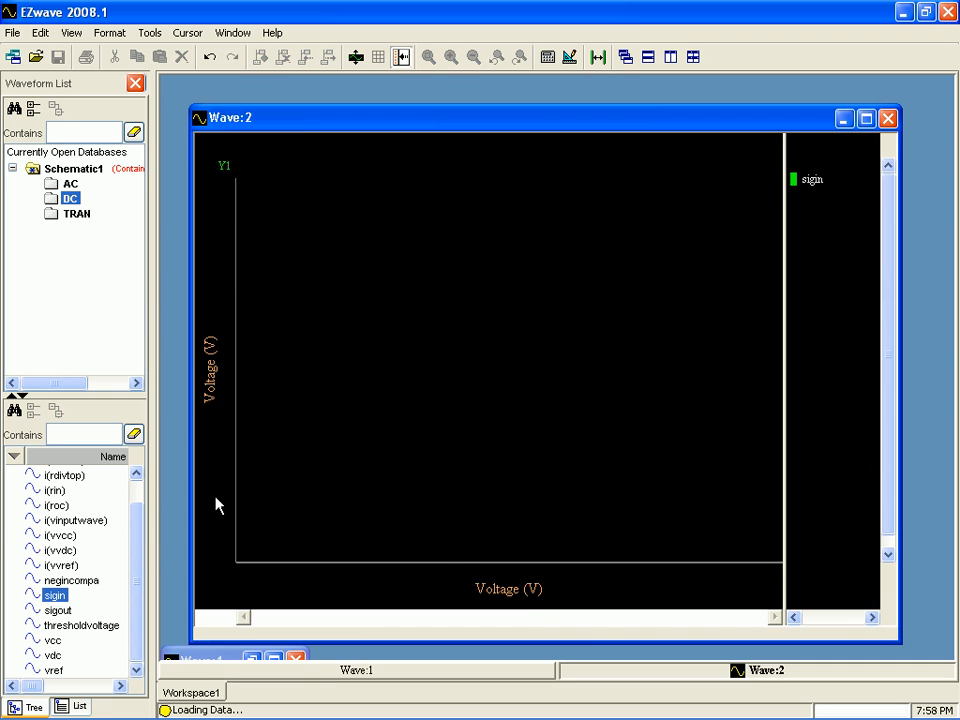
{"action": "double_click", "coordinate": [58, 610]}
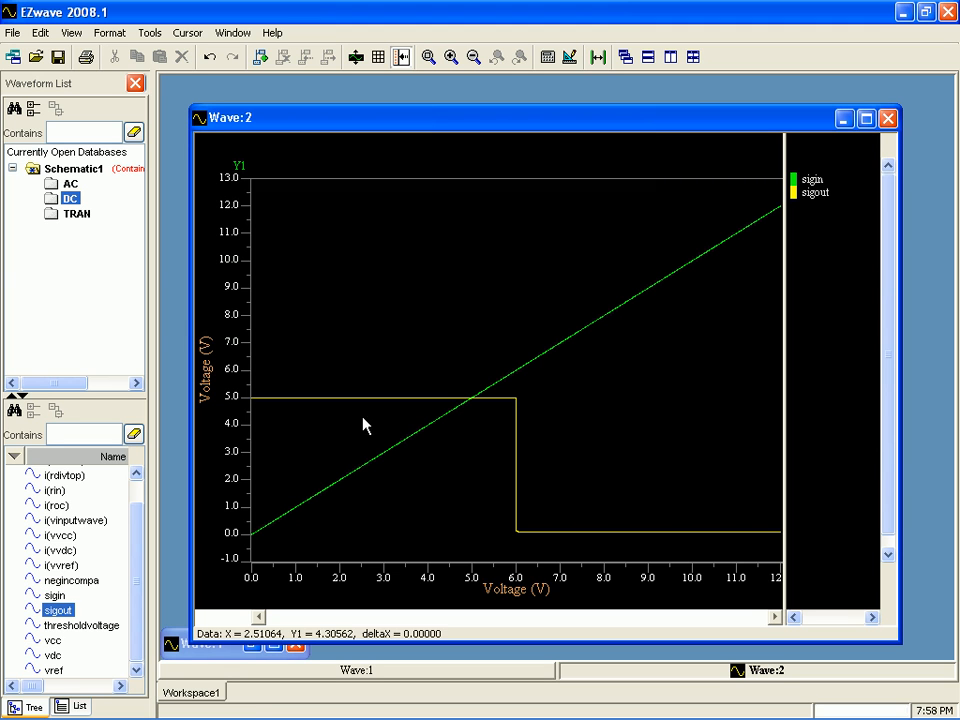
{"action": "mouse_move", "coordinate": [444, 411]}
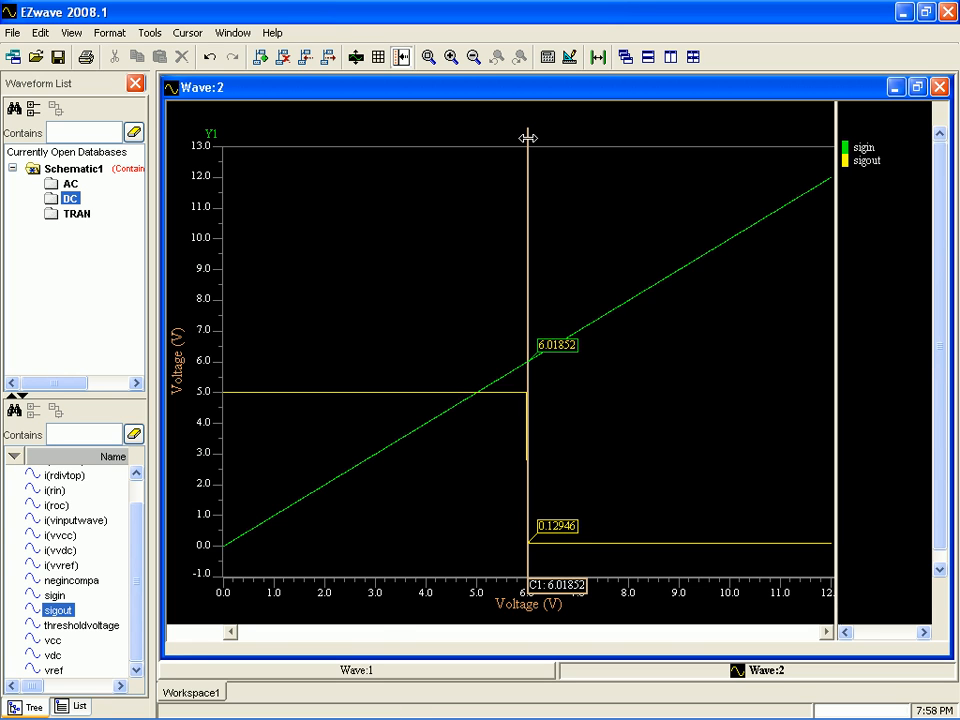
{"action": "mouse_move", "coordinate": [85, 667]}
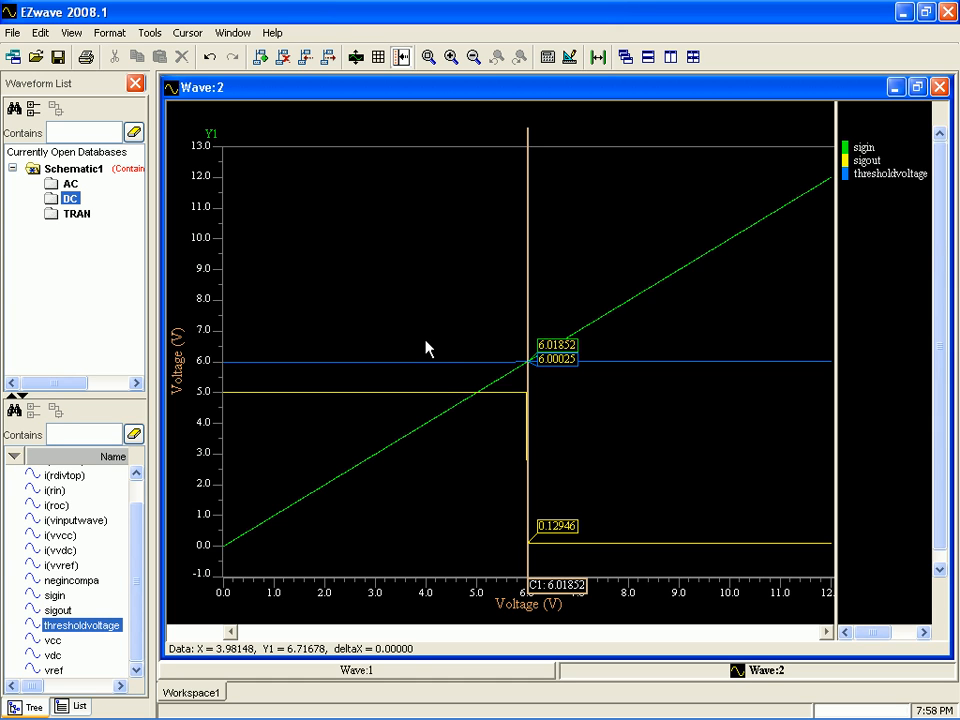
{"action": "mouse_move", "coordinate": [280, 288]}
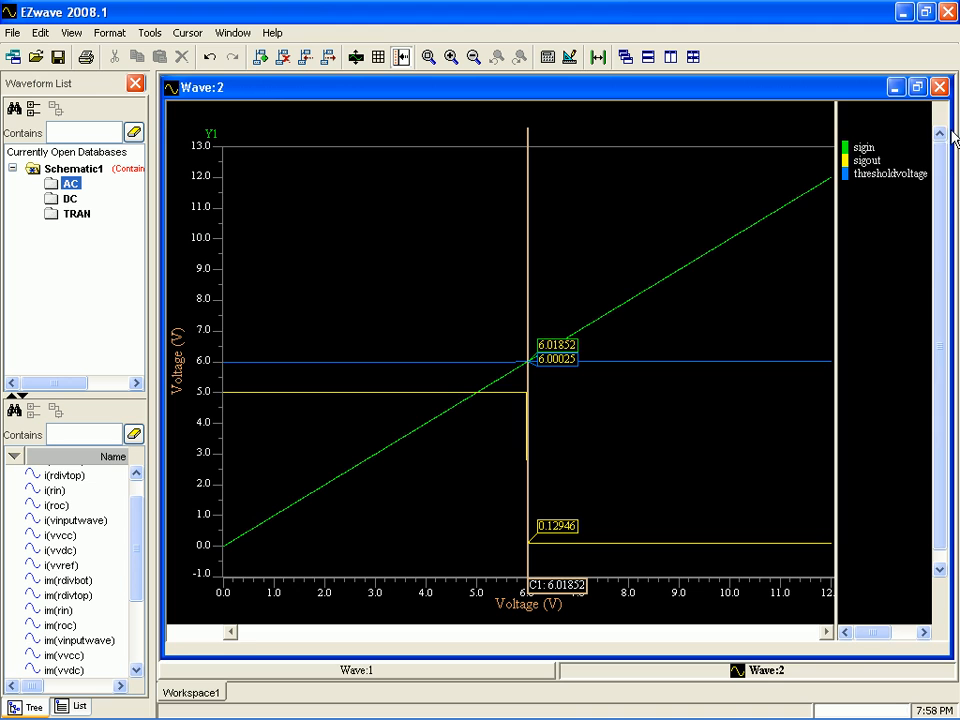
- Minimize Wave:2 and scroll toward the AC current signals for Wave:3
{"action": "left_click", "coordinate": [939, 86]}
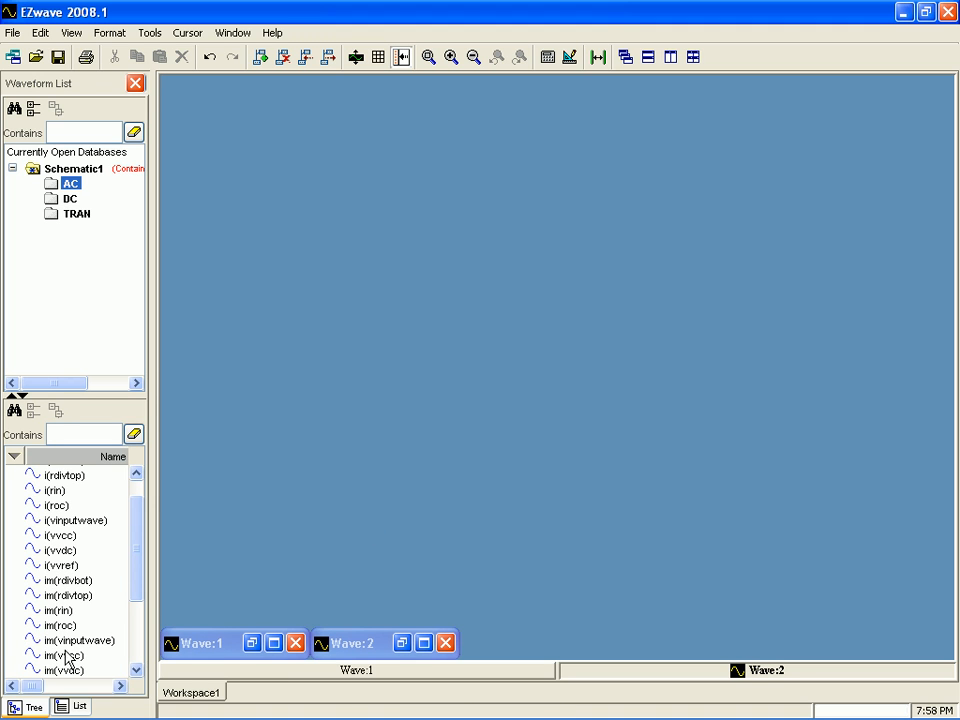
{"action": "mouse_move", "coordinate": [113, 586]}
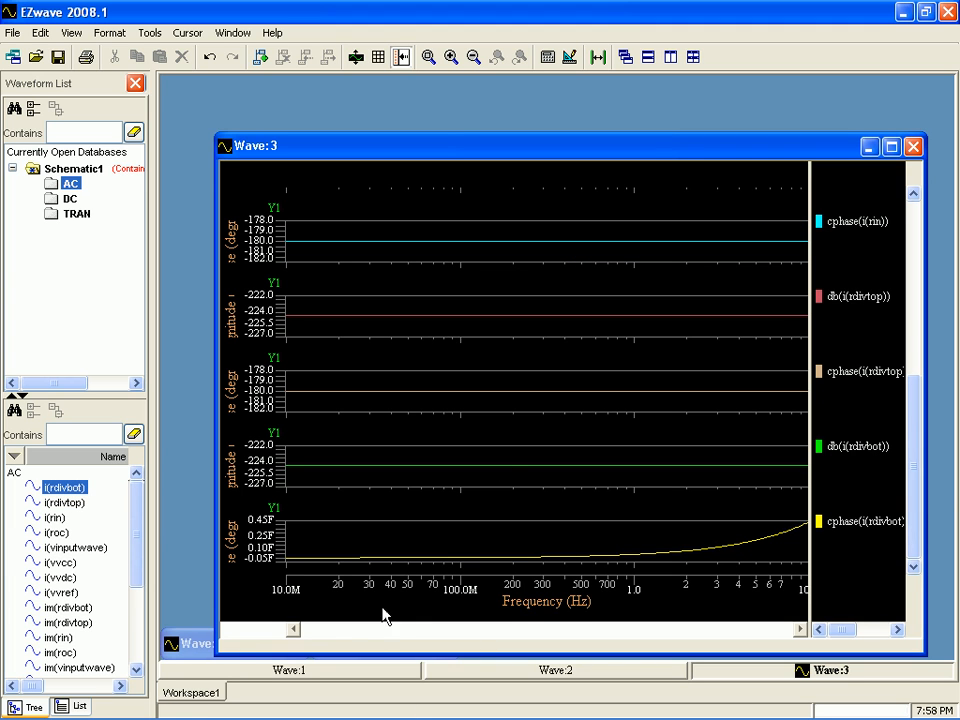
{"action": "mouse_move", "coordinate": [690, 174]}
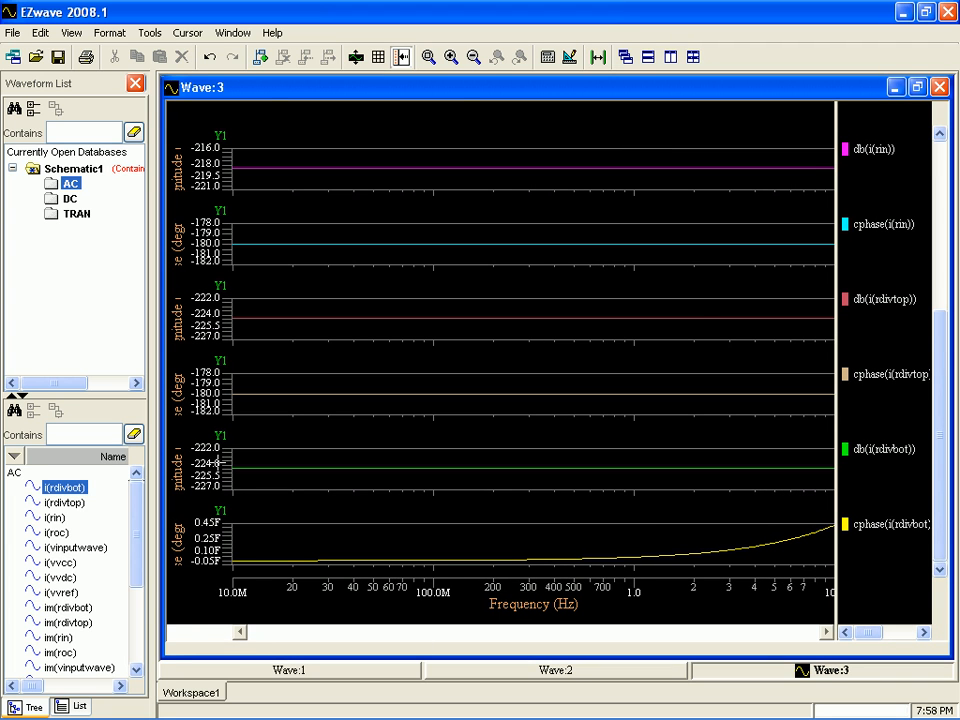
{"action": "scroll", "scroll_direction": "down", "scroll_amount": 3}
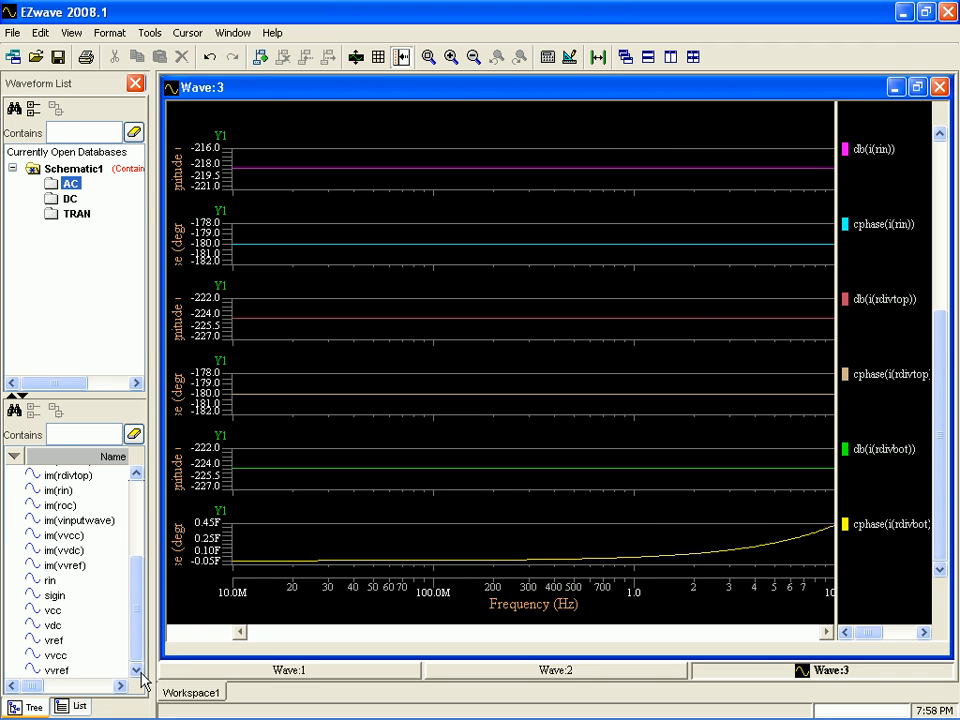
{"action": "mouse_move", "coordinate": [100, 620]}
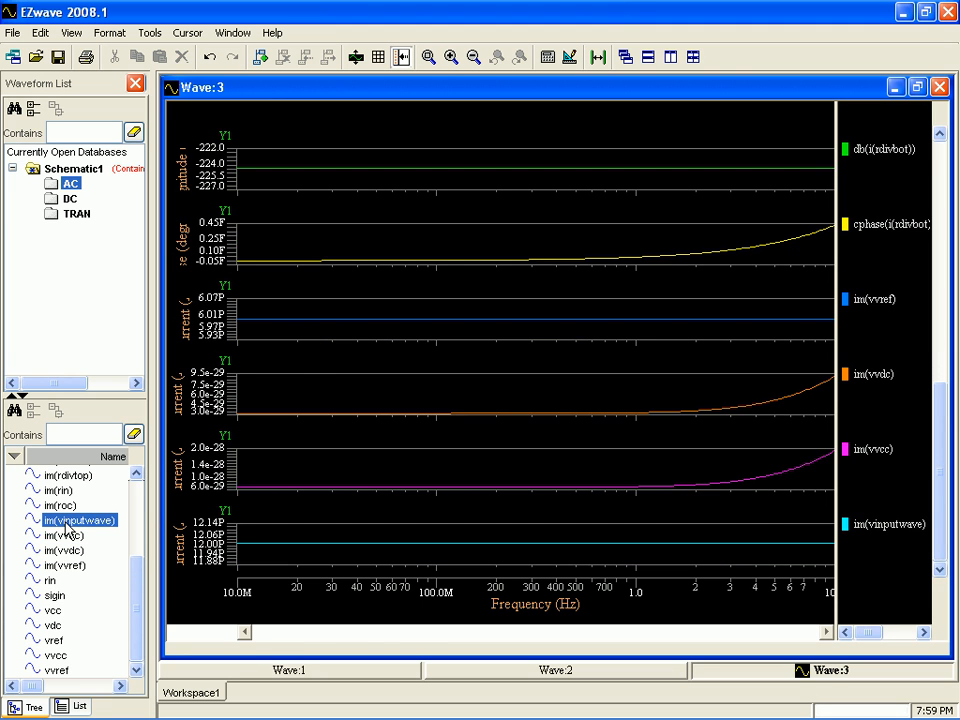
{"action": "mouse_move", "coordinate": [820, 80]}
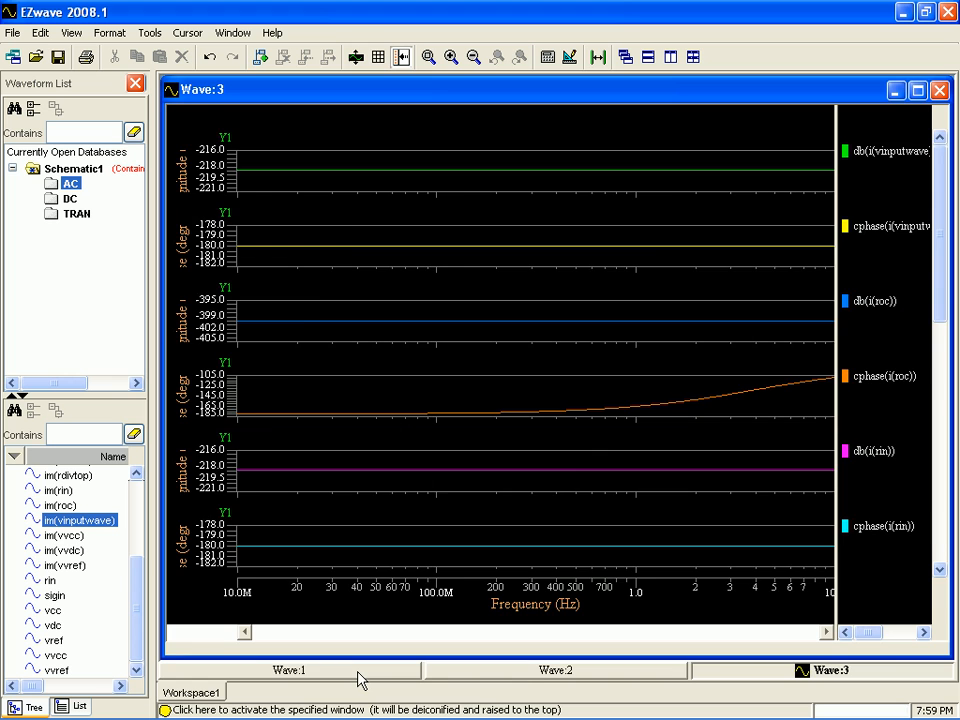
- Bring Wave:2 forward and tile the three waveform windows in a grid
{"action": "left_click", "coordinate": [556, 670]}
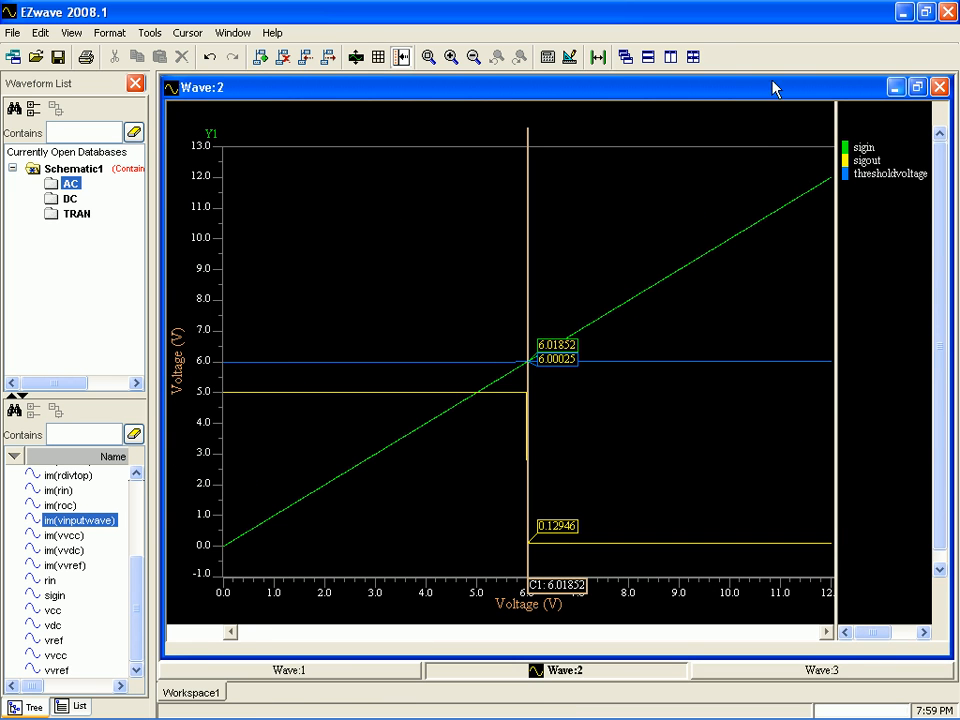
{"action": "left_click", "coordinate": [693, 56]}
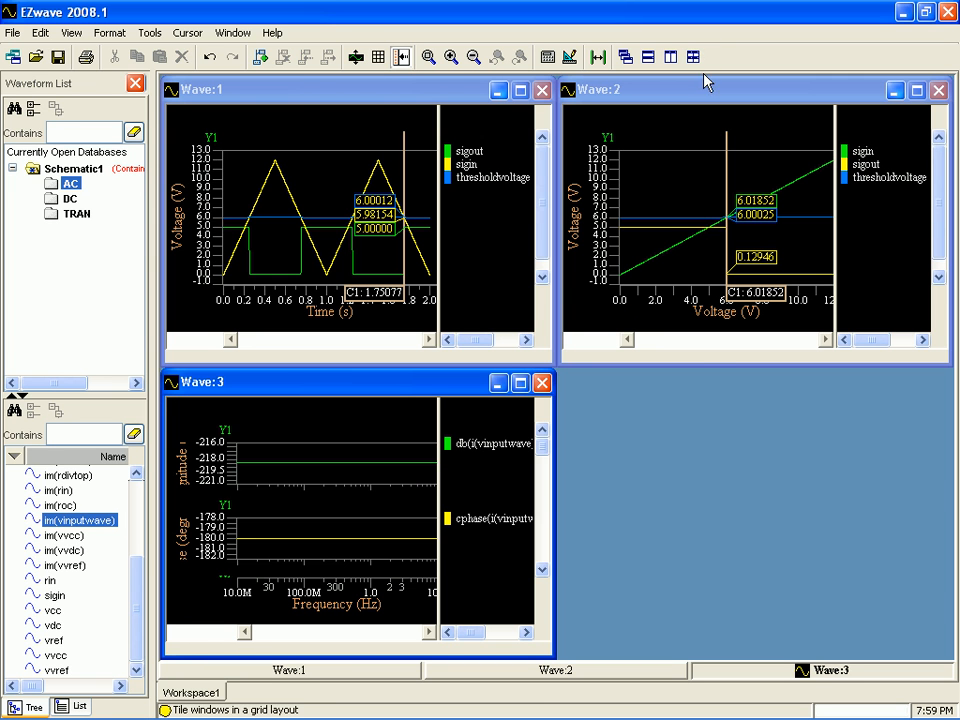
{"action": "mouse_move", "coordinate": [714, 507]}
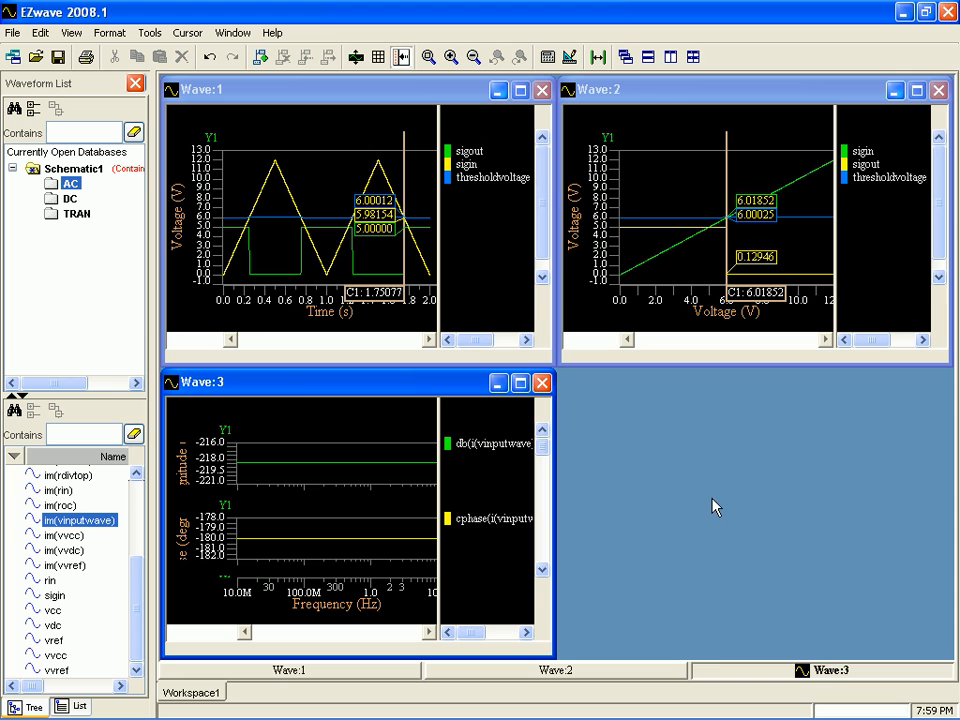
{"action": "mouse_move", "coordinate": [903, 12]}
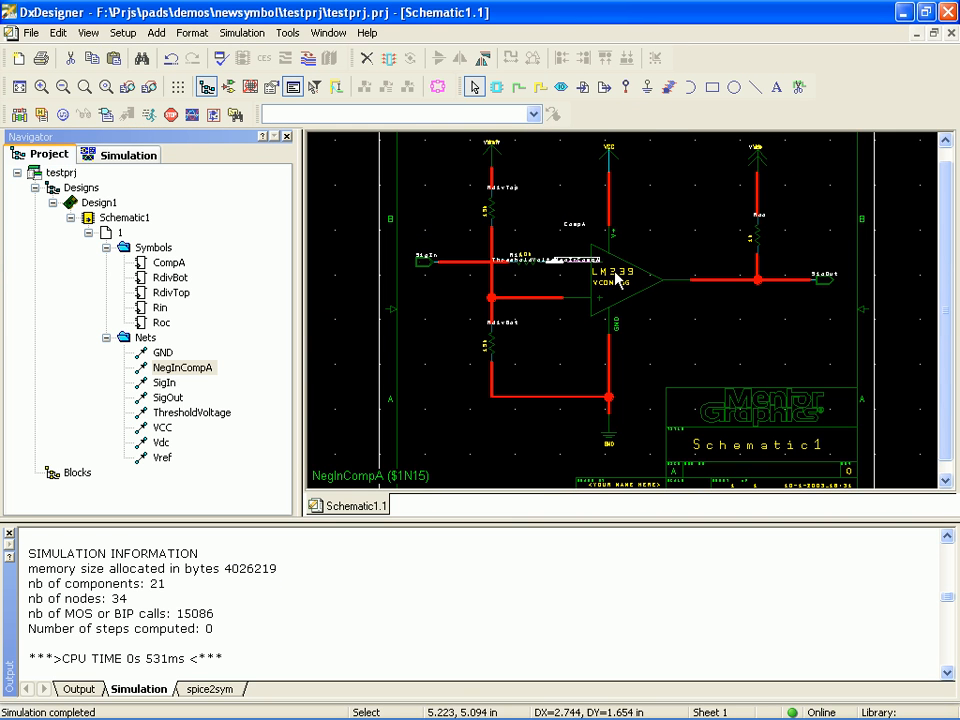
{"action": "mouse_move", "coordinate": [448, 340]}
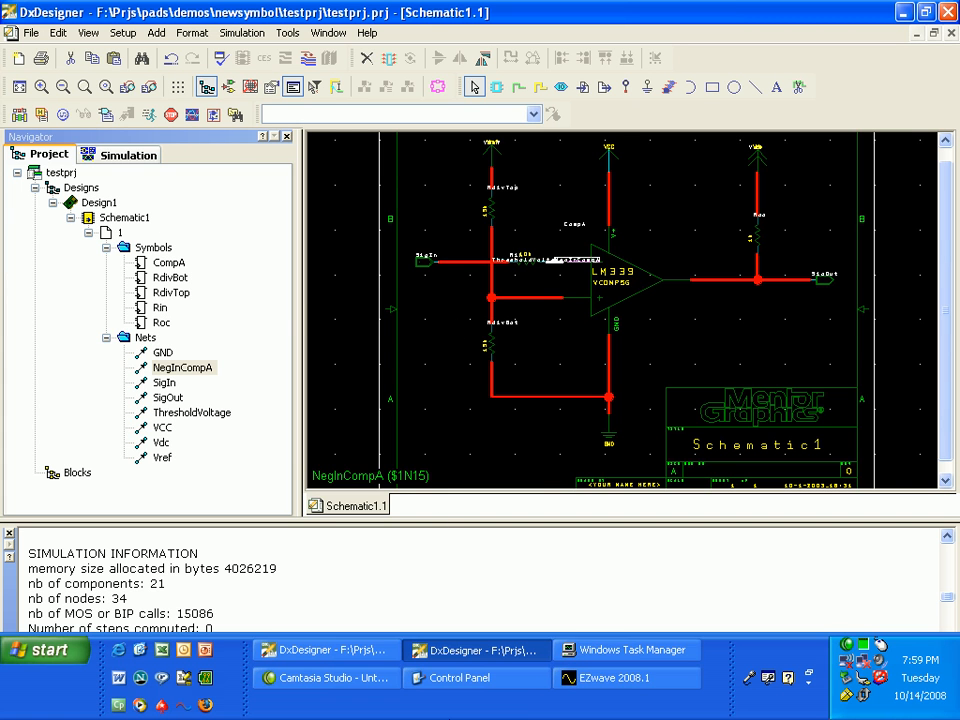
- Return from DxDesigner to EZwave via the taskbar button
{"action": "left_click", "coordinate": [625, 678]}
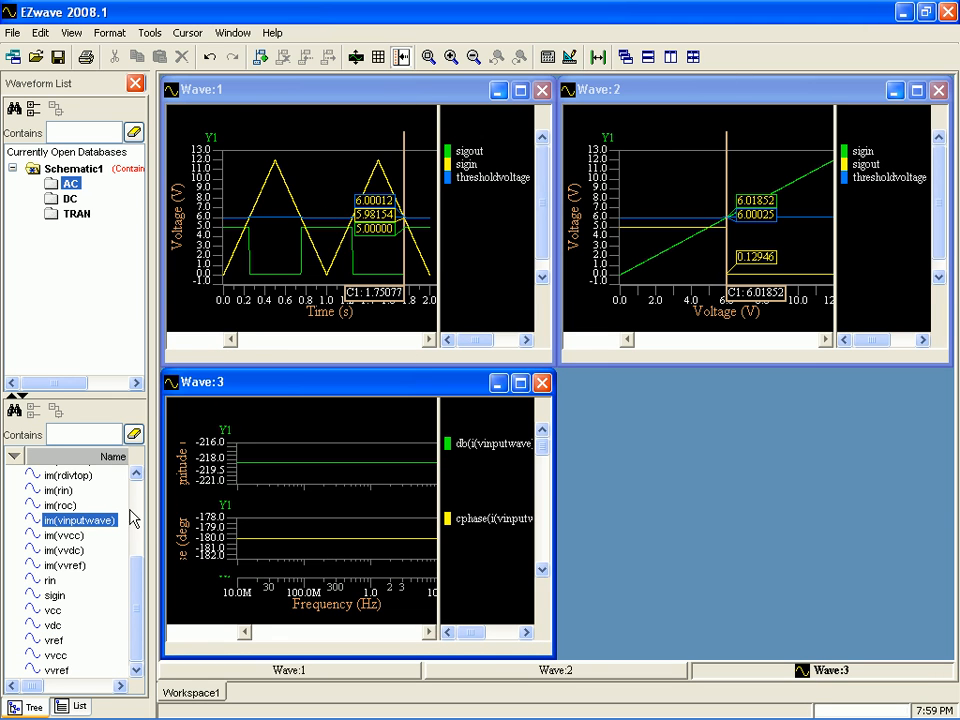
- Show the TRAN signals (sigin, sigout, thresholdvoltage) in the Waveform List
{"action": "left_click", "coordinate": [77, 214]}
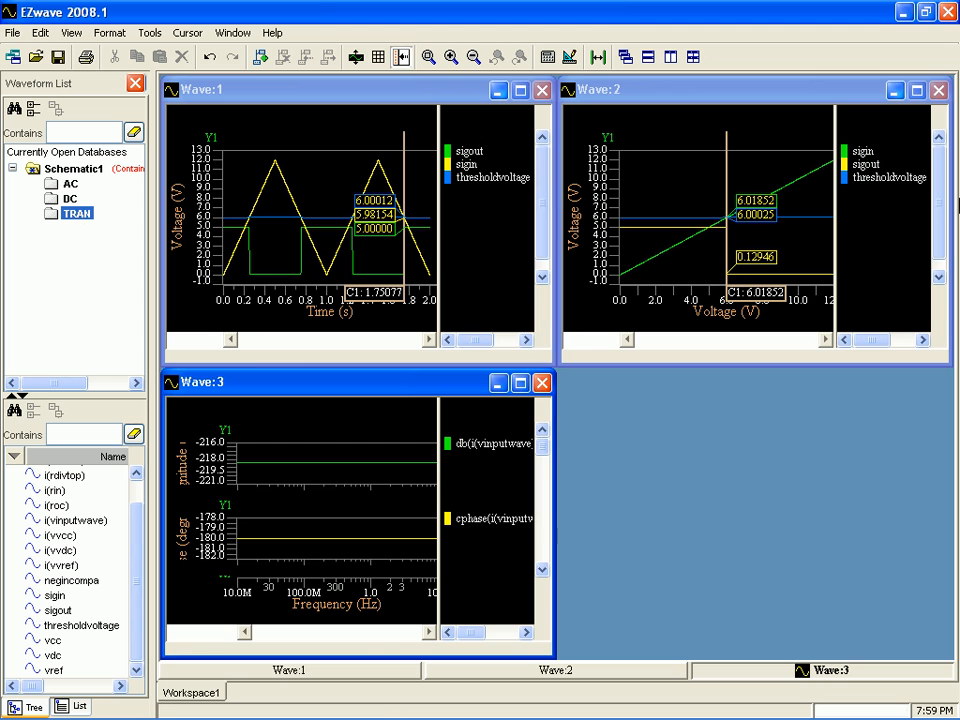
{"action": "mouse_move", "coordinate": [817, 42]}
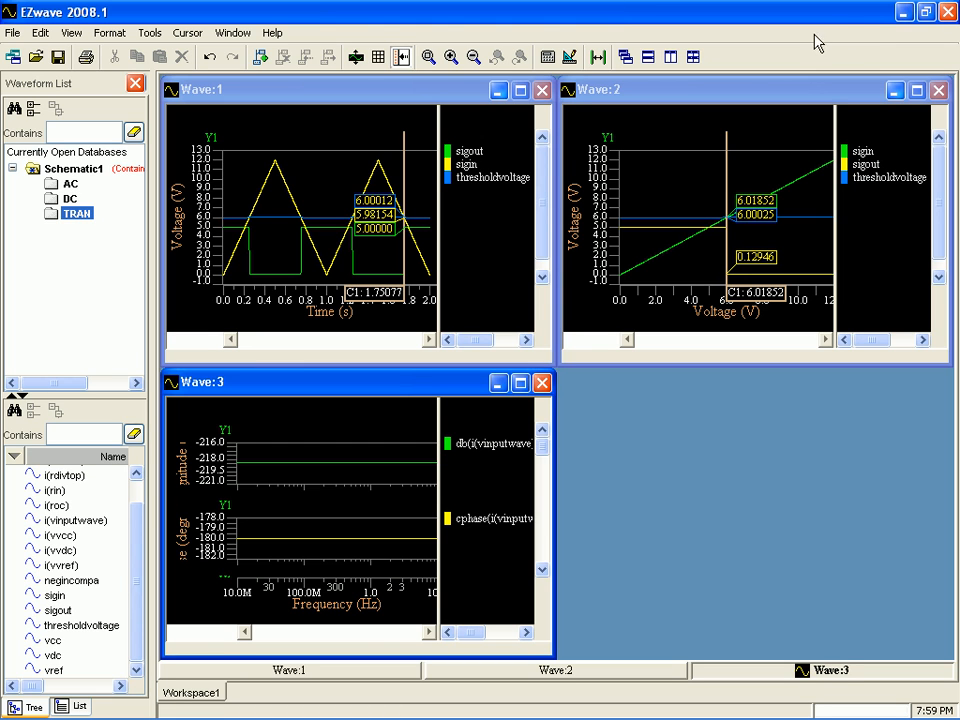